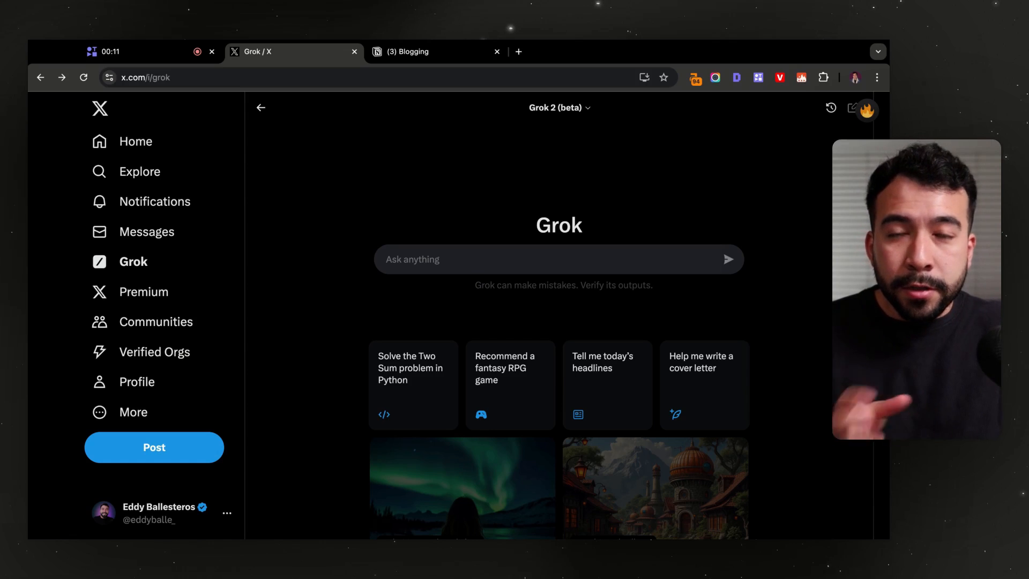
Check the Grok model chooser, confirming Grok 2 (beta) is selected over Grok 2 mini
scroll("down", 3)
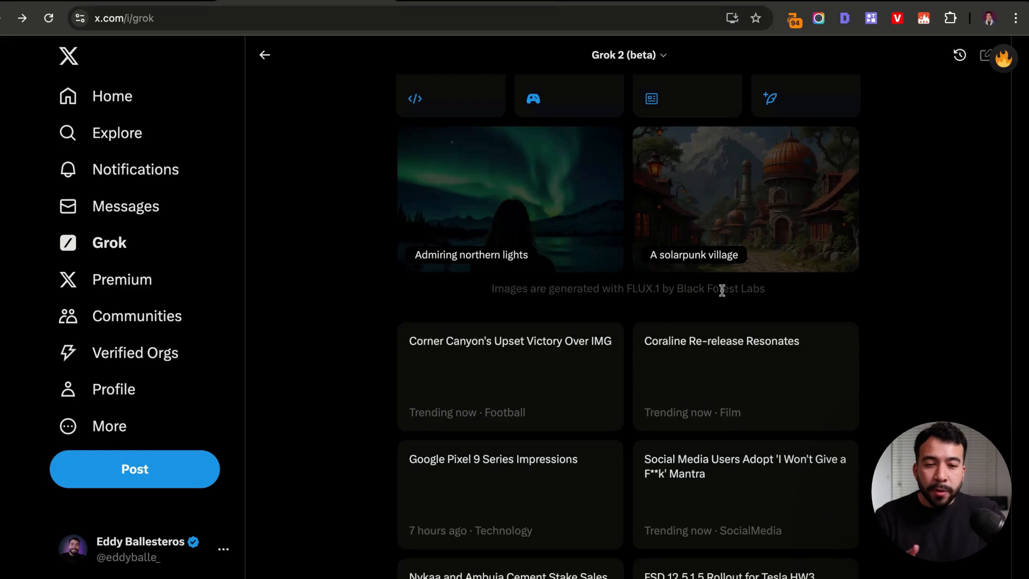
mouse_move(584, 298)
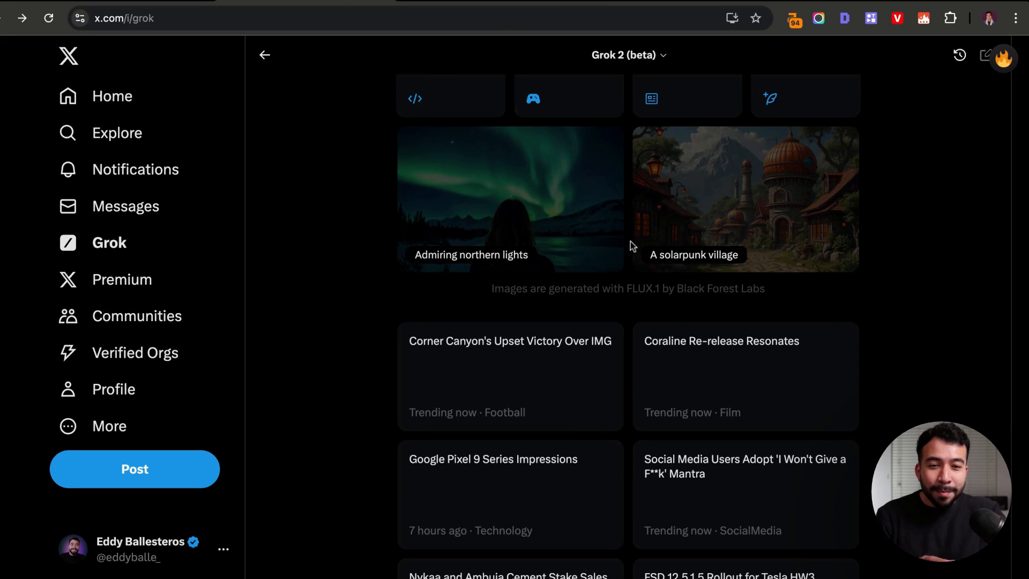
scroll("up", 3)
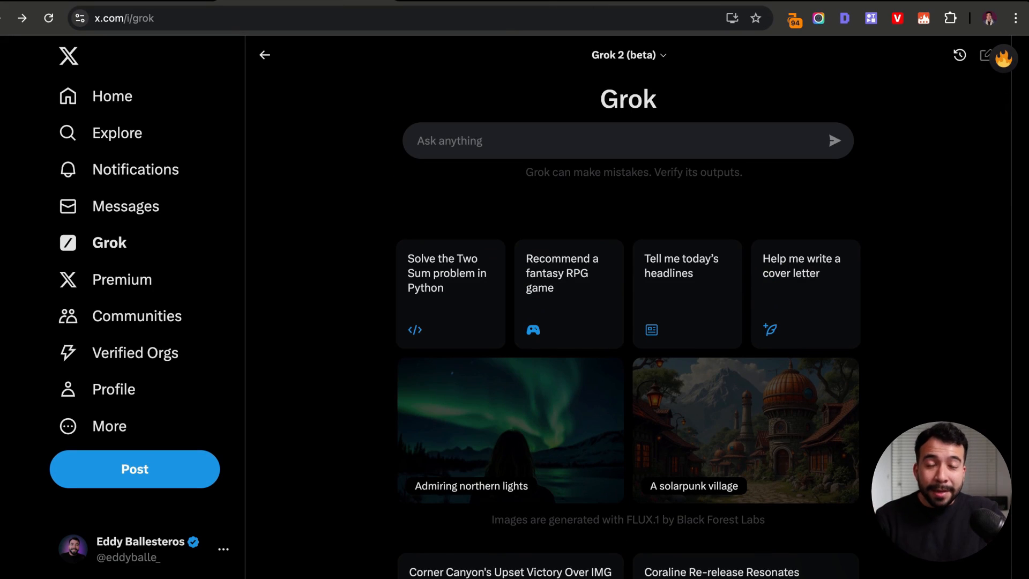
mouse_move(395, 293)
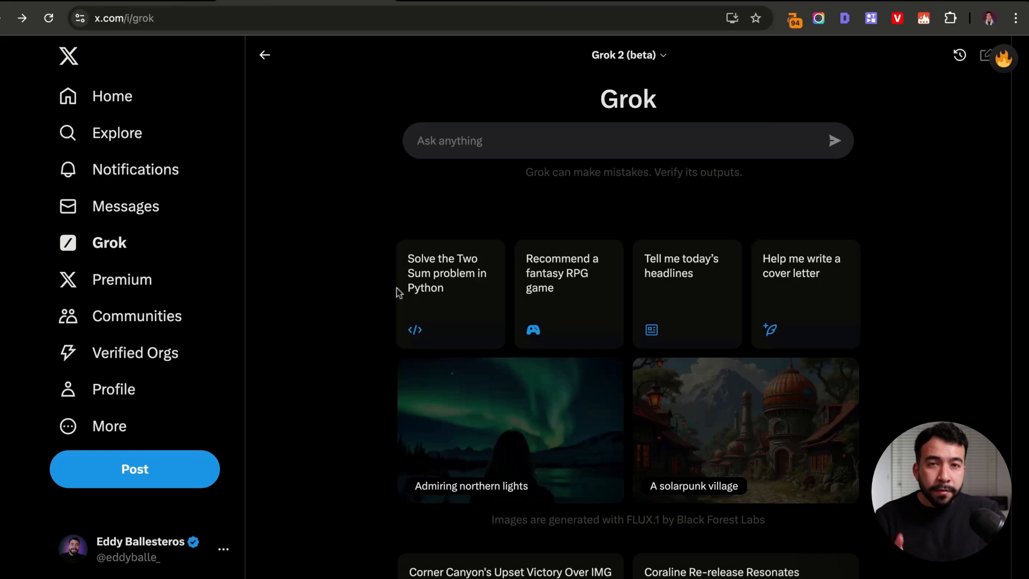
mouse_move(632, 262)
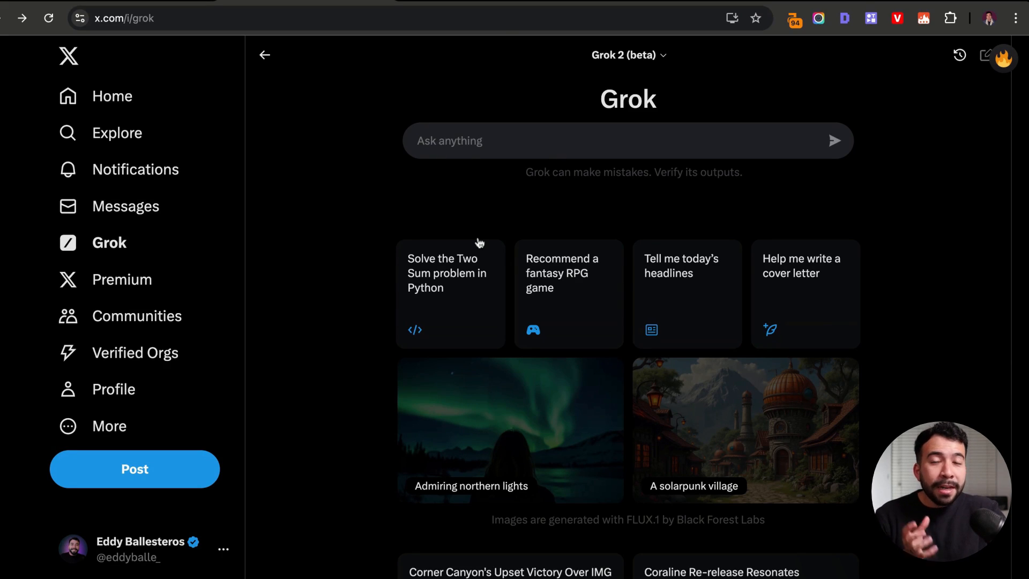
mouse_move(636, 269)
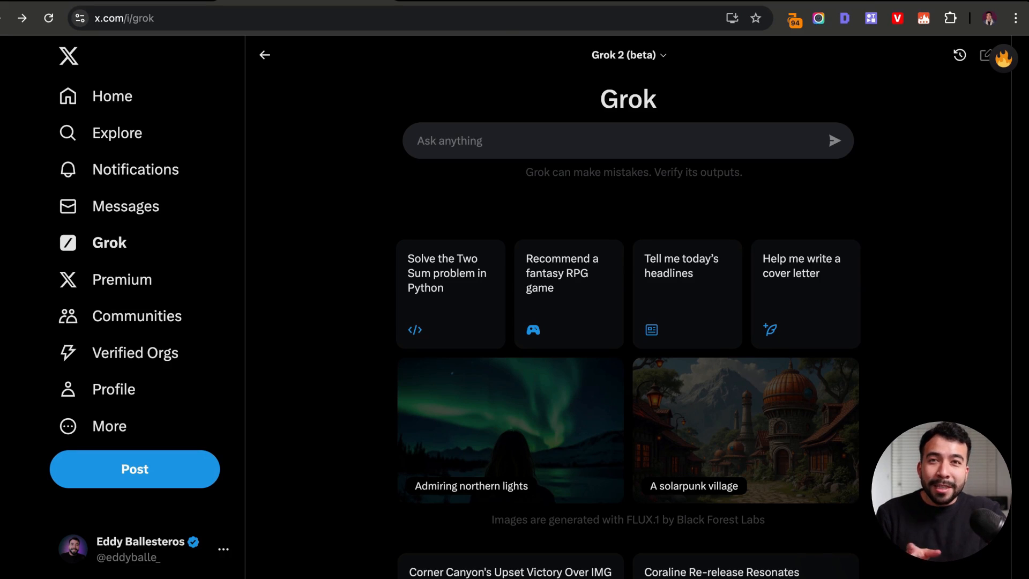
left_click(627, 55)
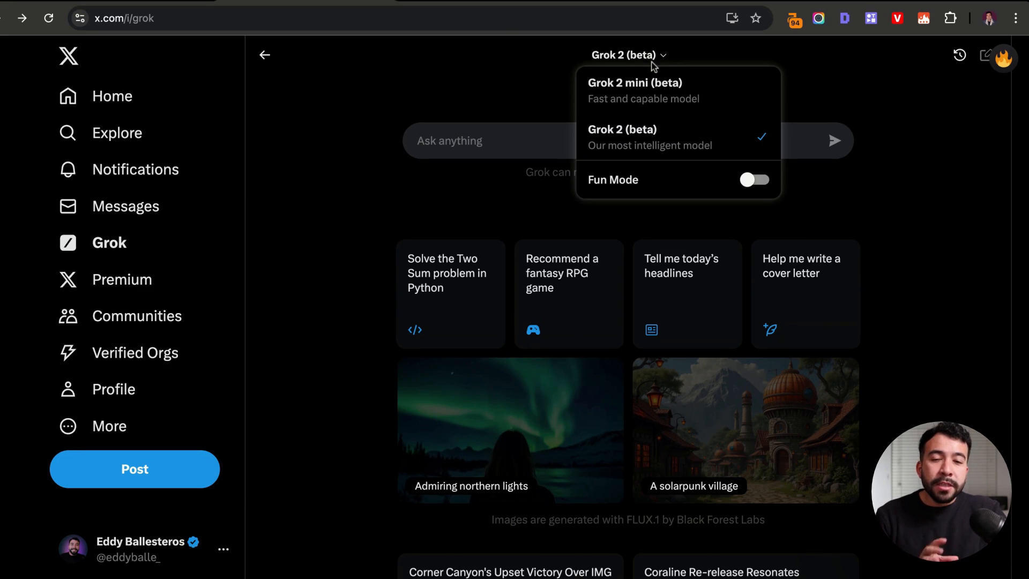
mouse_move(661, 135)
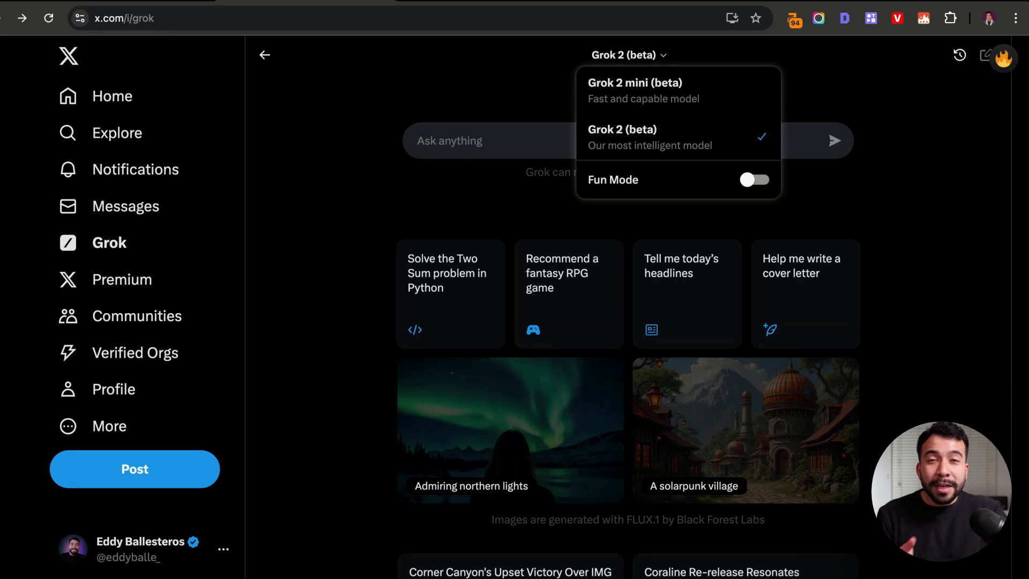
mouse_move(686, 137)
type("What is the latest news on the recent Google core algorithm update of august 2024")
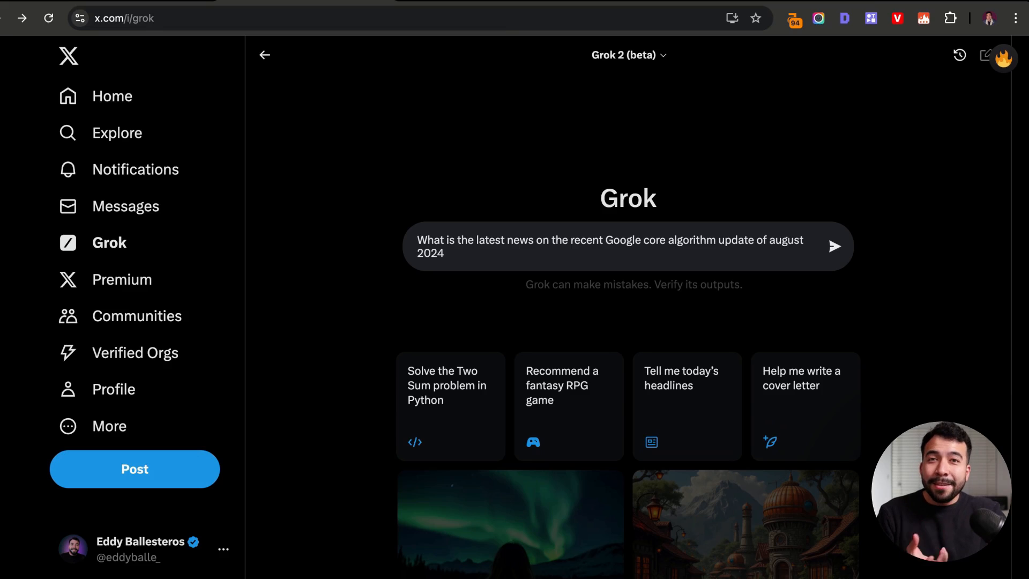
mouse_move(397, 274)
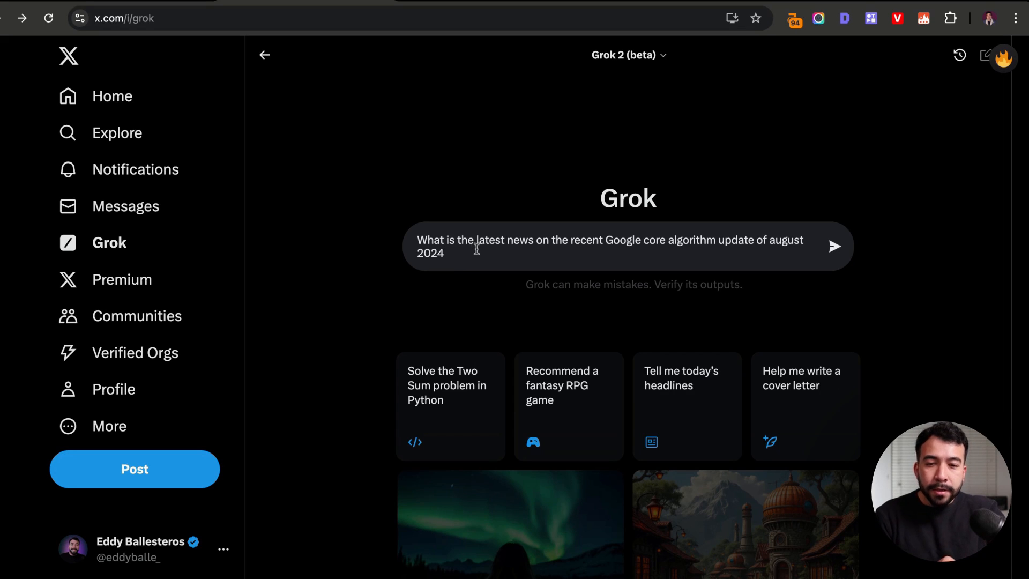
Submit the August 2024 Google core update question and read Grok's seven-point answer
left_click(835, 246)
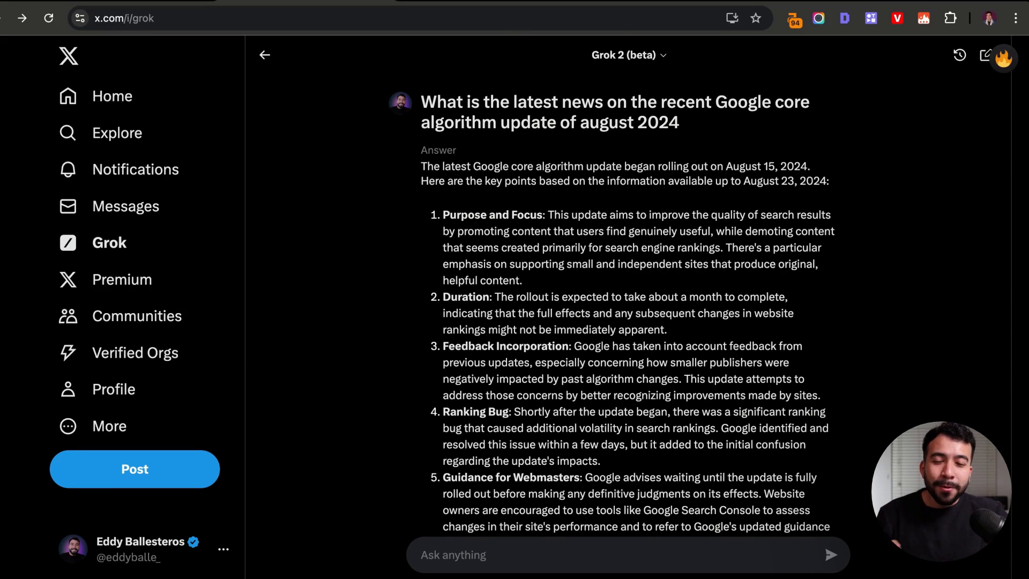
mouse_move(577, 254)
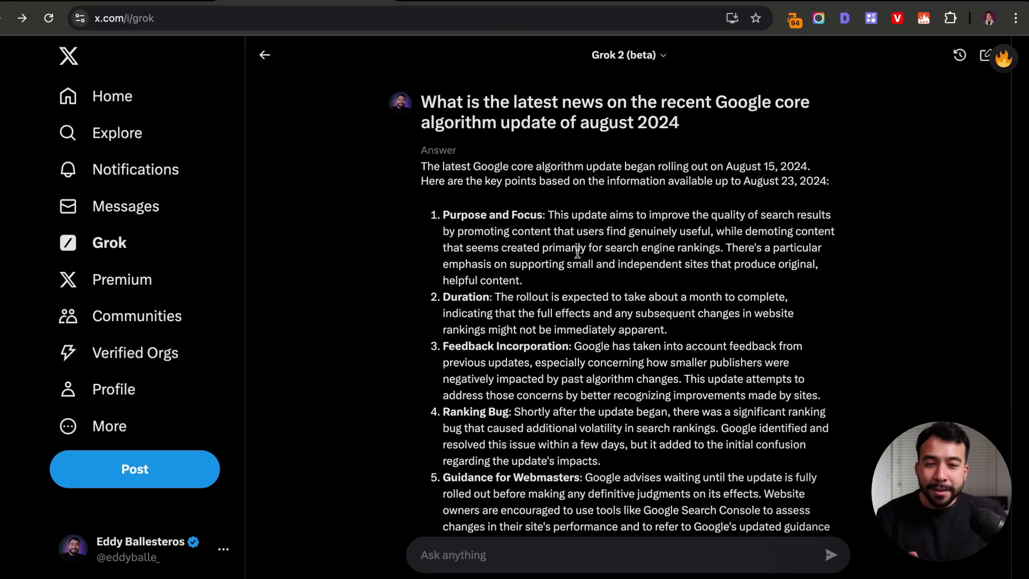
mouse_move(735, 237)
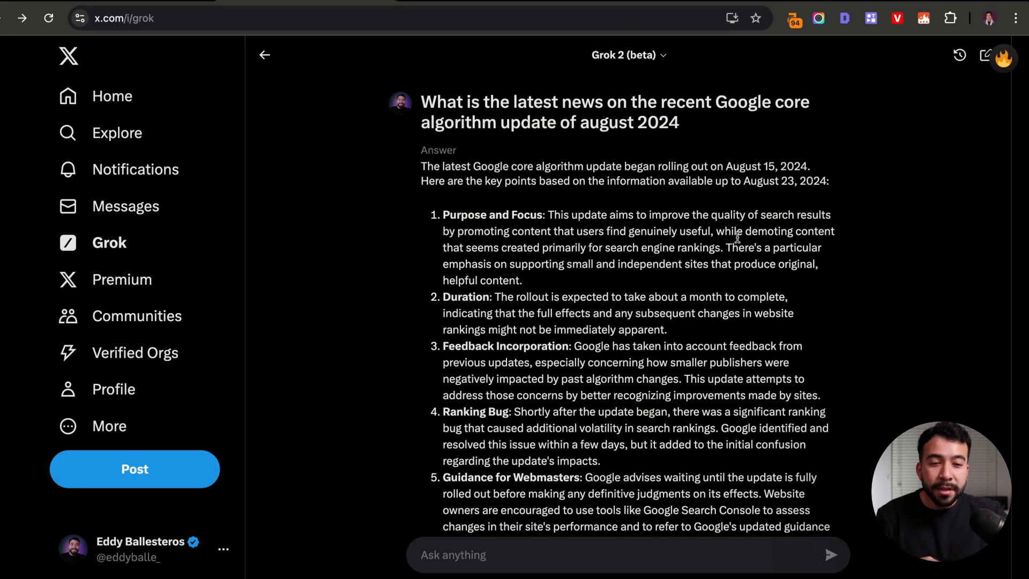
mouse_move(736, 237)
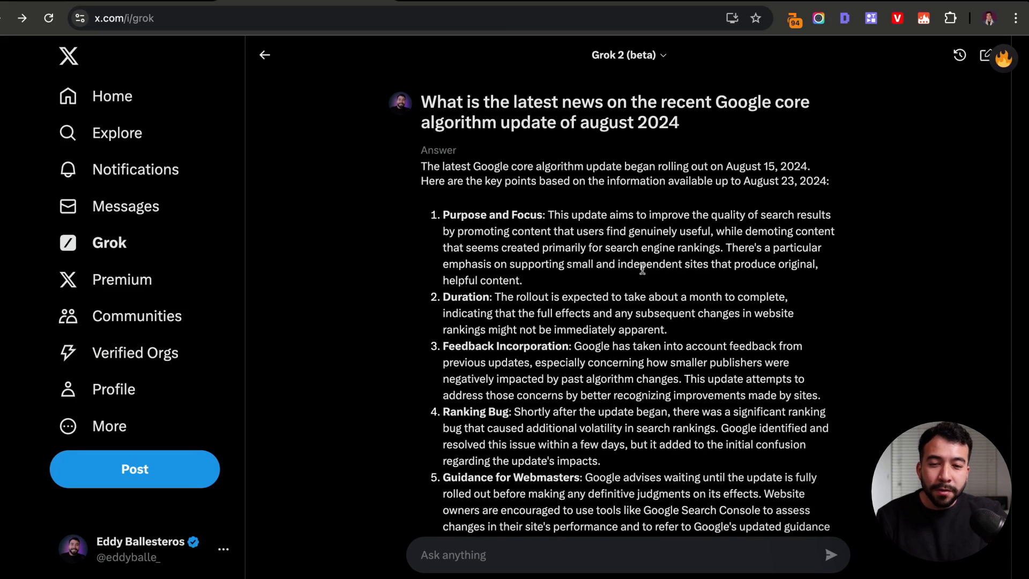
scroll("down", 3)
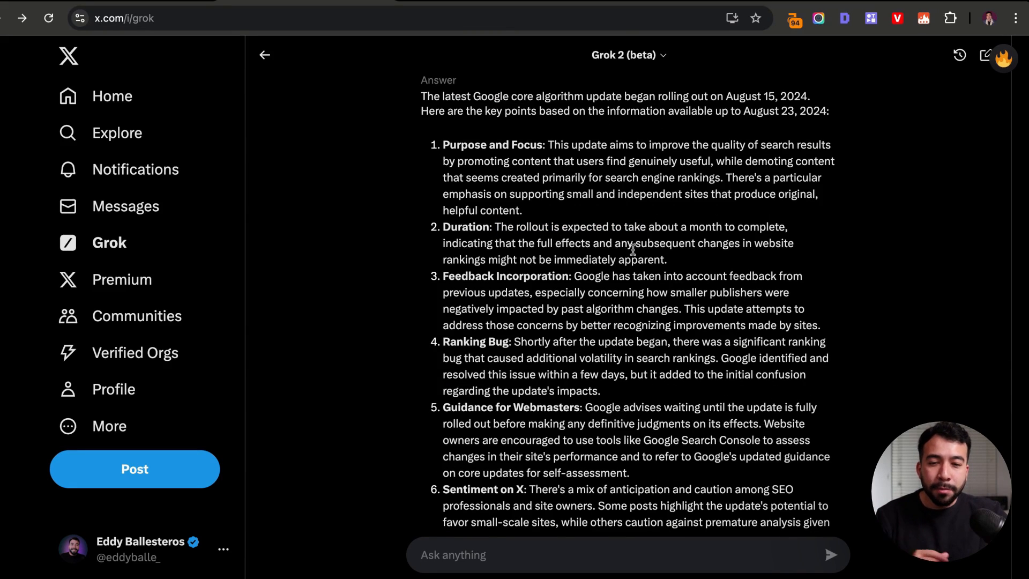
scroll("down", 3)
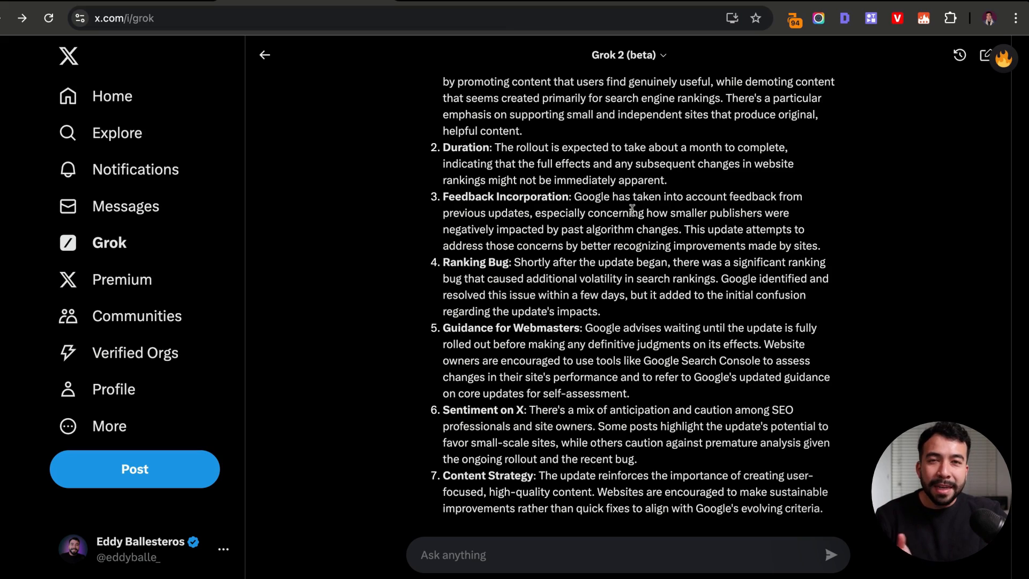
mouse_move(630, 210)
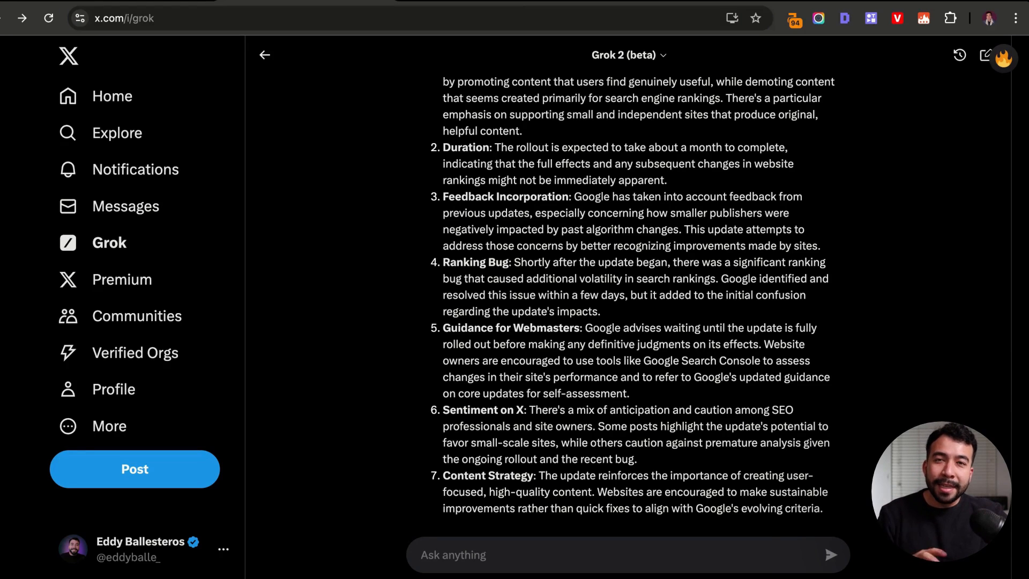
scroll("down", 3)
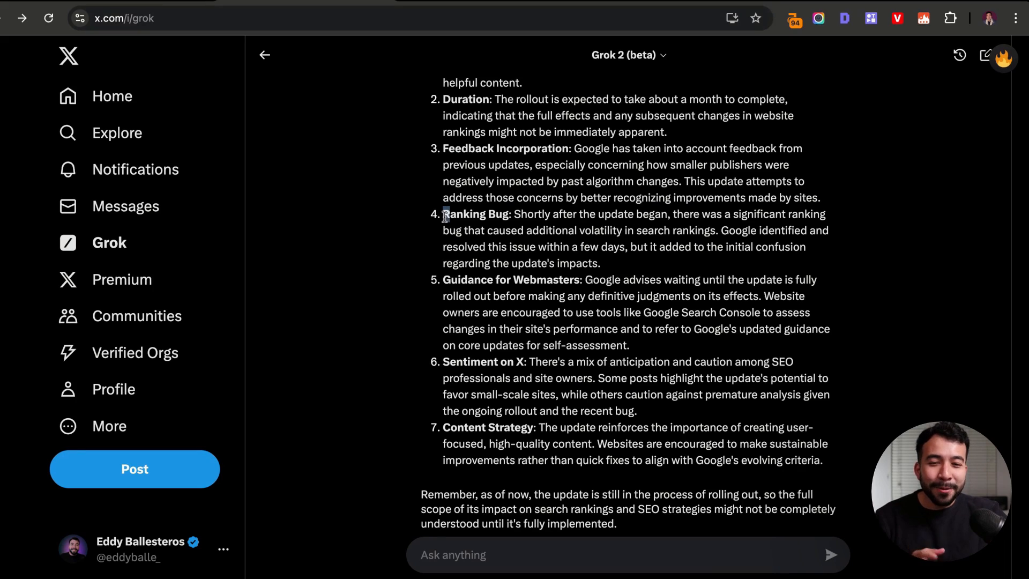
scroll("down", 3)
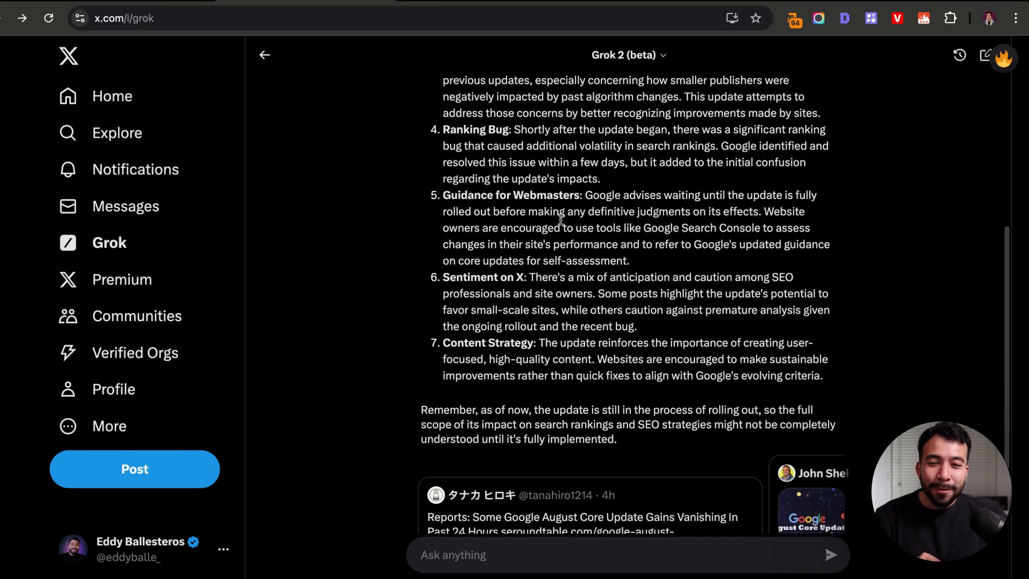
scroll("down", 3)
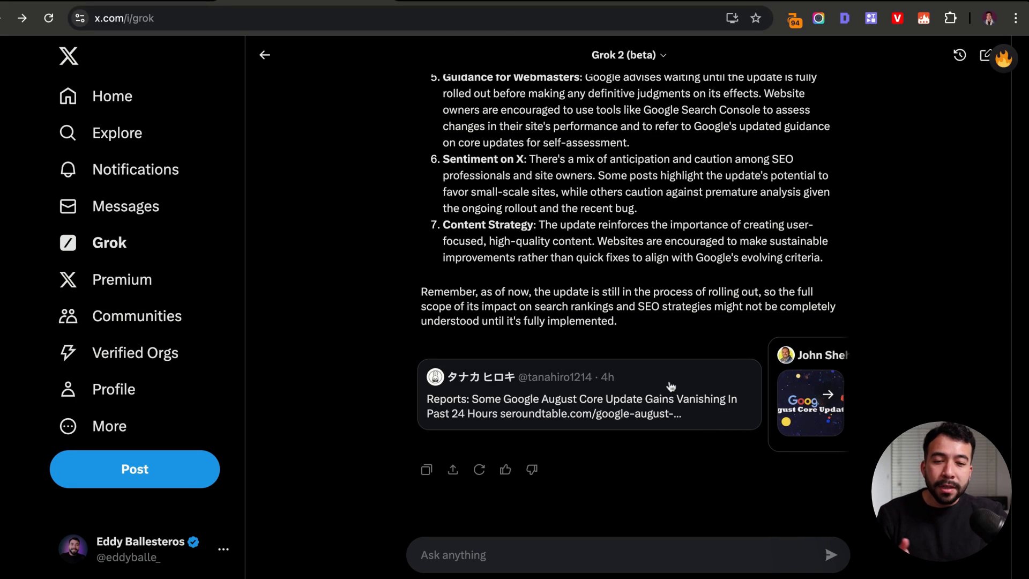
left_click(827, 393)
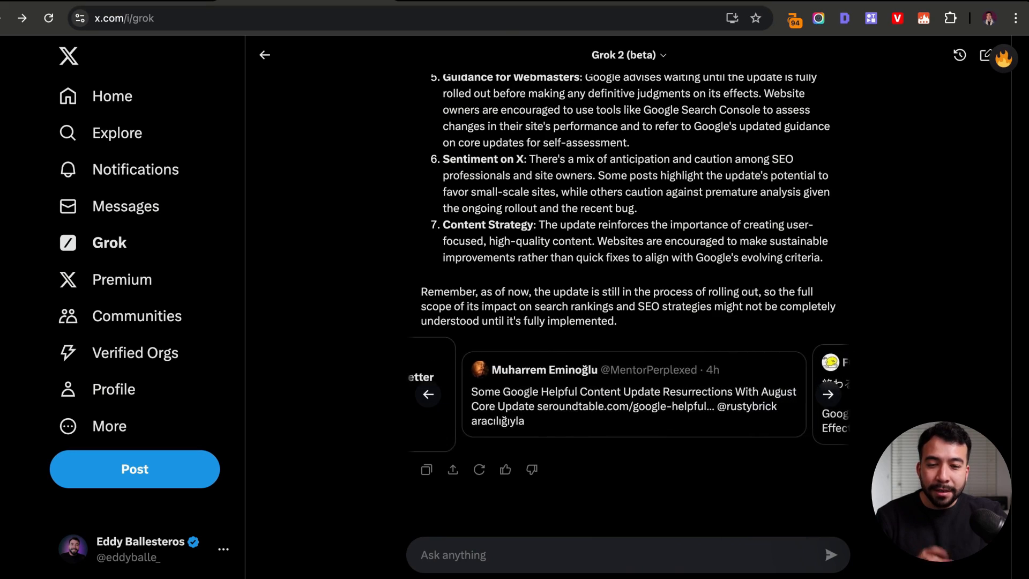
left_click(828, 394)
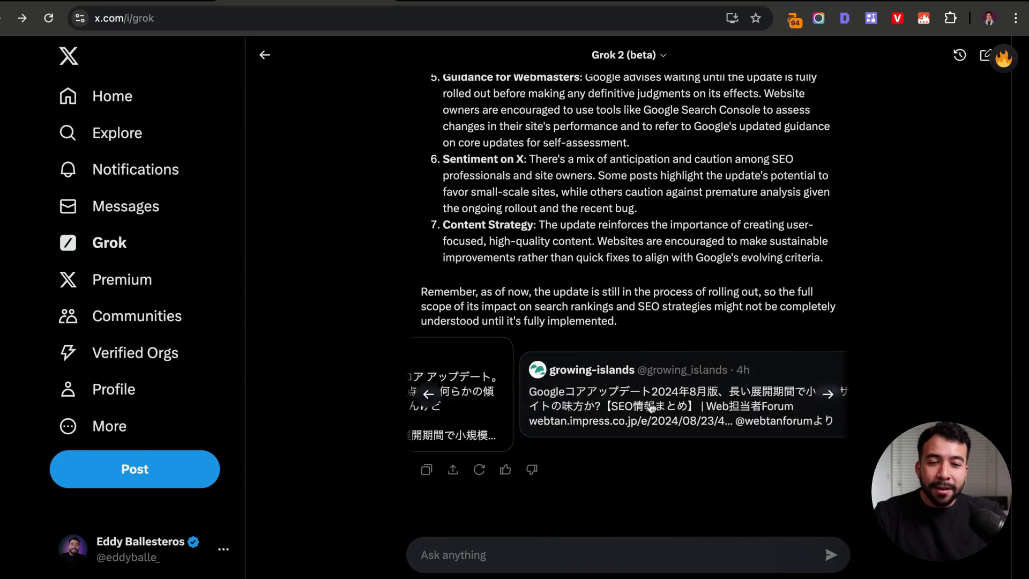
left_click(827, 394)
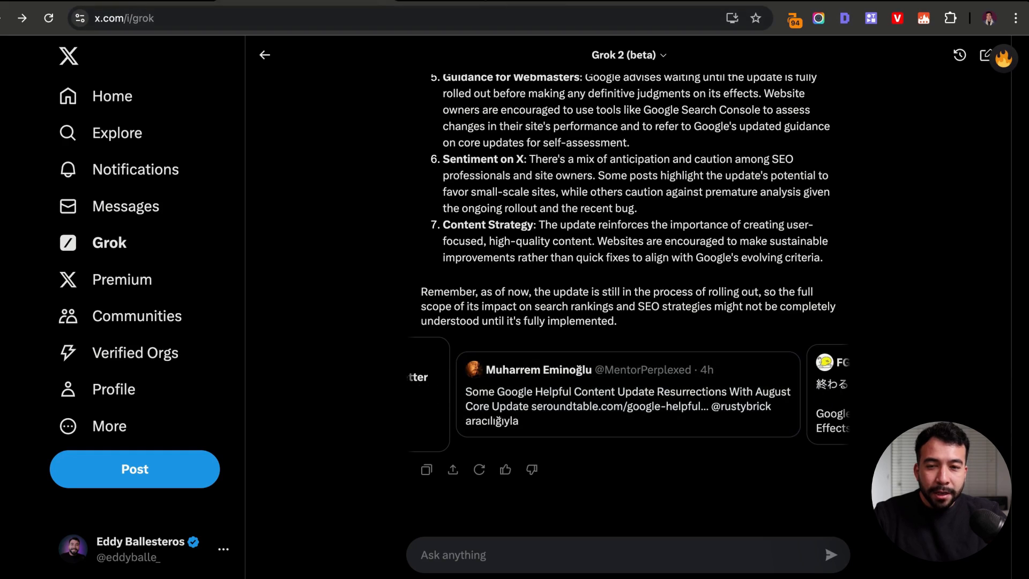
left_click(627, 394)
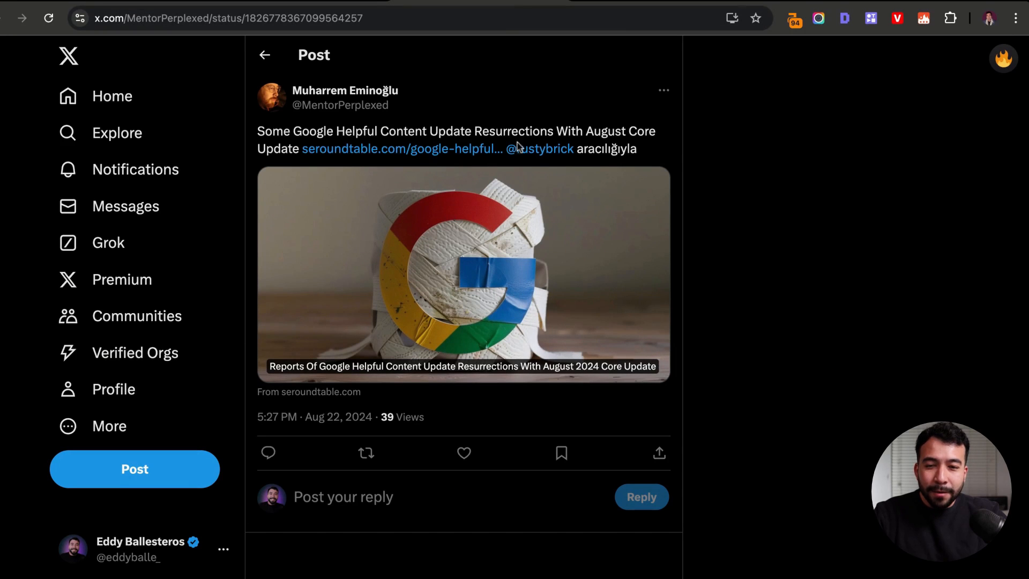
mouse_move(402, 148)
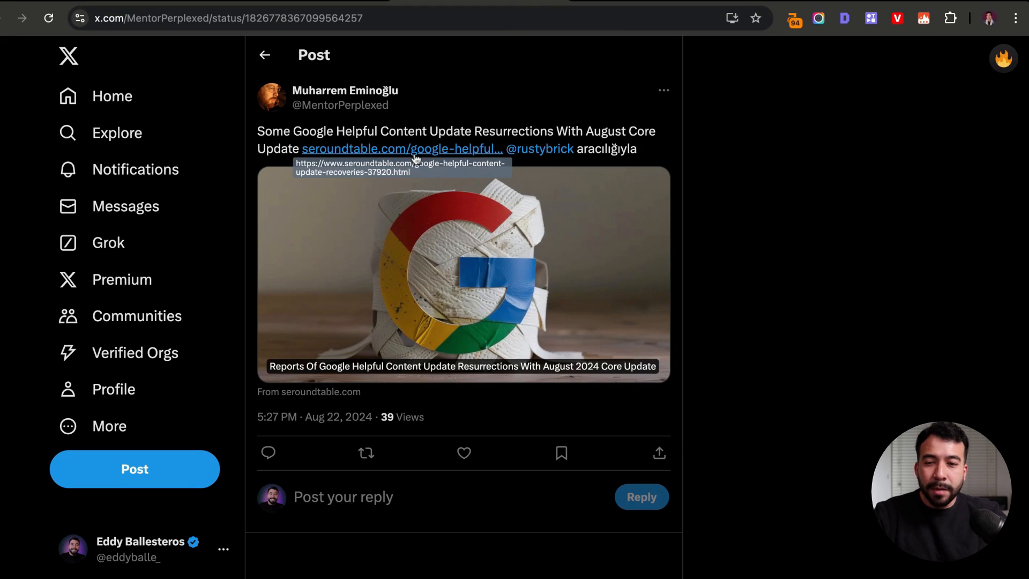
mouse_move(398, 113)
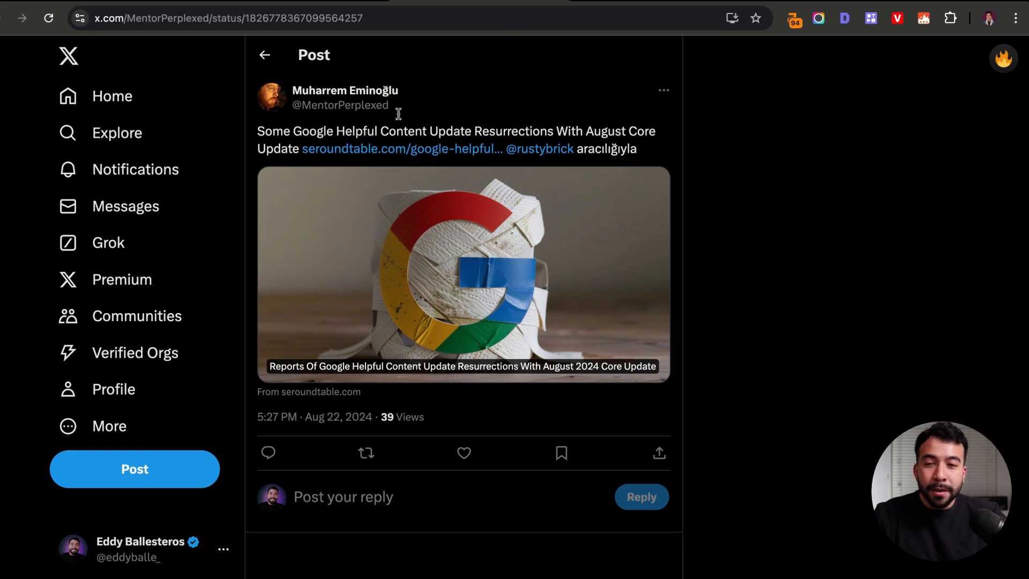
left_click(109, 242)
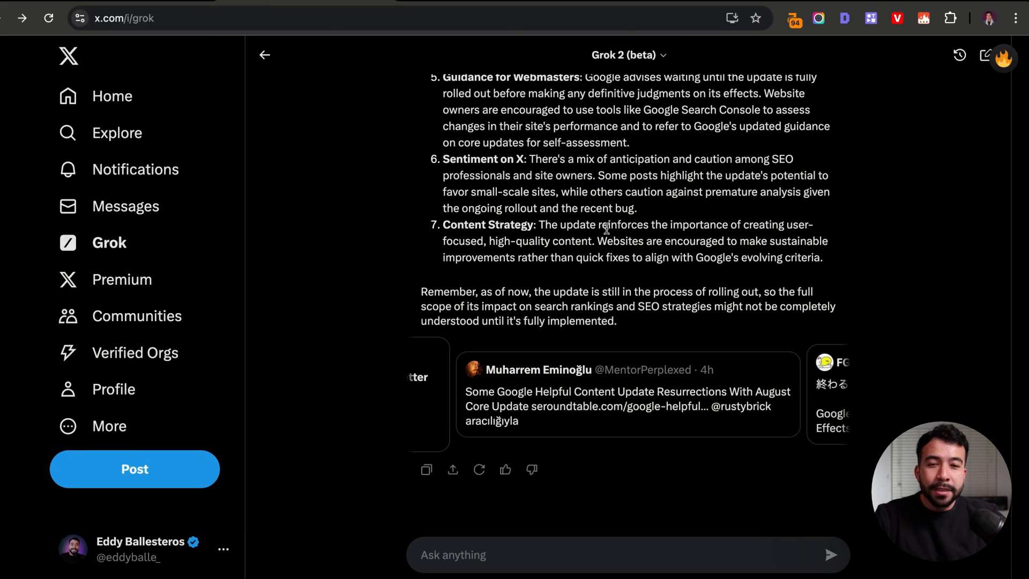
Set the outline prompt topic to 'How to overcome the recent google algorithm update of August 2024' and send
scroll("up", 3)
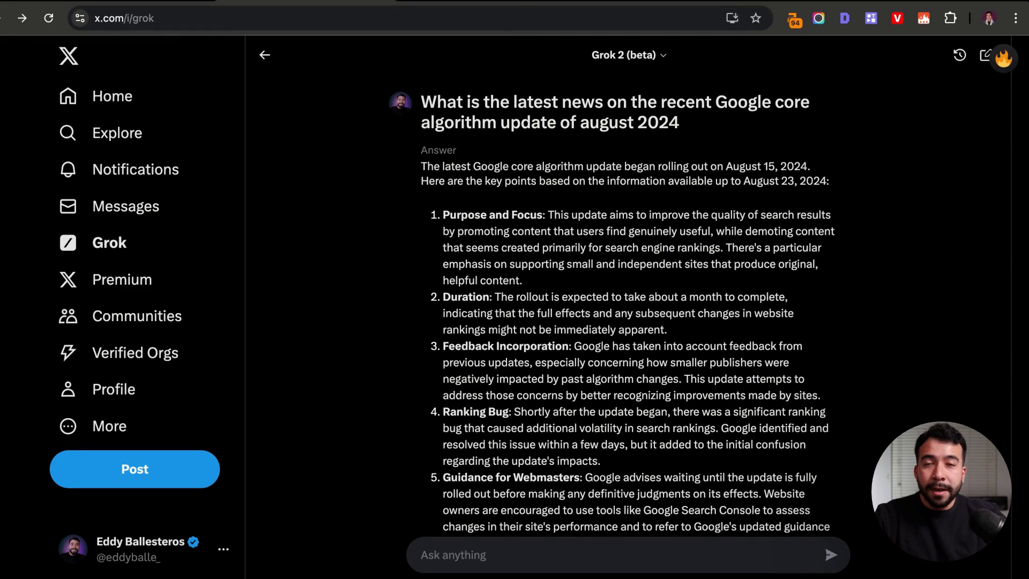
type("Topic")
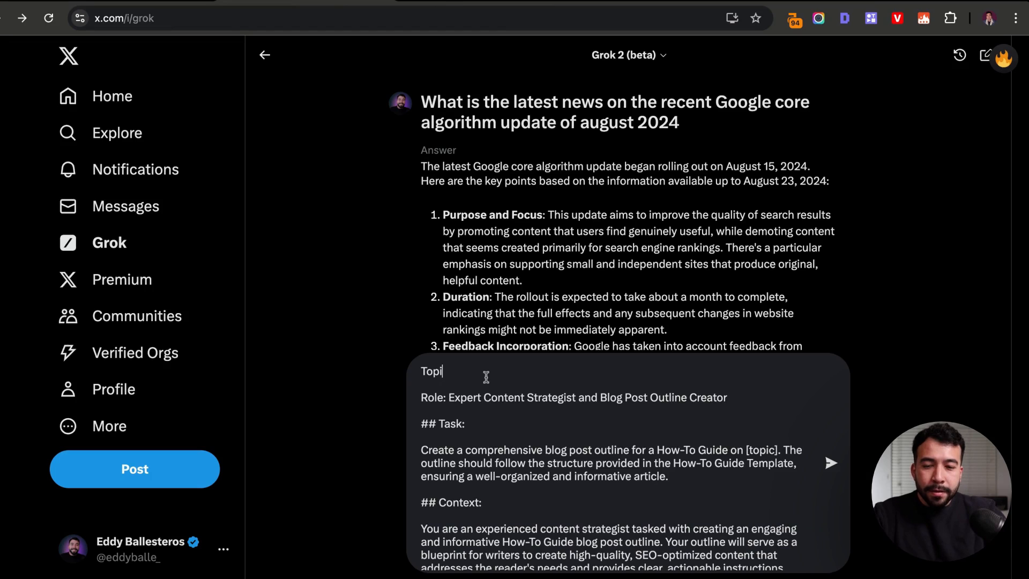
type("c is going be: How to overcome the recent google algorithm update of August 2024")
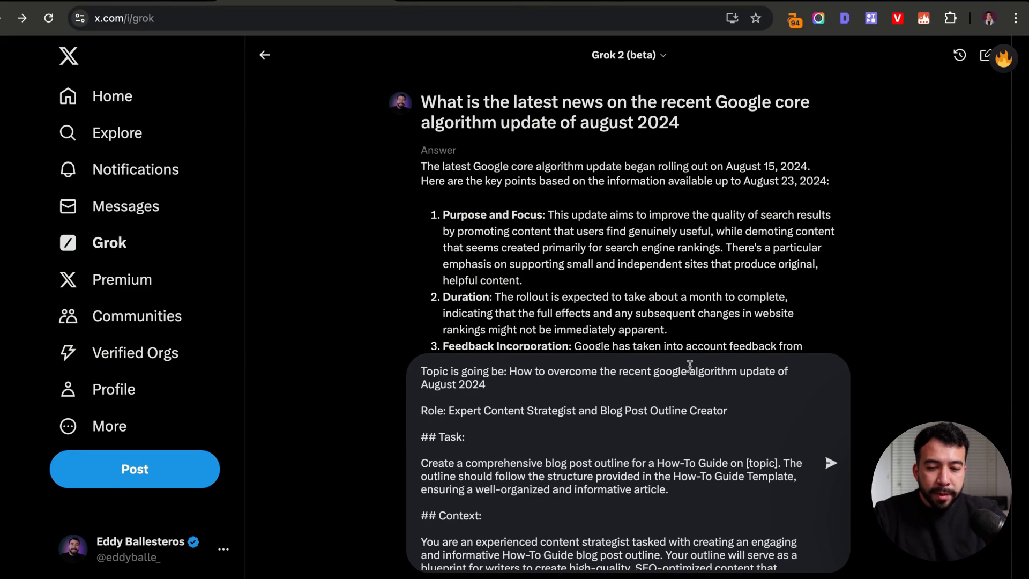
scroll("down", 3)
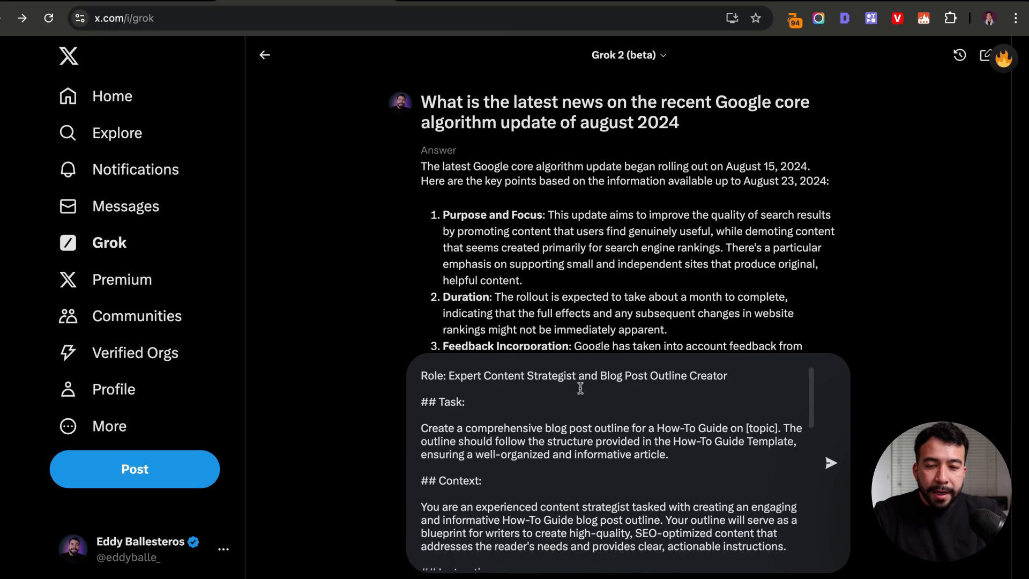
scroll("up", 3)
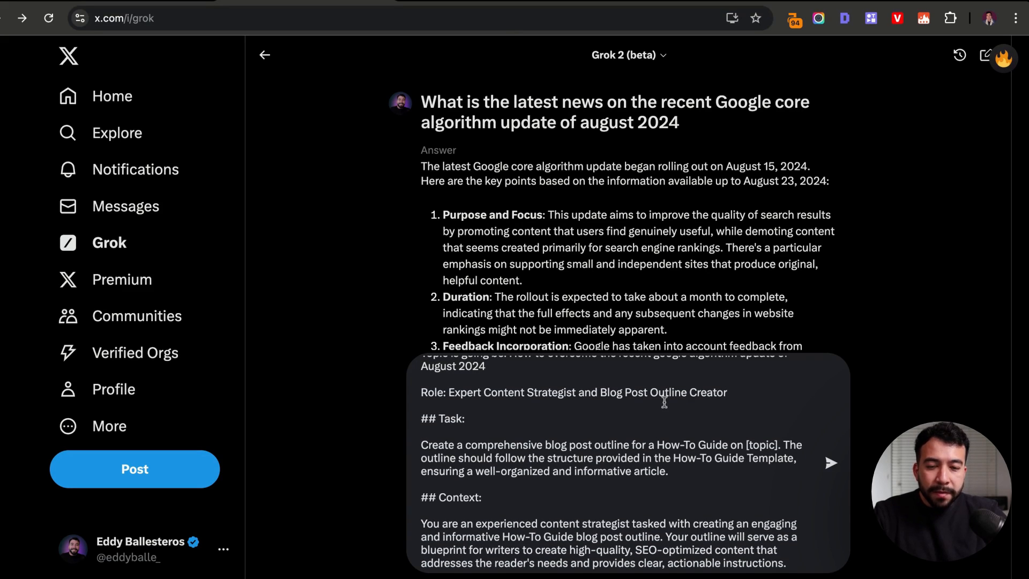
mouse_move(567, 397)
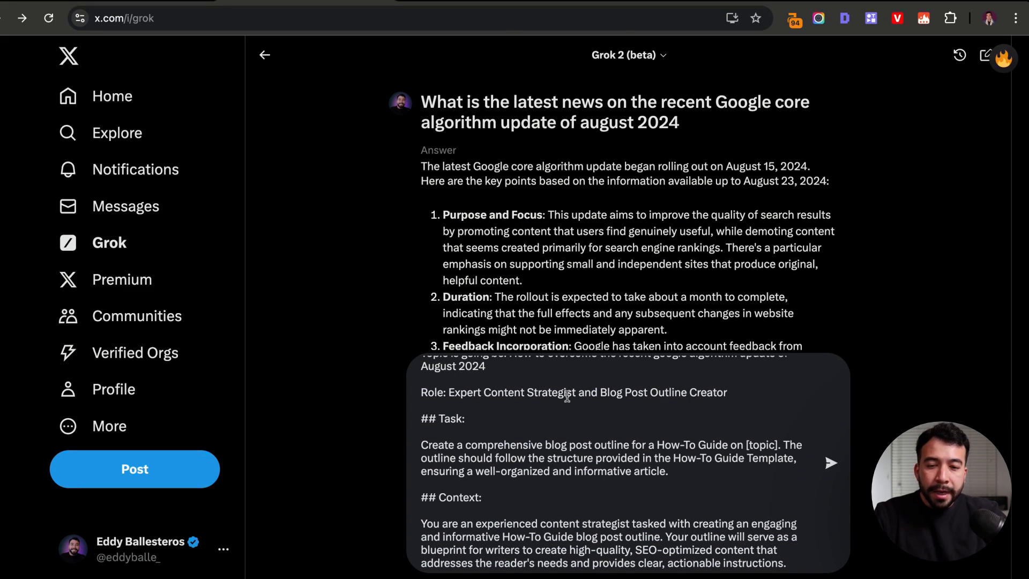
mouse_move(567, 398)
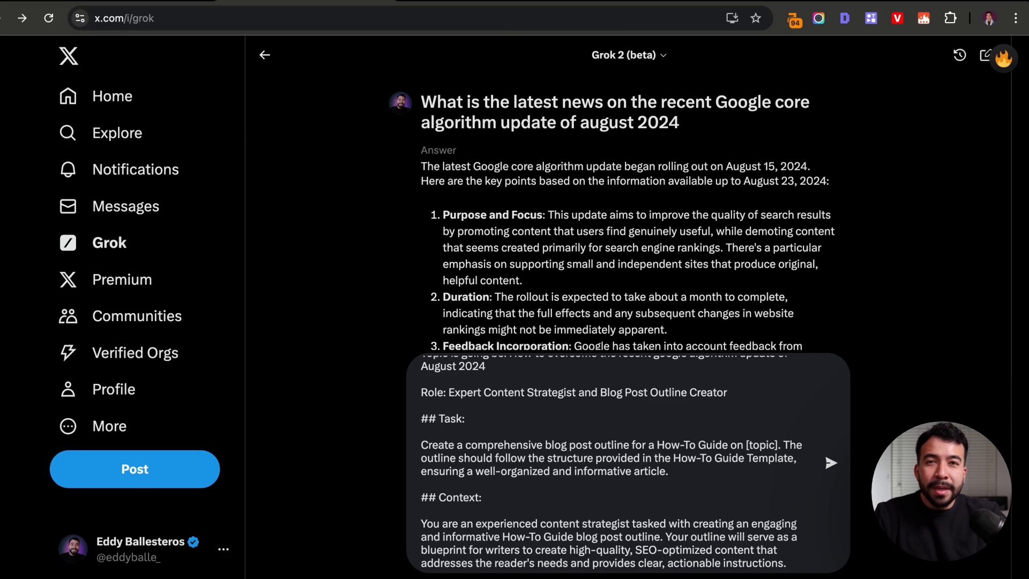
left_click(421, 432)
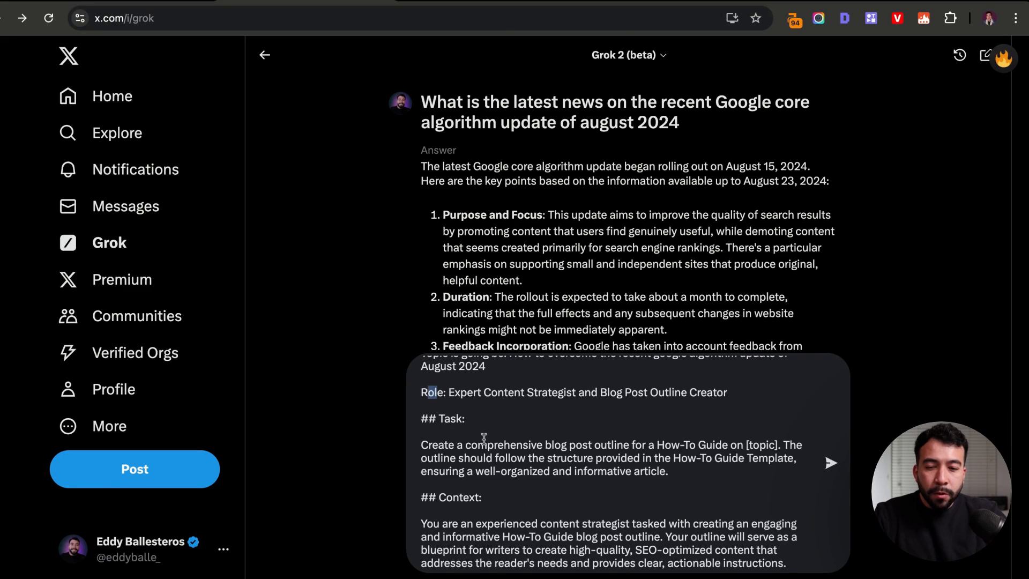
Review Grok's H1/H2/H3 outline and the exploding Google logo featured image
scroll("down", 3)
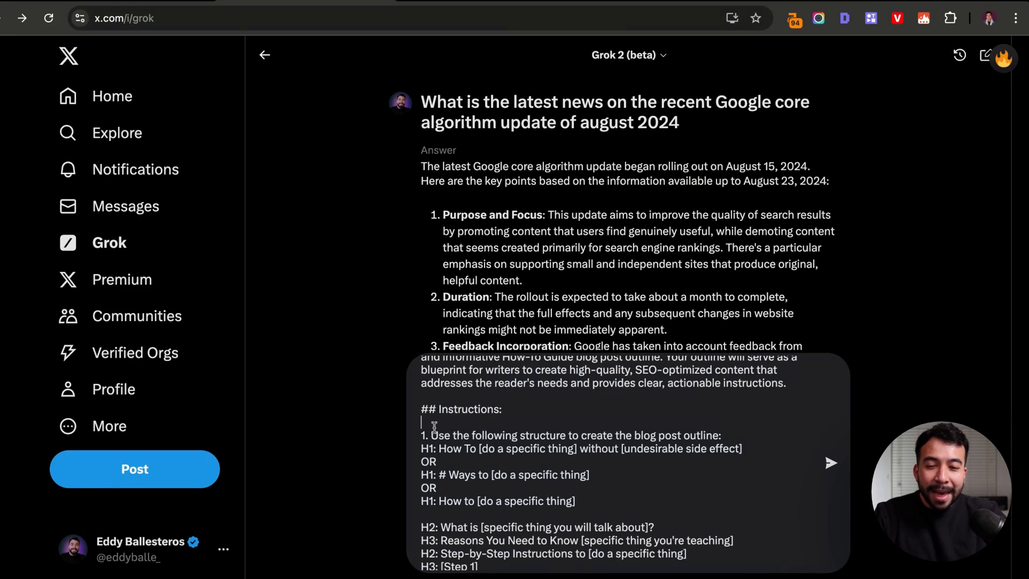
scroll("down", 3)
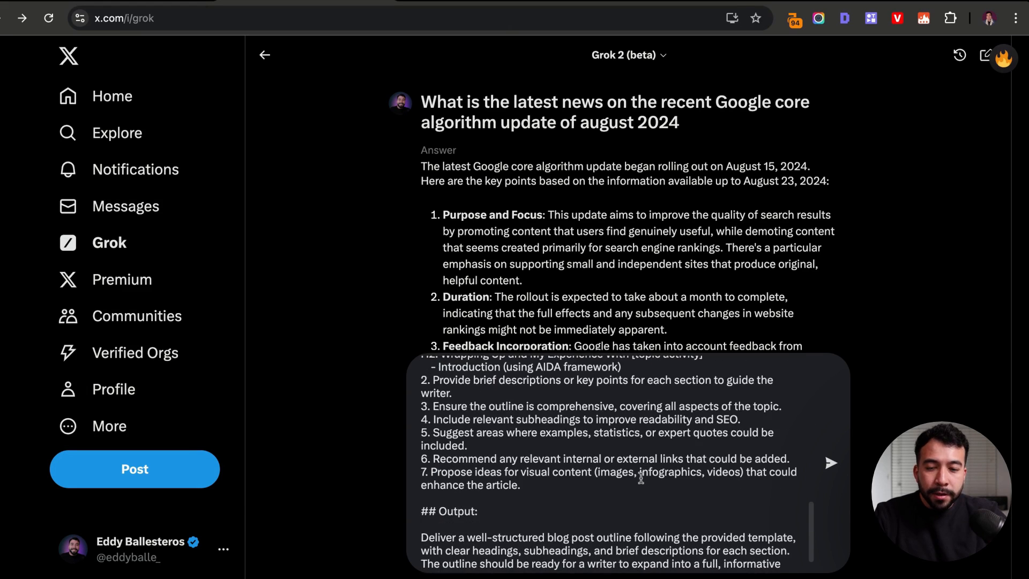
scroll("down", 3)
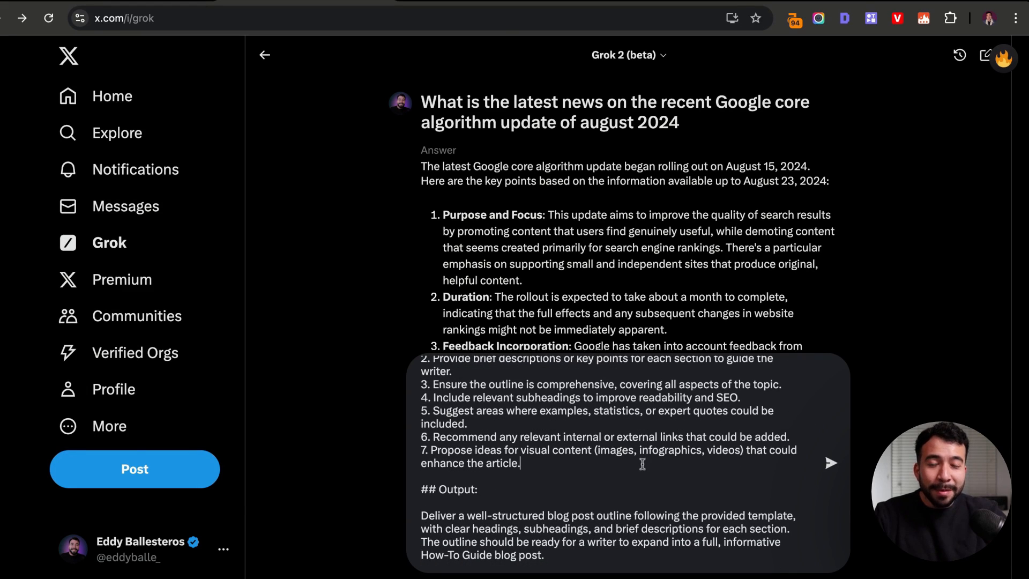
scroll("down", 3)
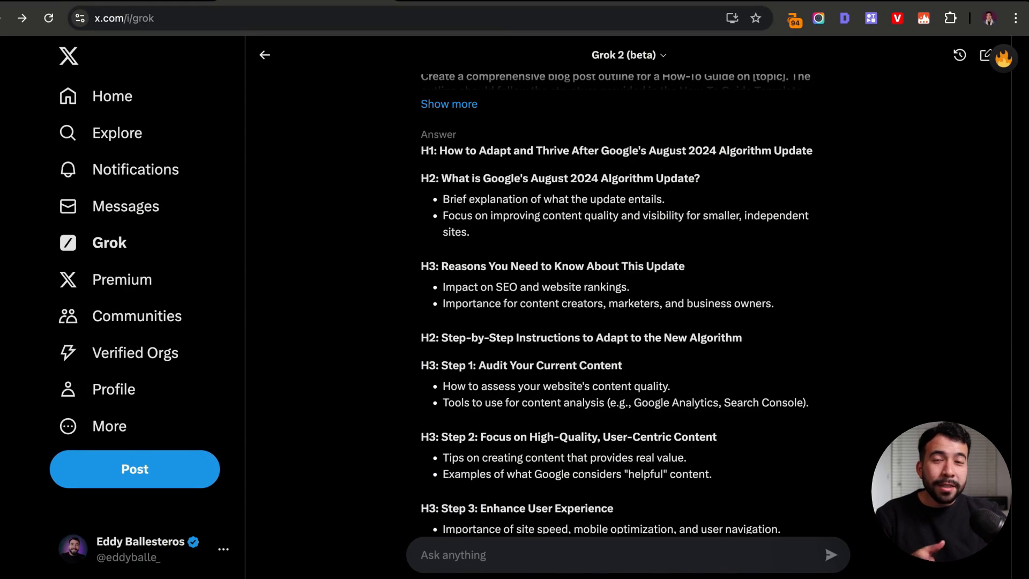
mouse_move(393, 257)
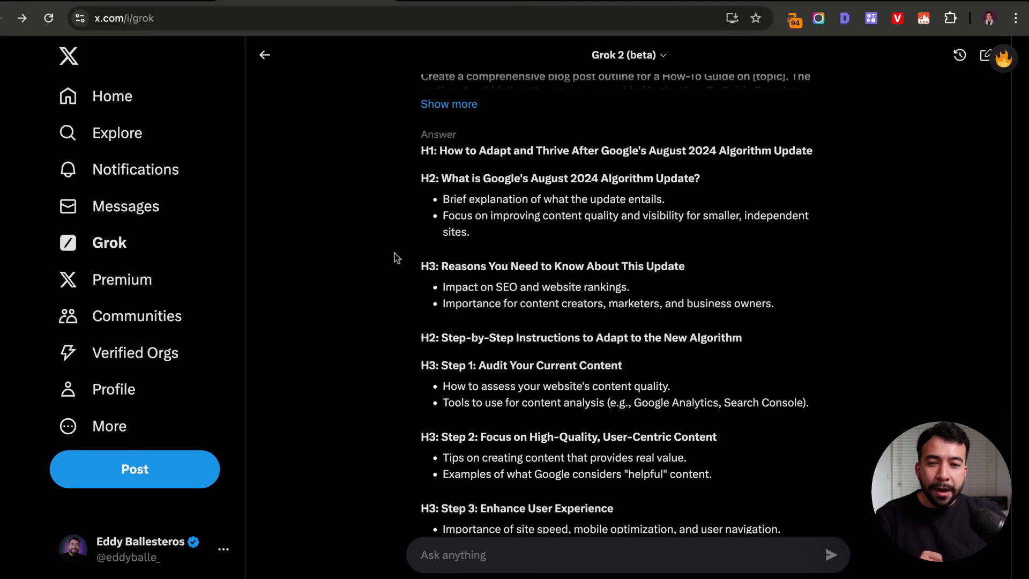
mouse_move(492, 246)
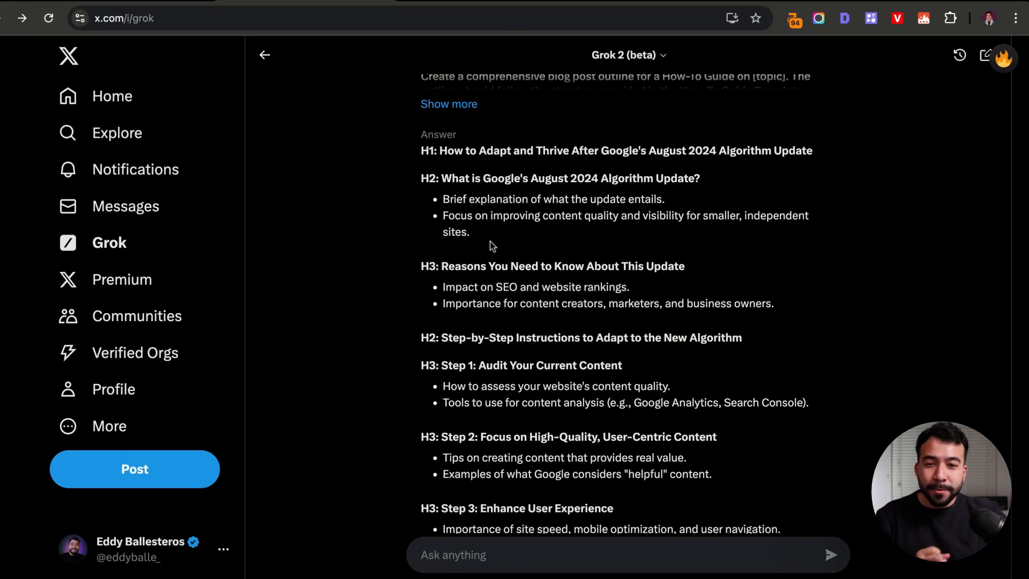
mouse_move(641, 146)
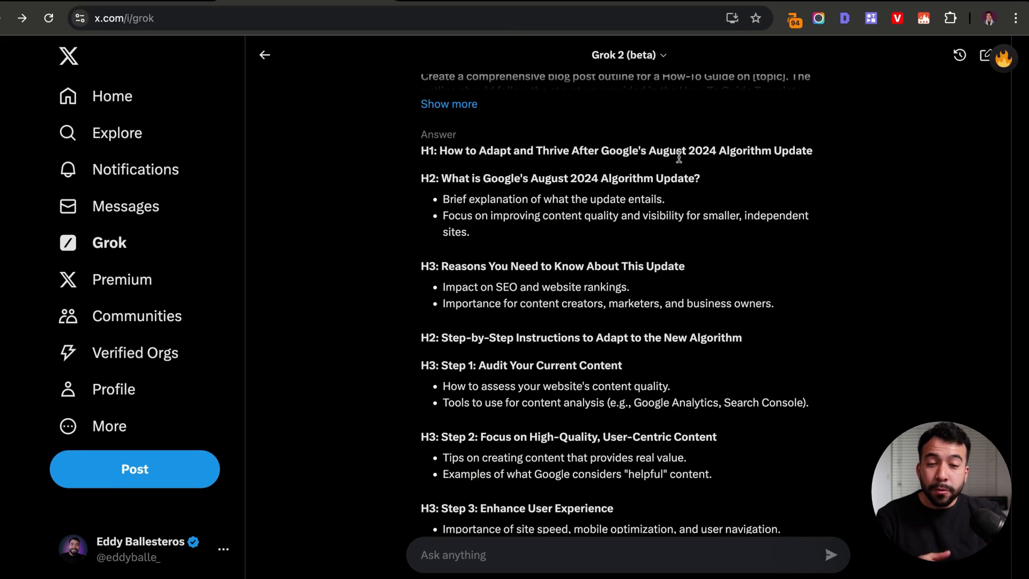
scroll("down", 3)
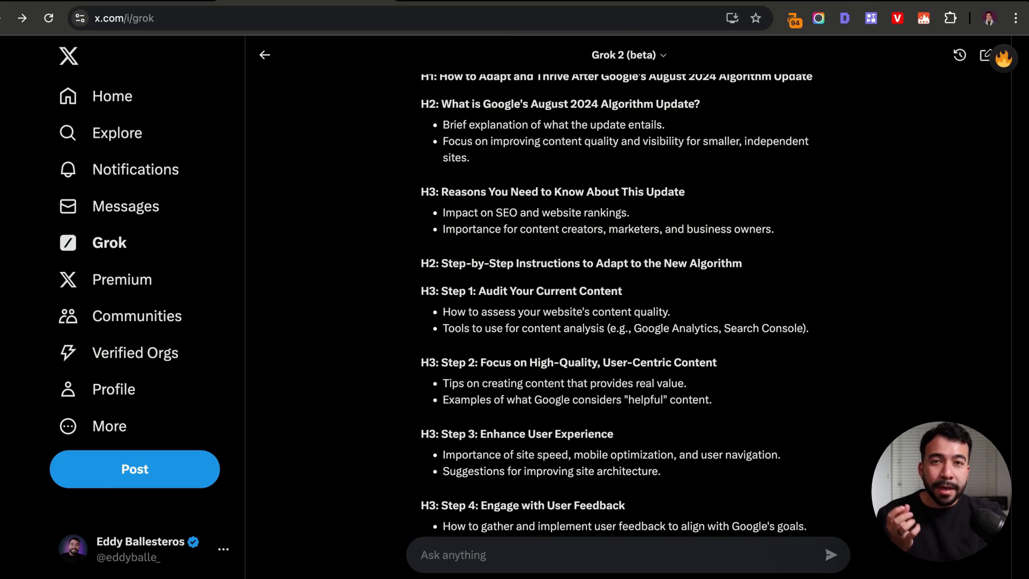
scroll("up", 3)
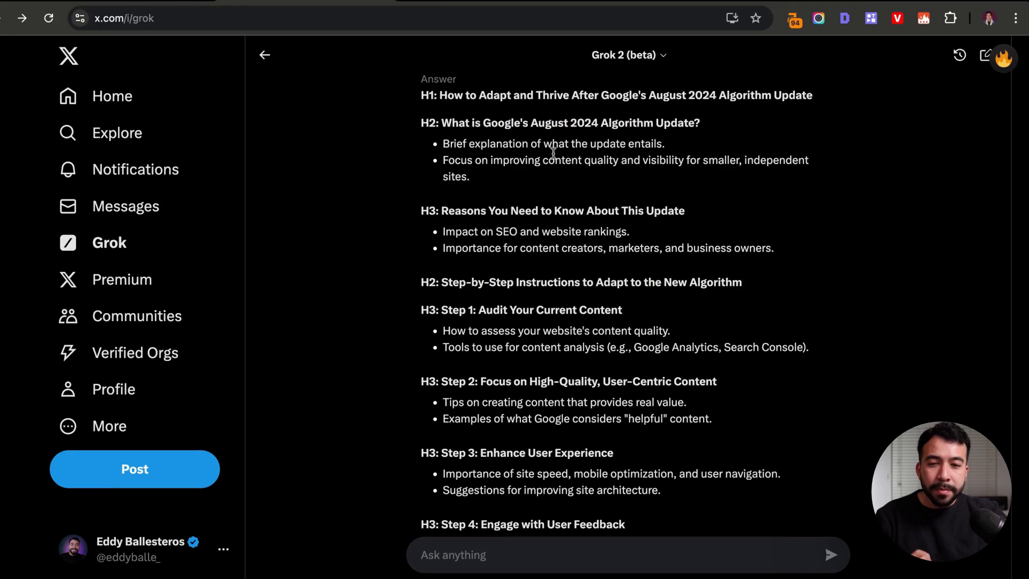
mouse_move(484, 159)
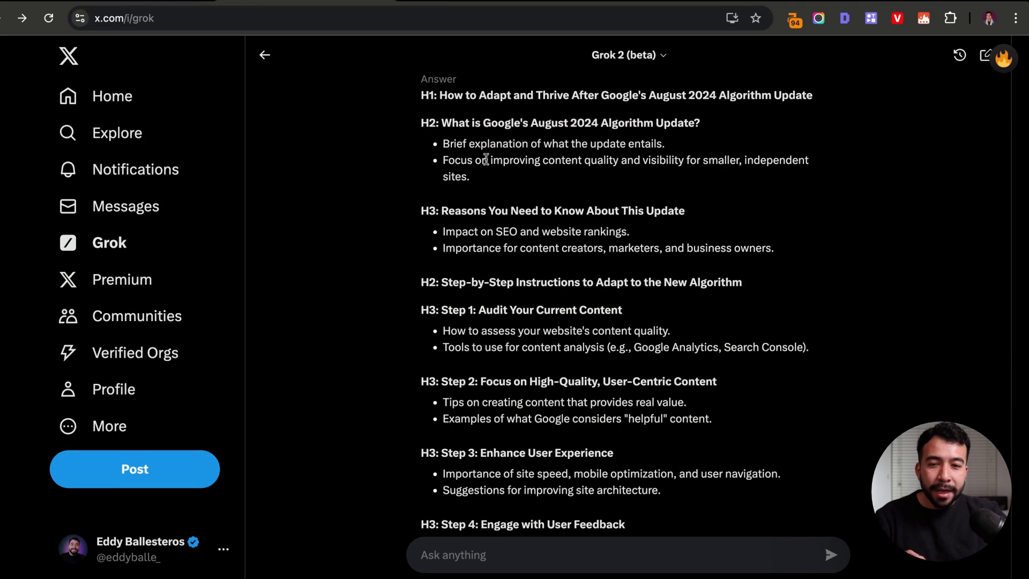
mouse_move(572, 144)
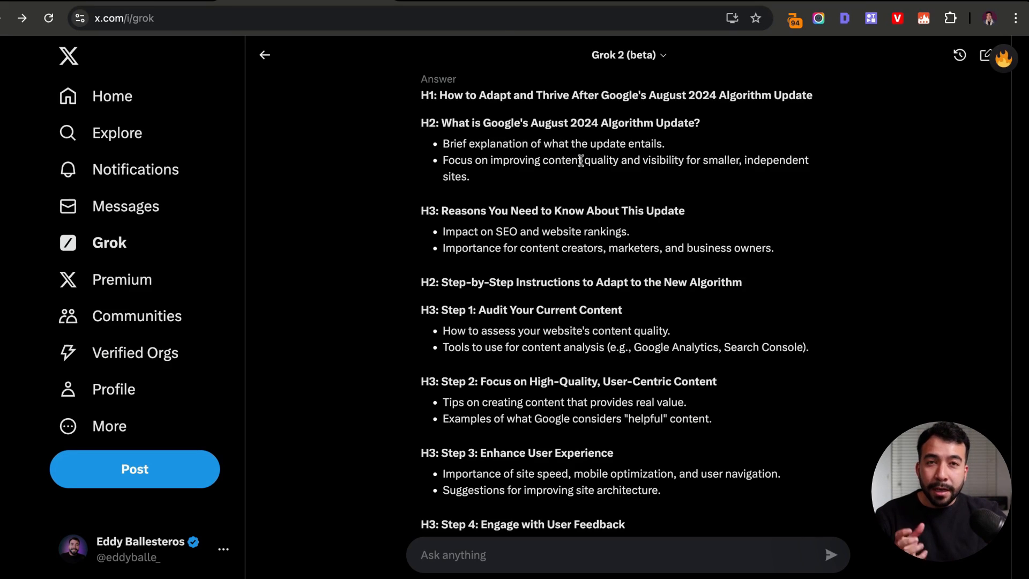
mouse_move(592, 160)
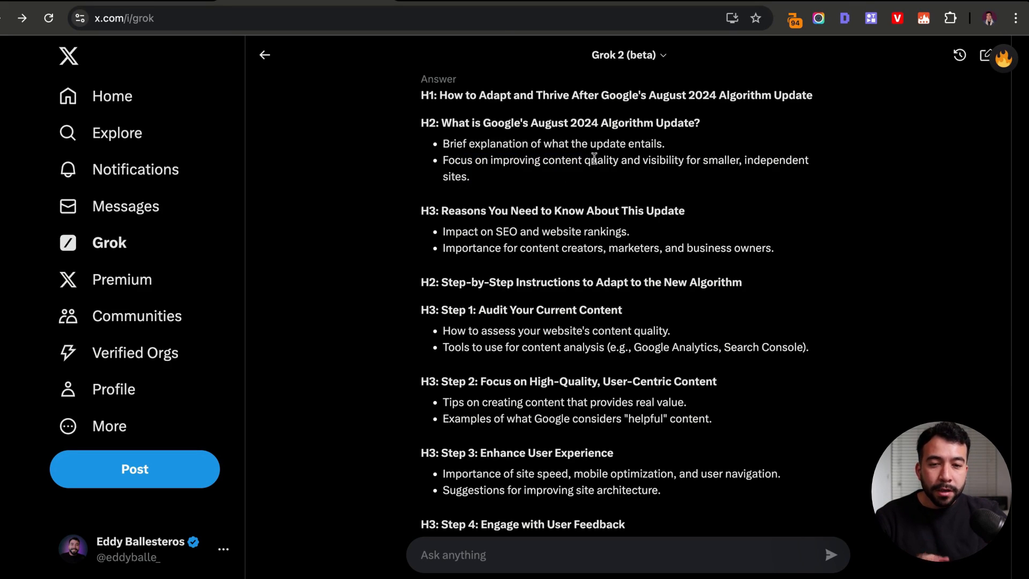
scroll("down", 3)
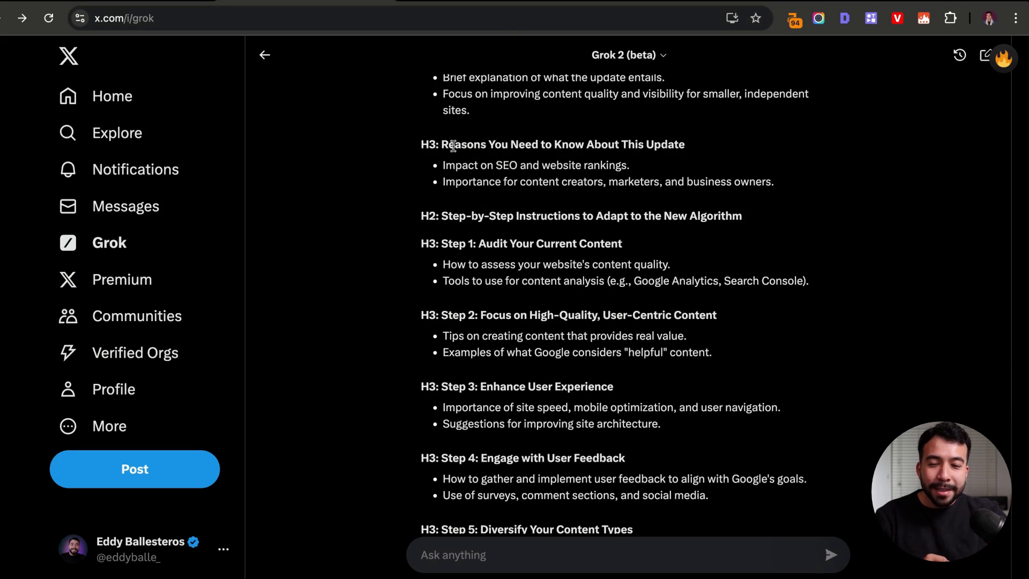
mouse_move(735, 192)
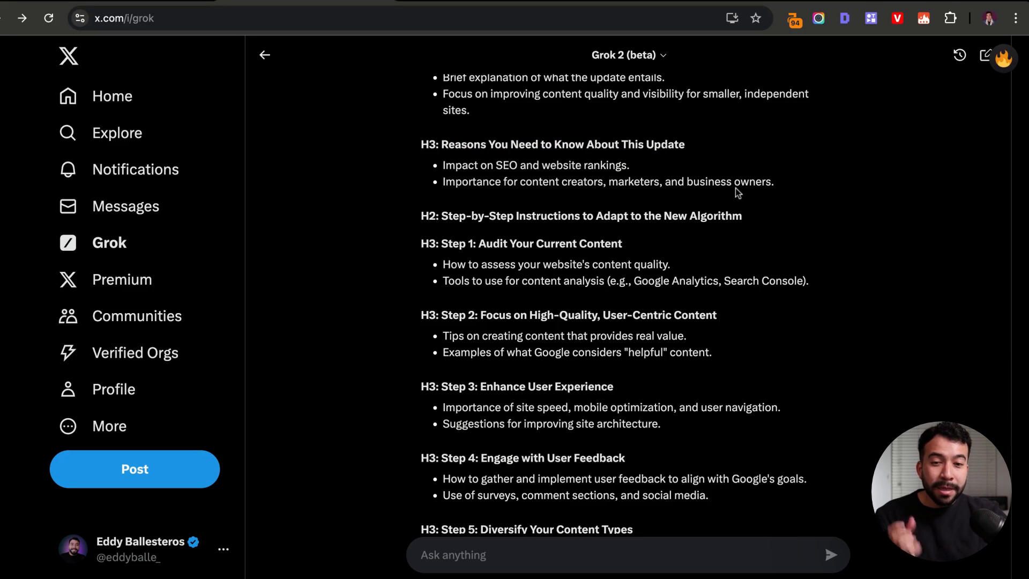
scroll("down", 3)
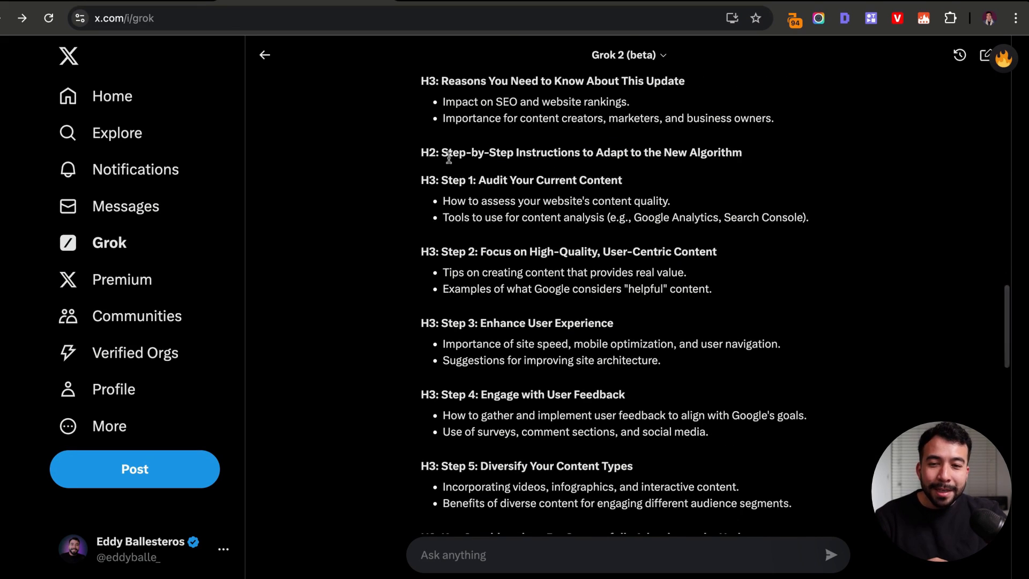
mouse_move(772, 155)
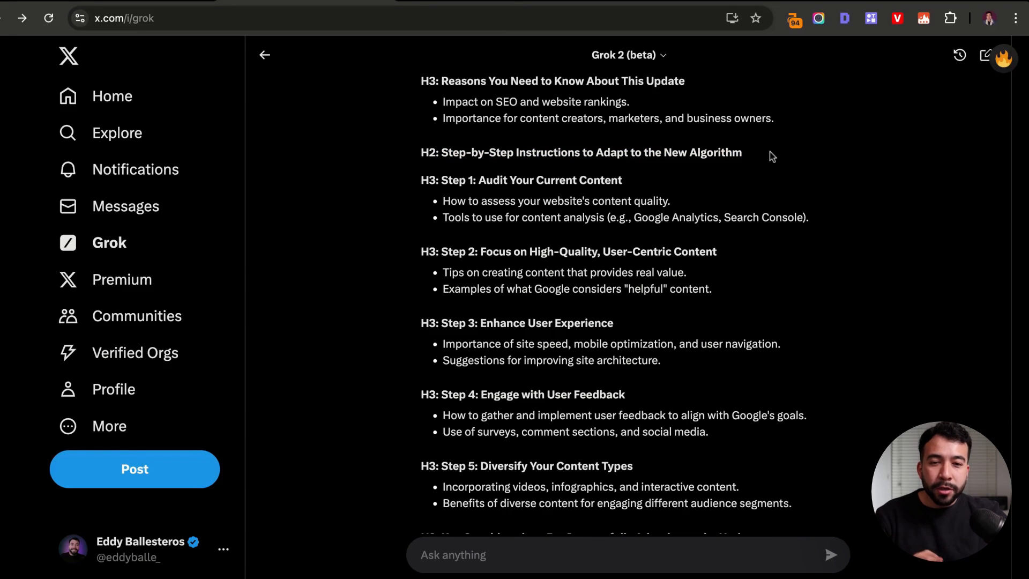
scroll("down", 3)
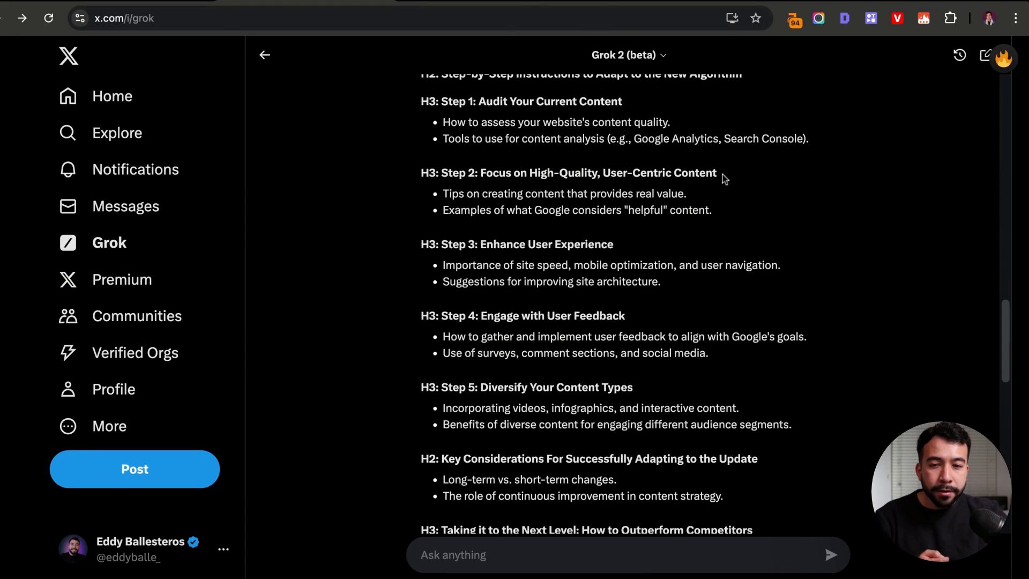
mouse_move(458, 233)
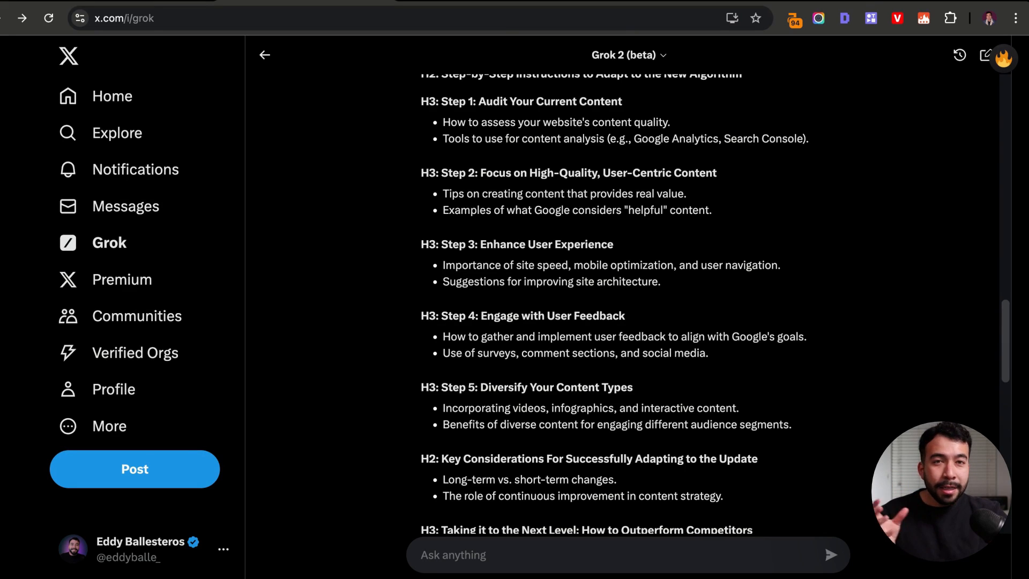
mouse_move(624, 115)
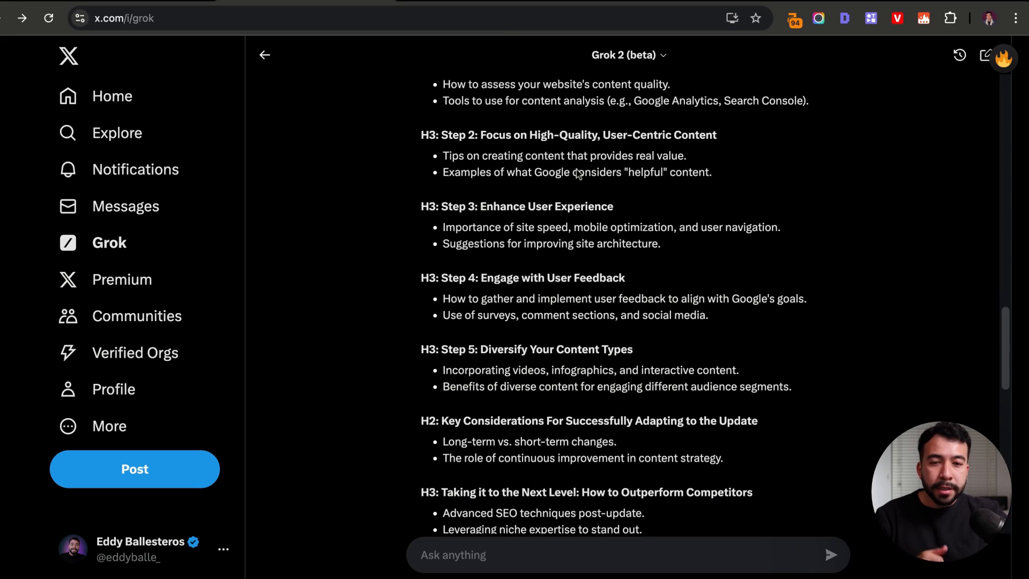
scroll("down", 3)
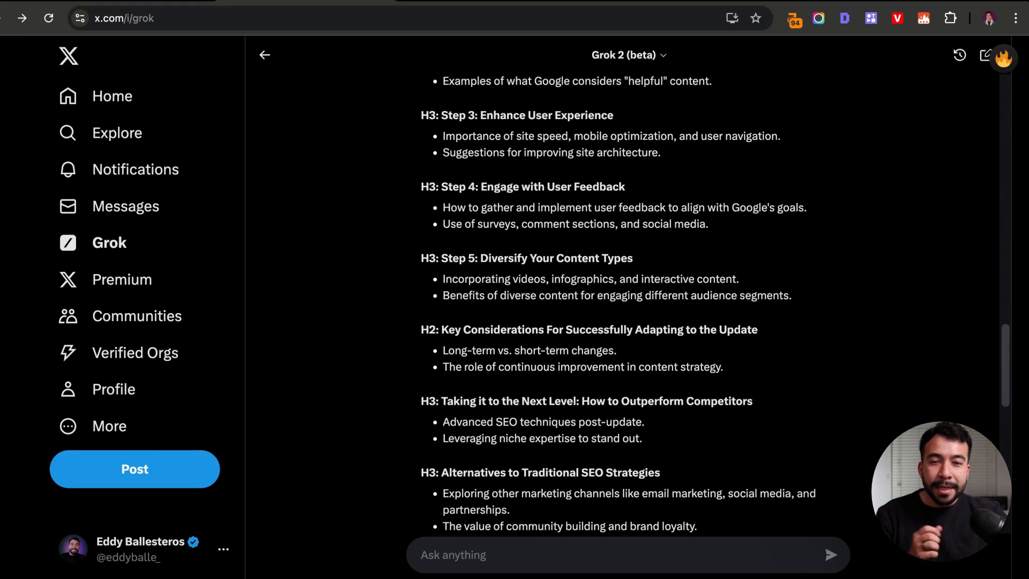
scroll("down", 3)
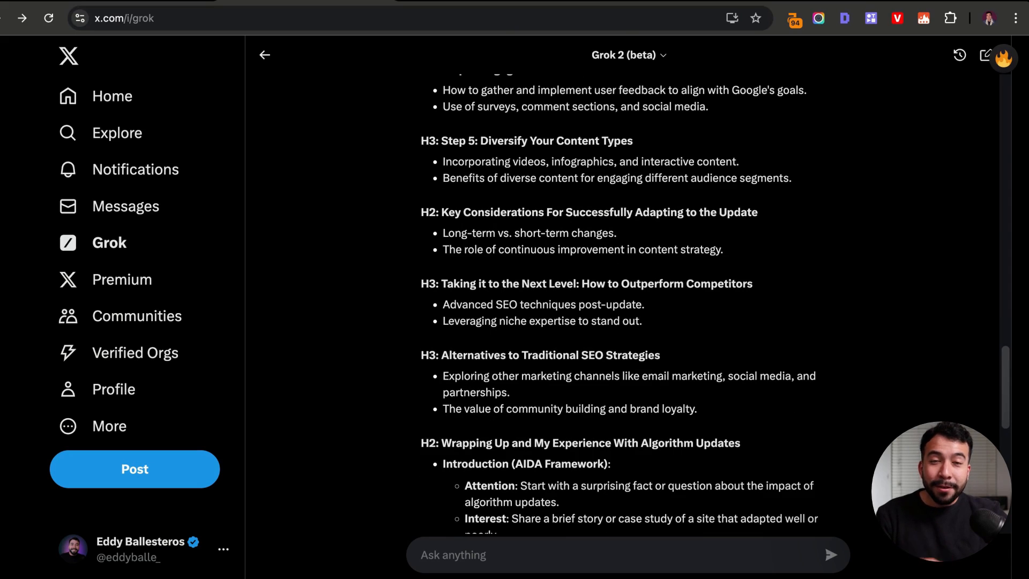
scroll("down", 3)
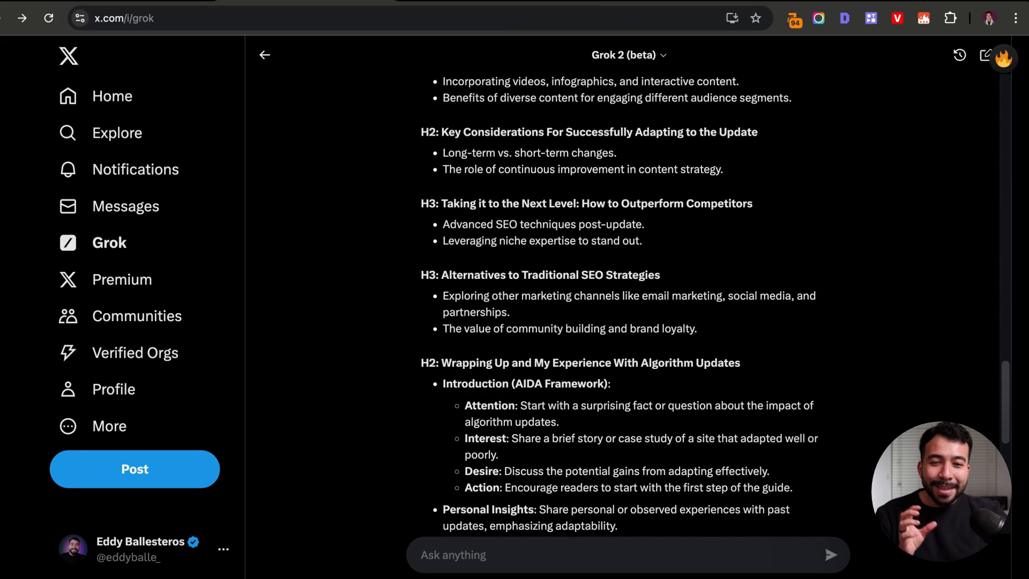
scroll("down", 3)
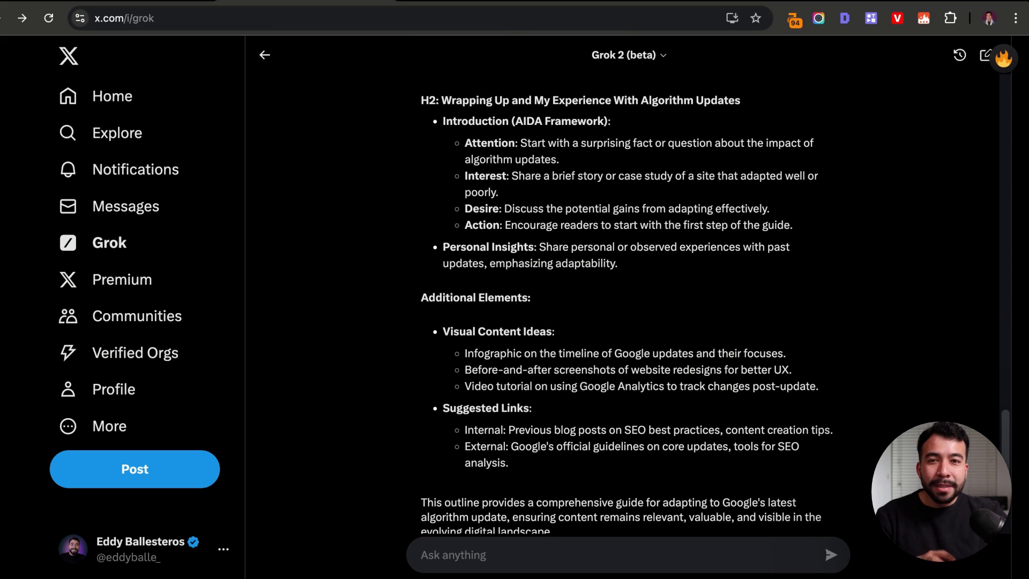
scroll("down", 3)
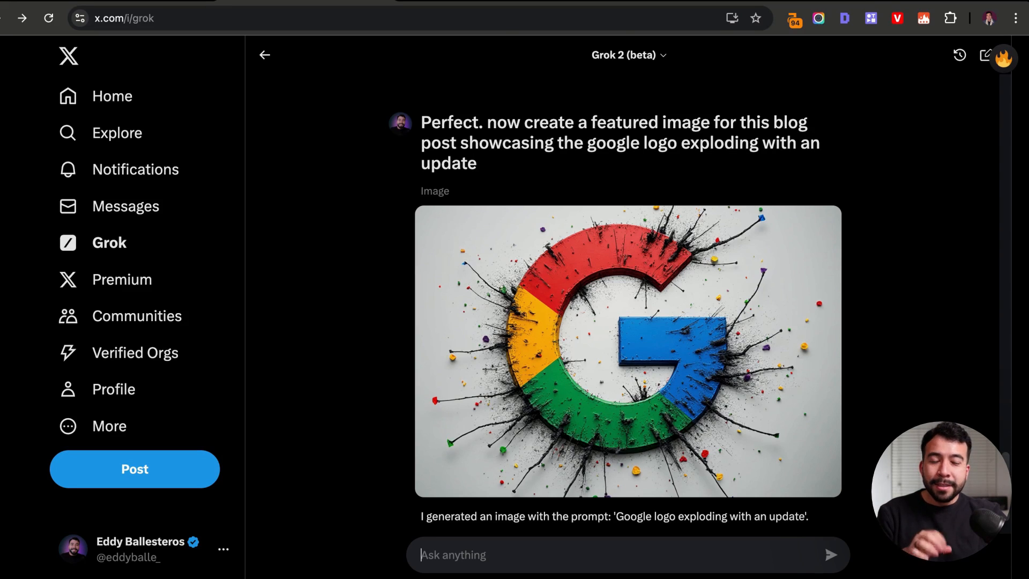
mouse_move(449, 187)
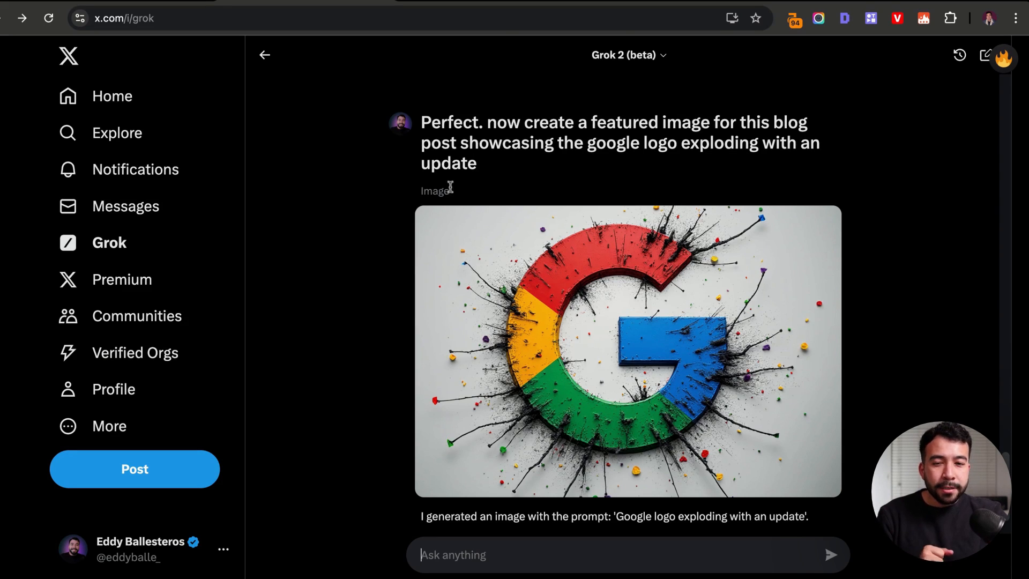
mouse_move(532, 167)
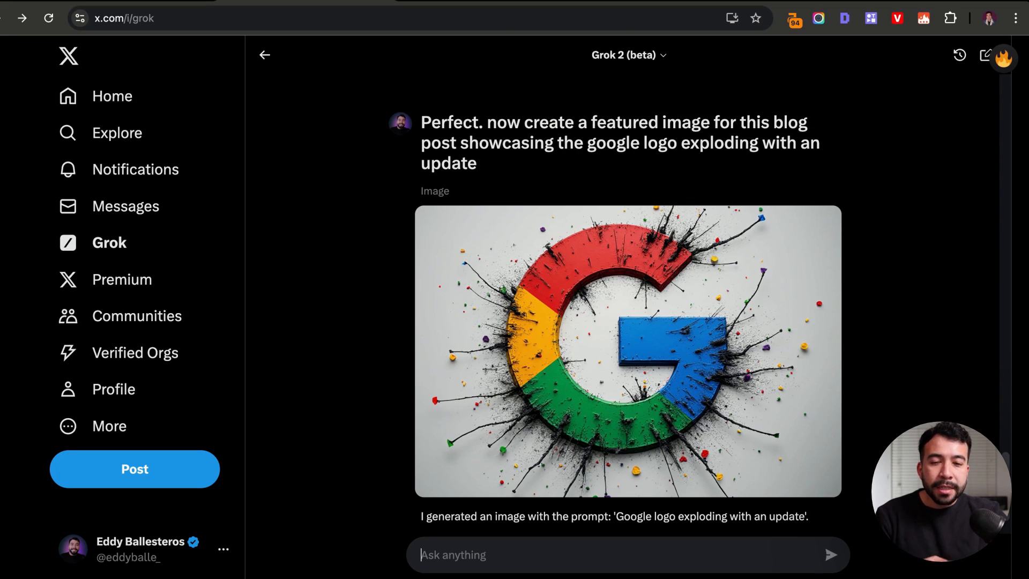
mouse_move(591, 239)
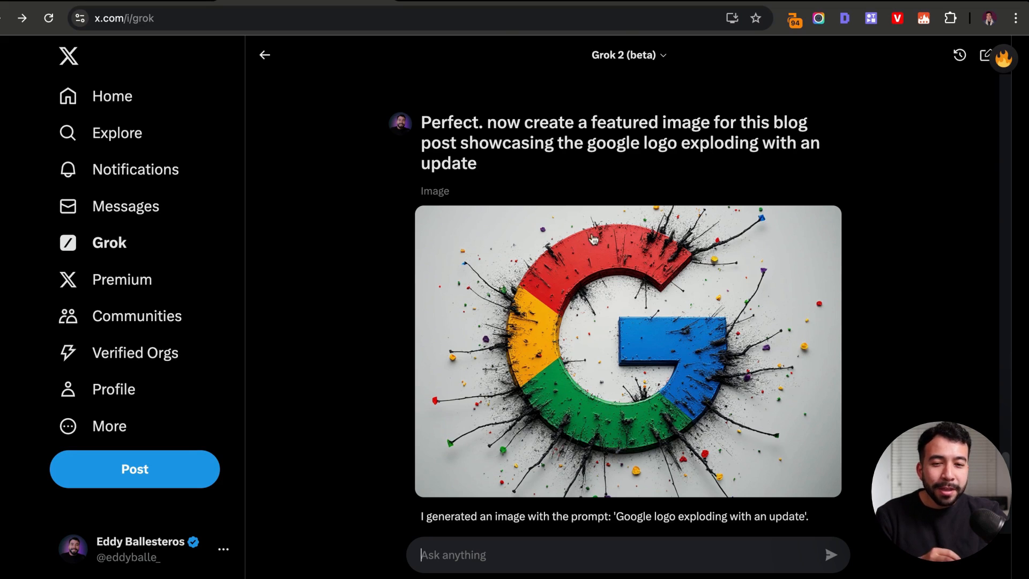
mouse_move(429, 114)
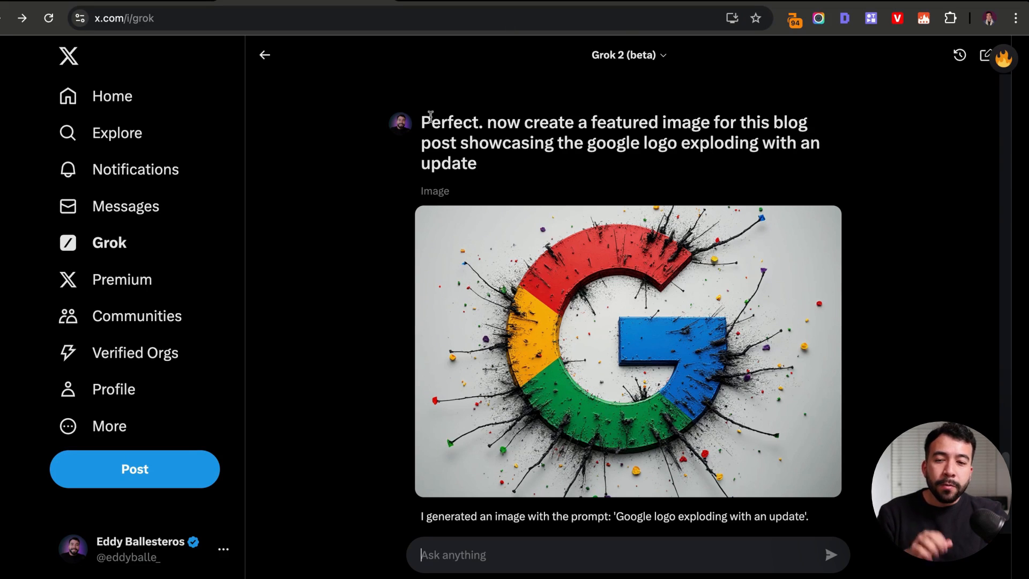
mouse_move(760, 3)
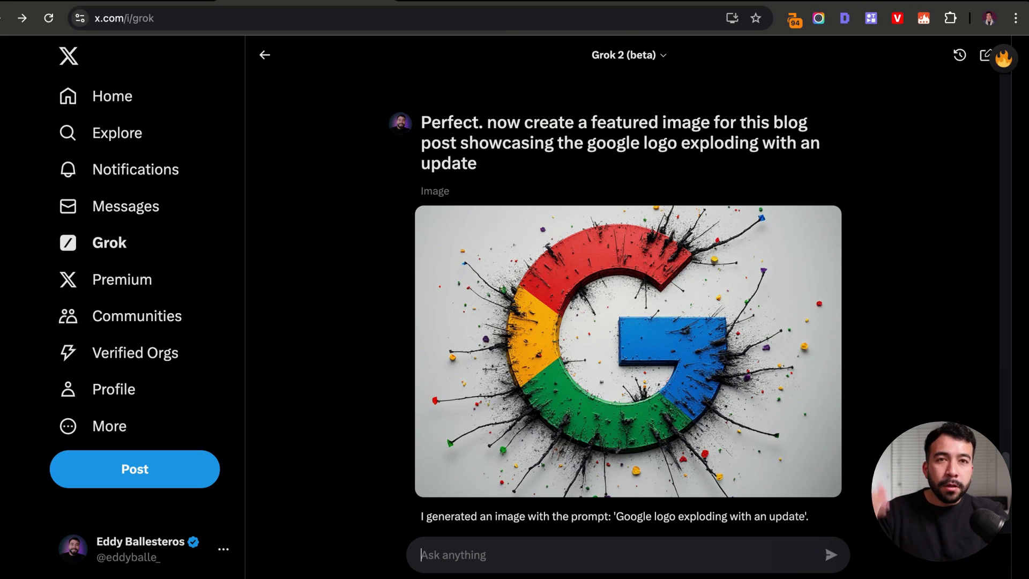
mouse_move(758, 6)
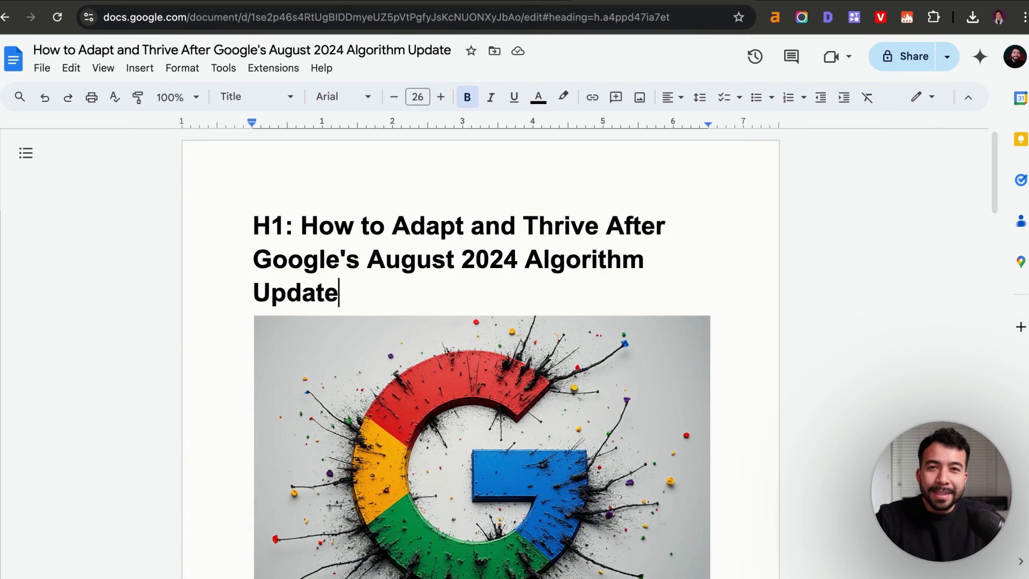
mouse_move(592, 300)
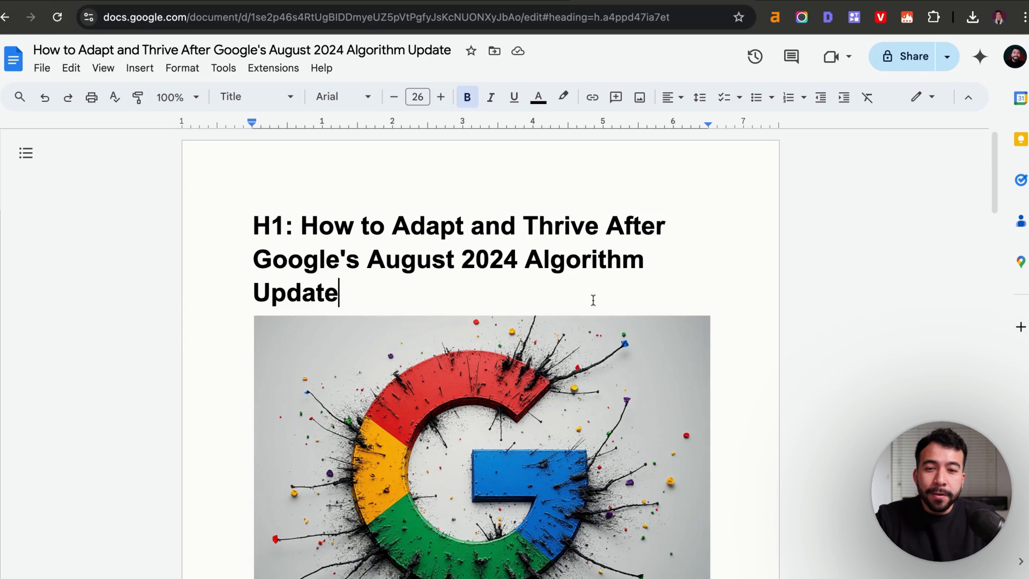
Scroll through the blog outline in the Google Doc to review it
scroll("down", 3)
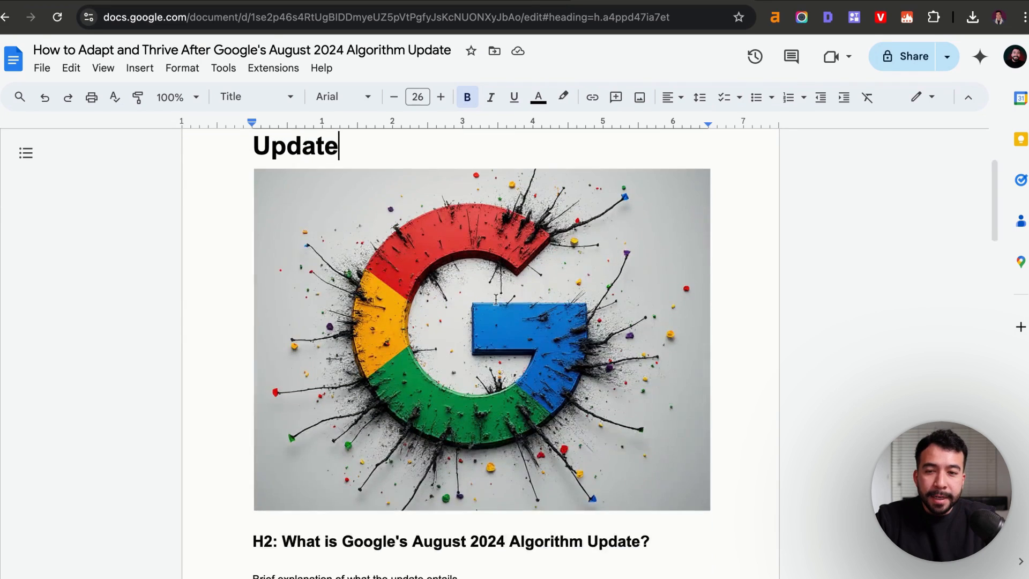
scroll("up", 3)
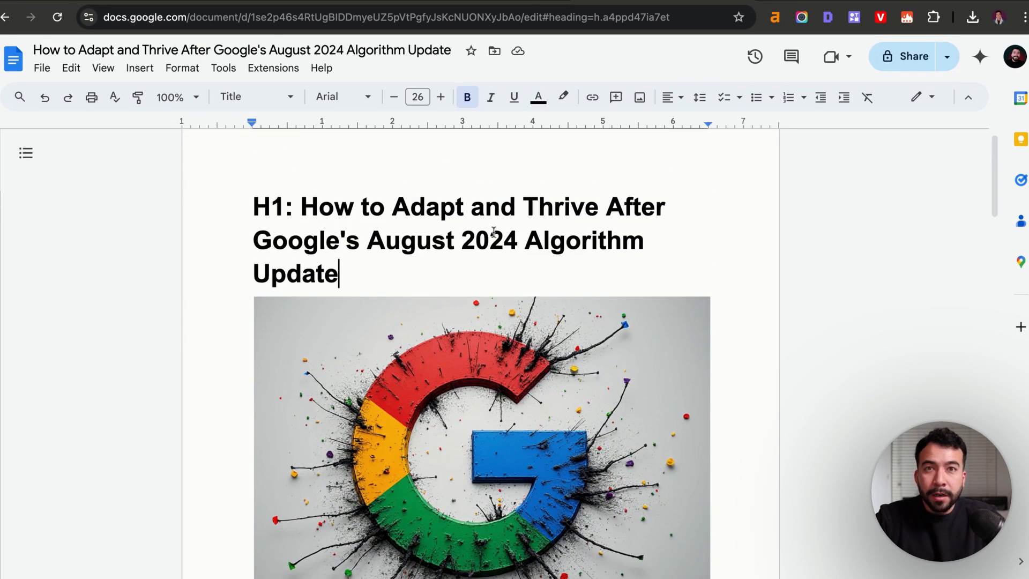
scroll("down", 3)
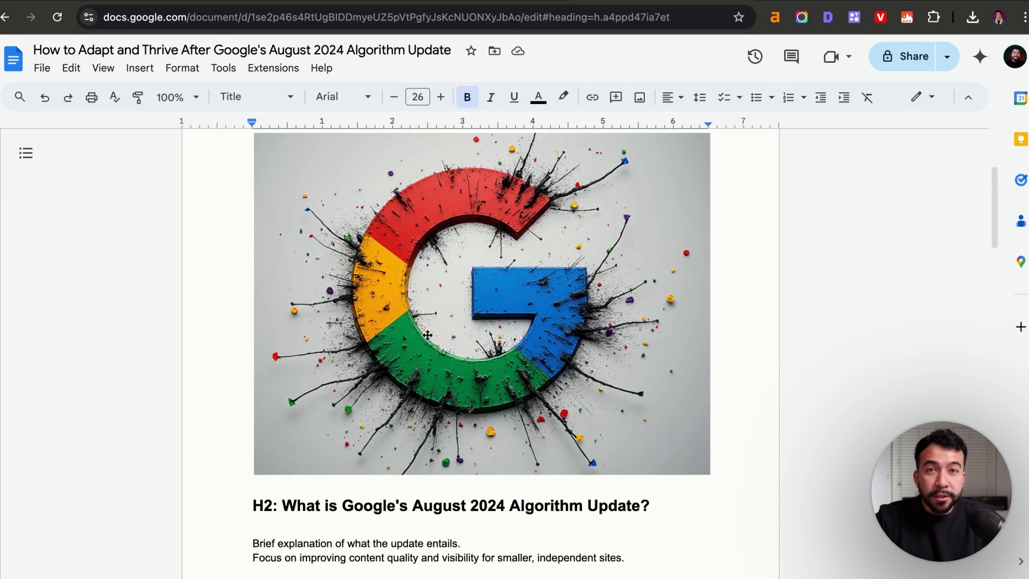
scroll("down", 3)
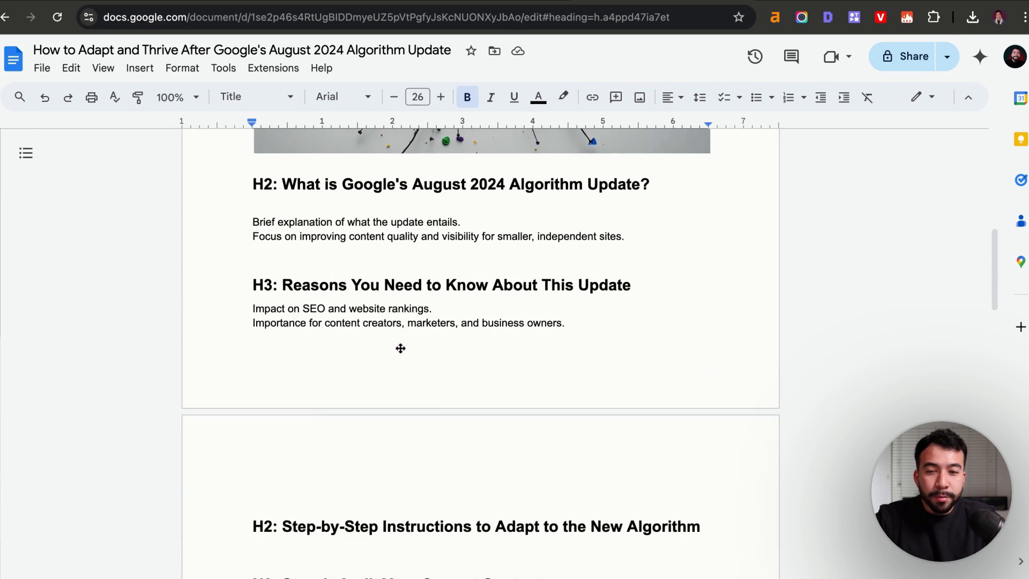
scroll("down", 3)
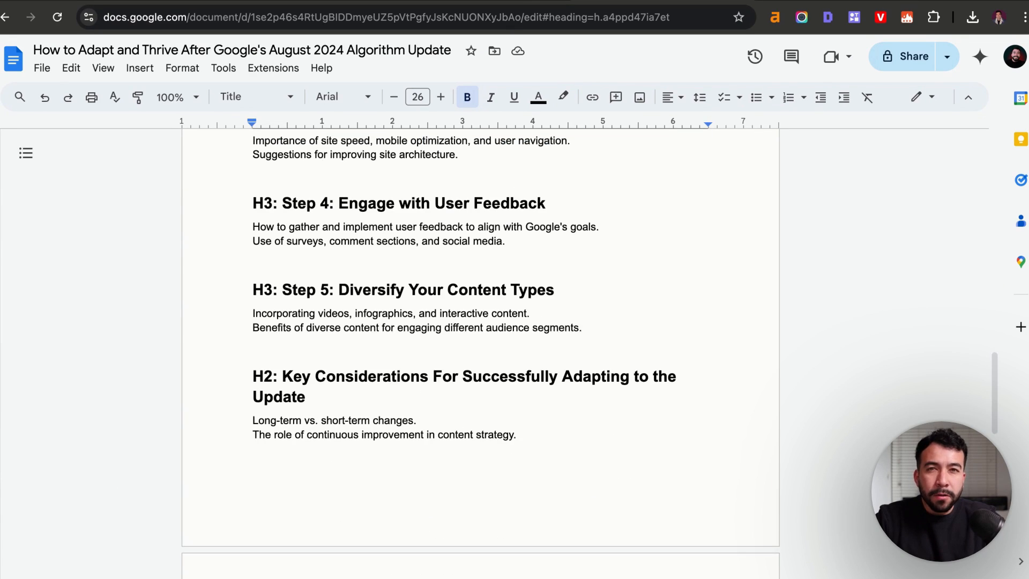
scroll("down", 3)
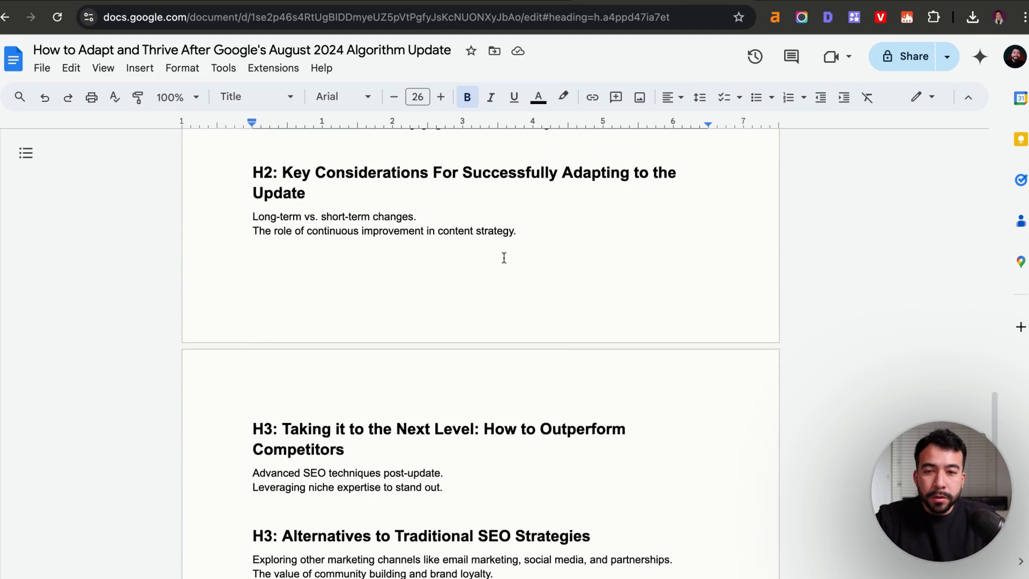
scroll("up", 3)
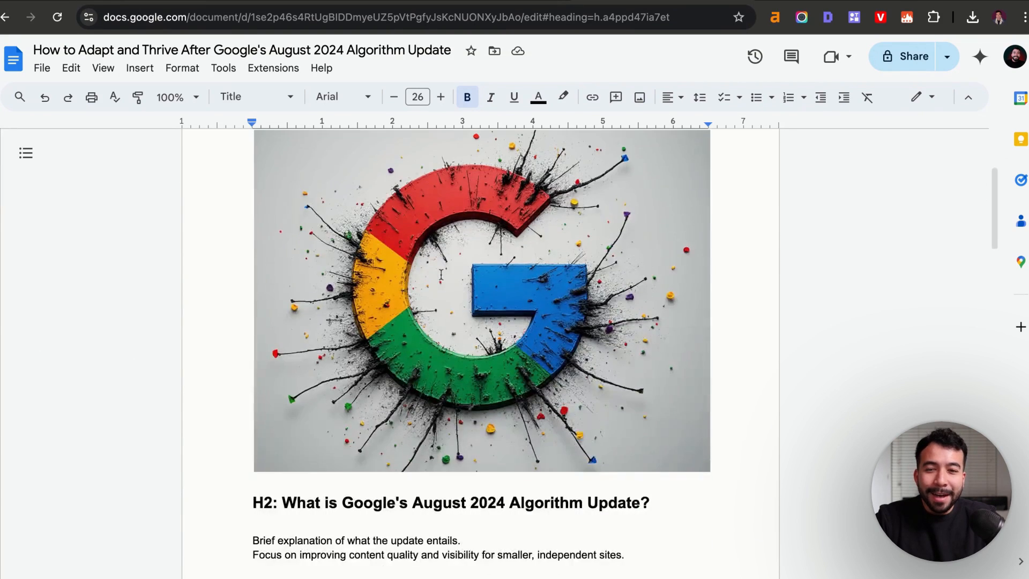
scroll("down", 3)
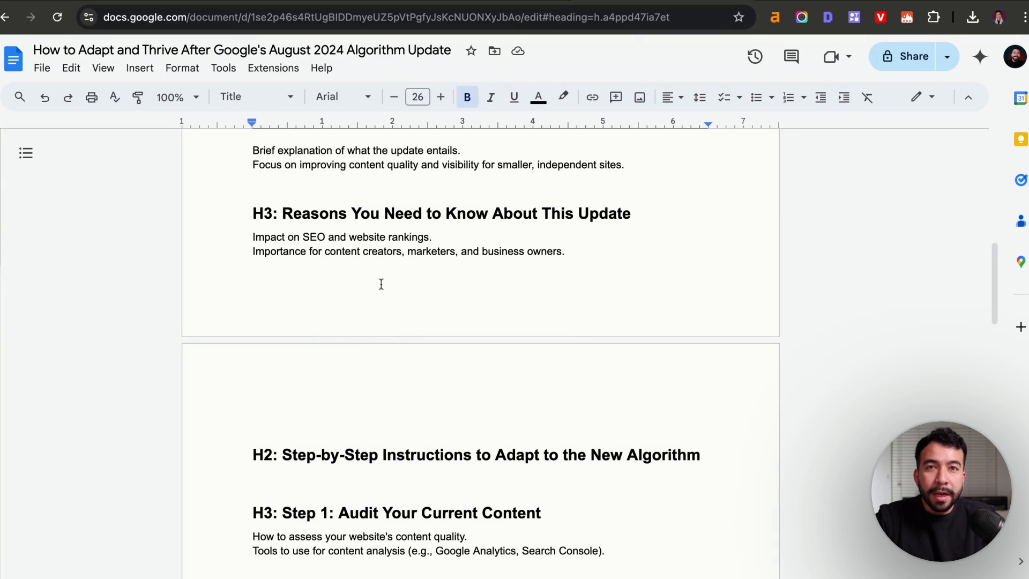
scroll("up", 3)
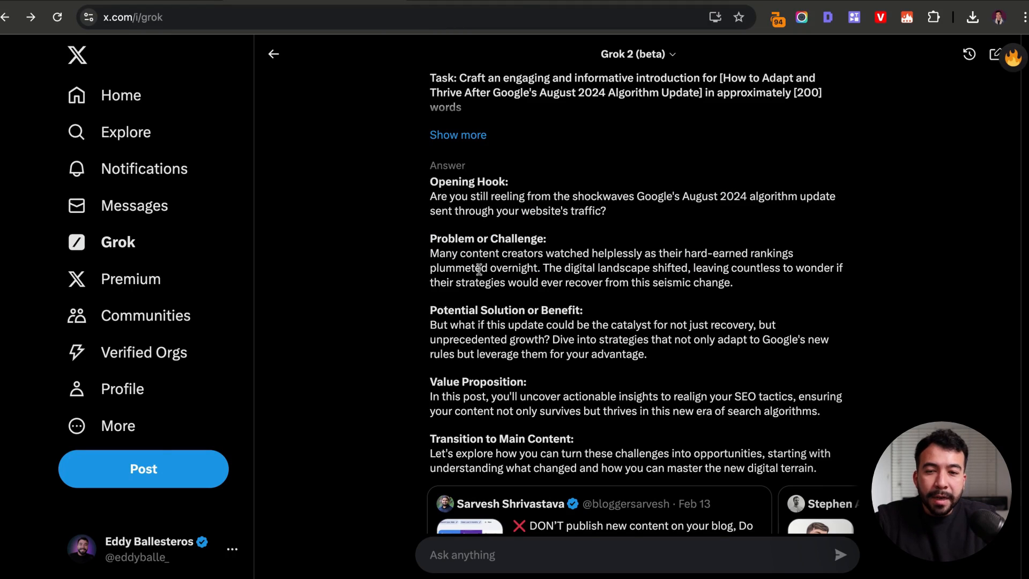
Select introduction text in Grok's answer, including the Value Proposition label
double_click(487, 238)
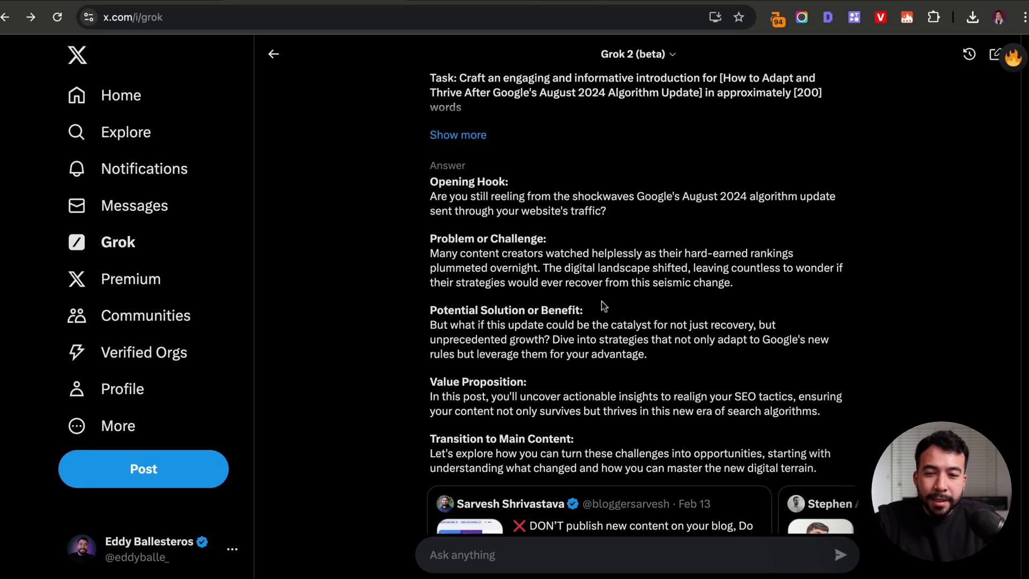
double_click(476, 381)
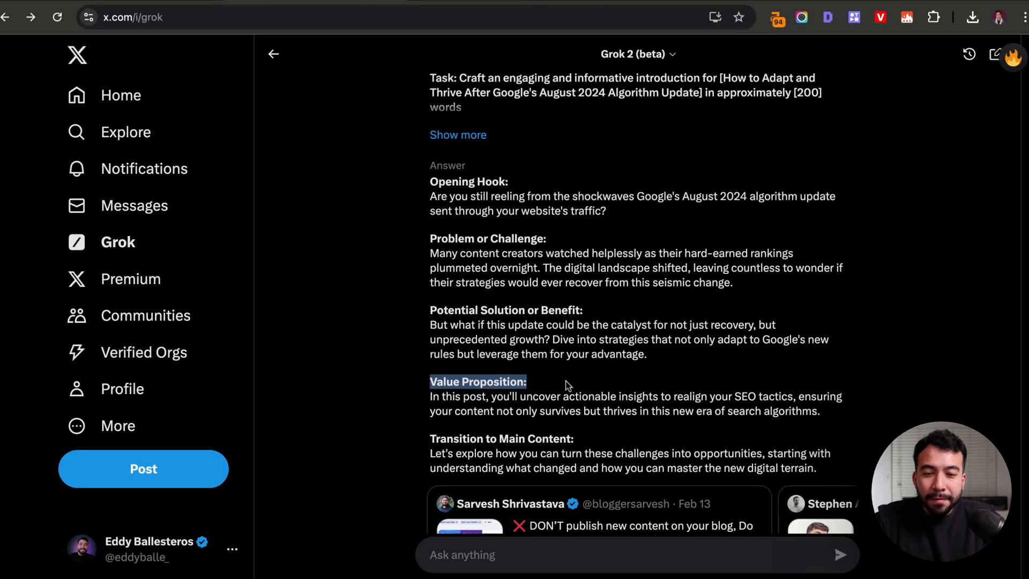
scroll("down", 3)
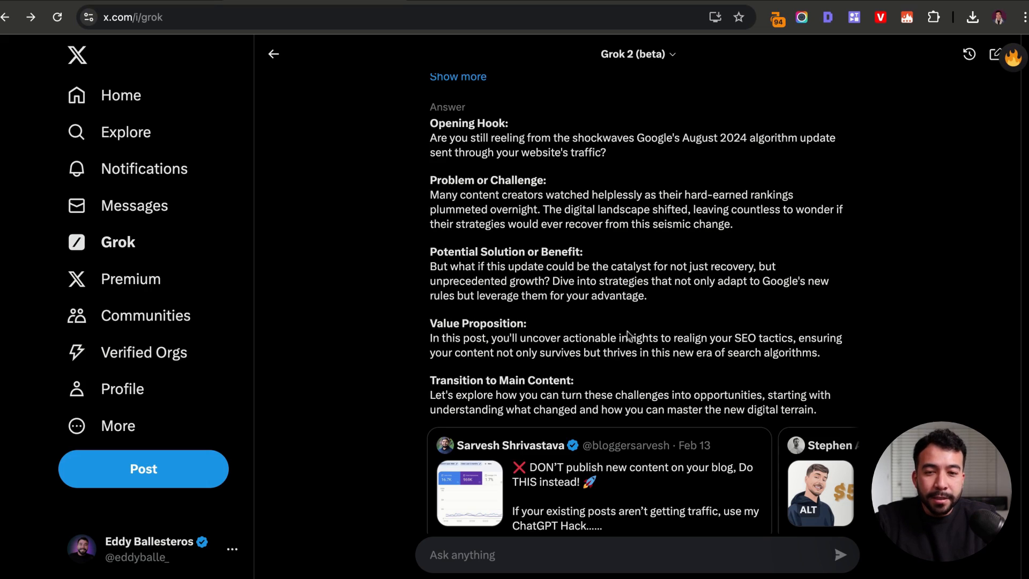
mouse_move(836, 408)
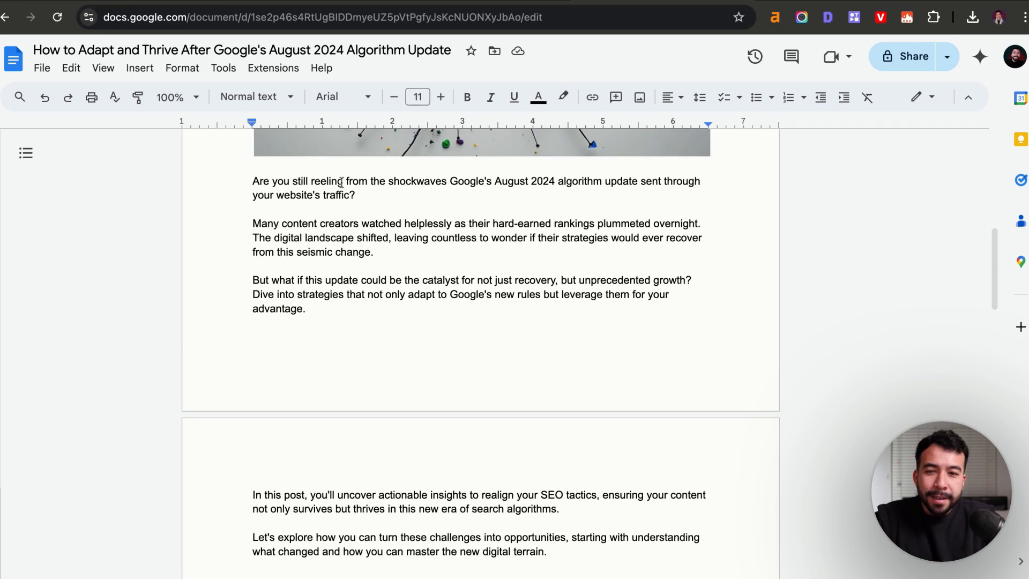
mouse_move(466, 200)
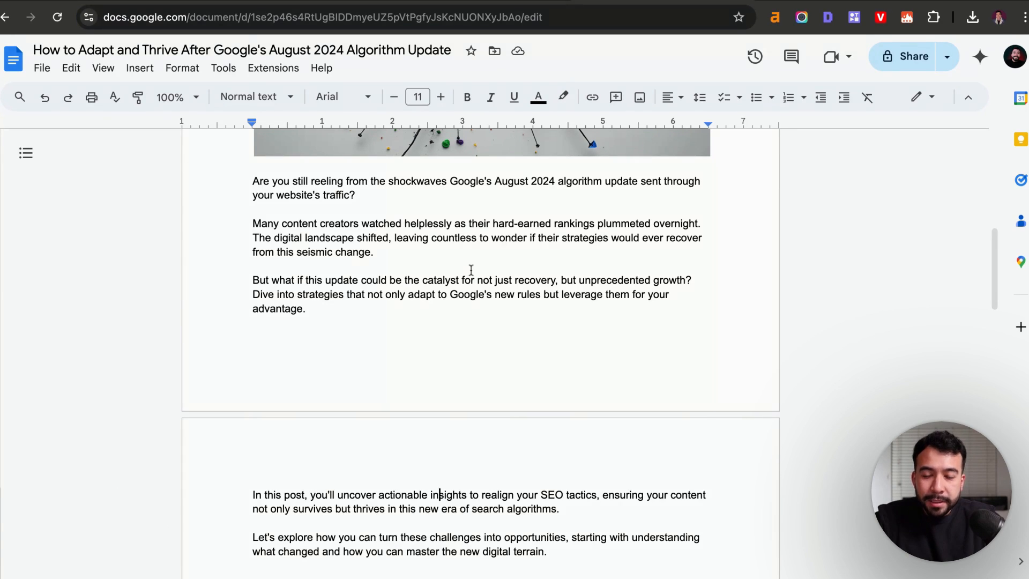
mouse_move(528, 265)
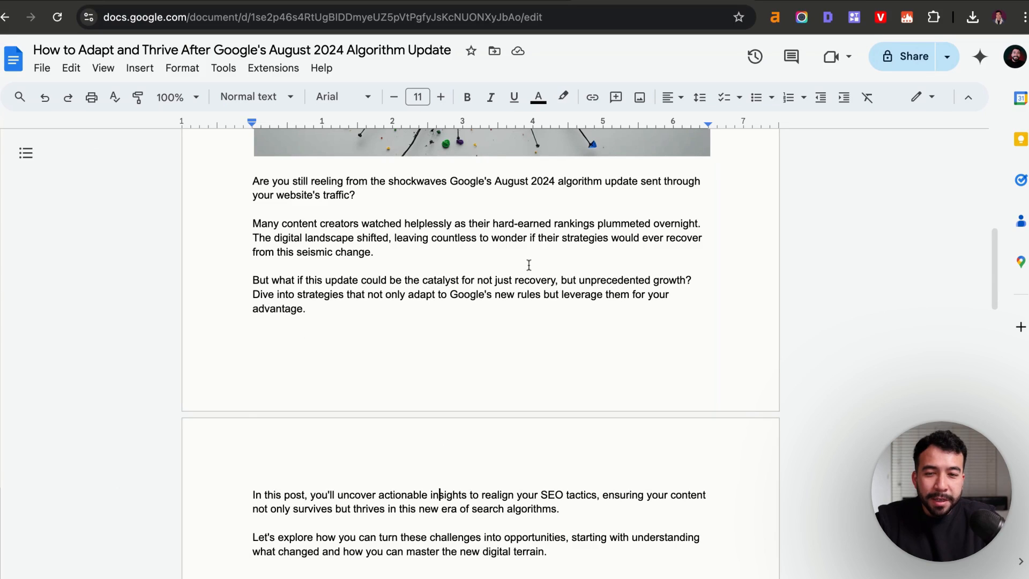
mouse_move(445, 251)
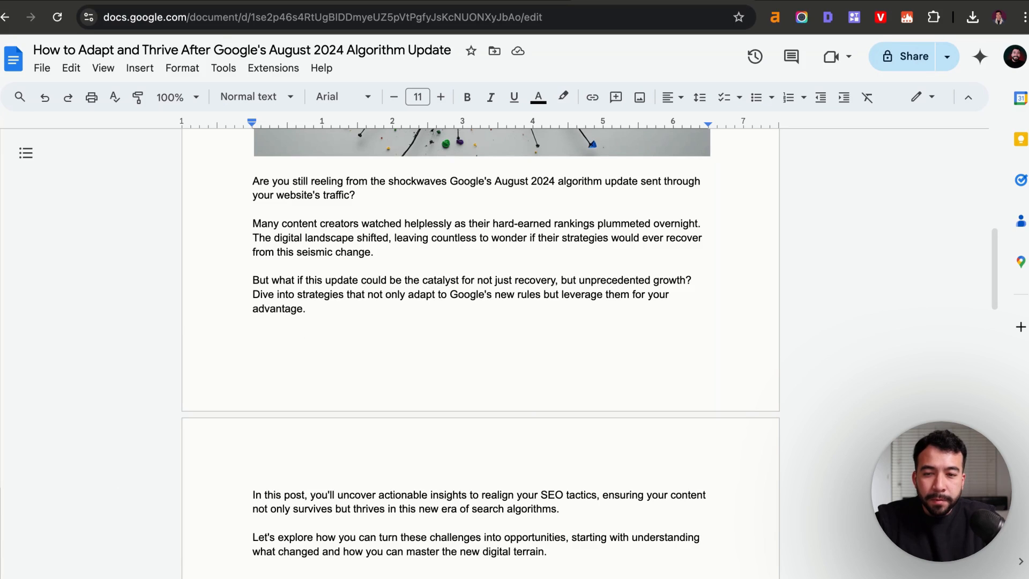
scroll("down", 3)
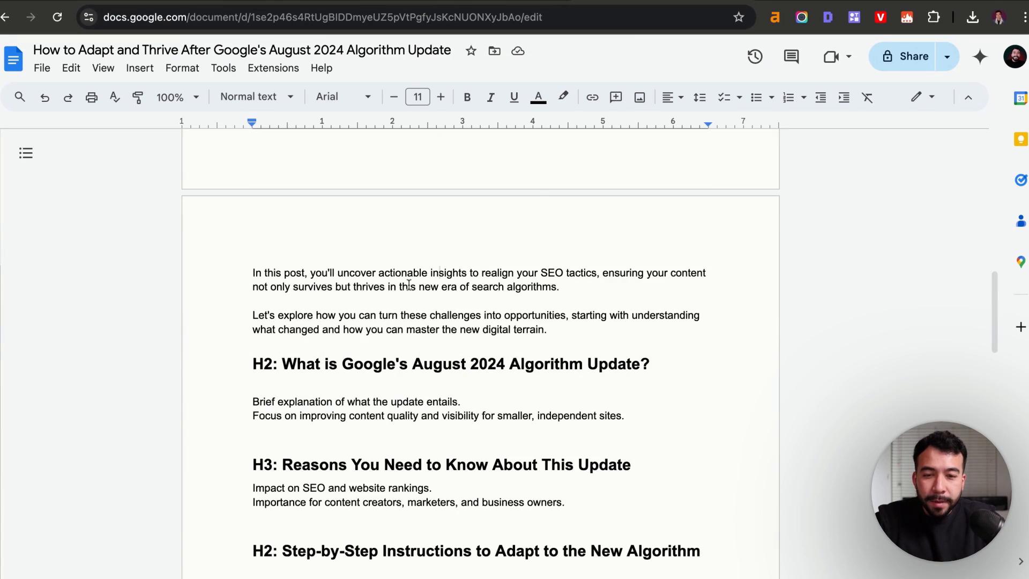
scroll("down", 3)
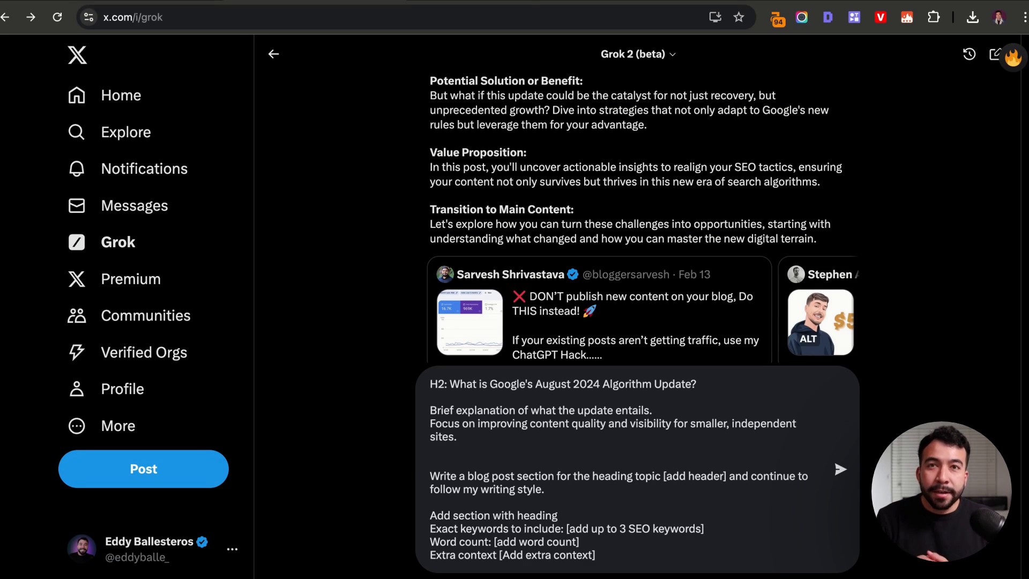
mouse_move(328, 405)
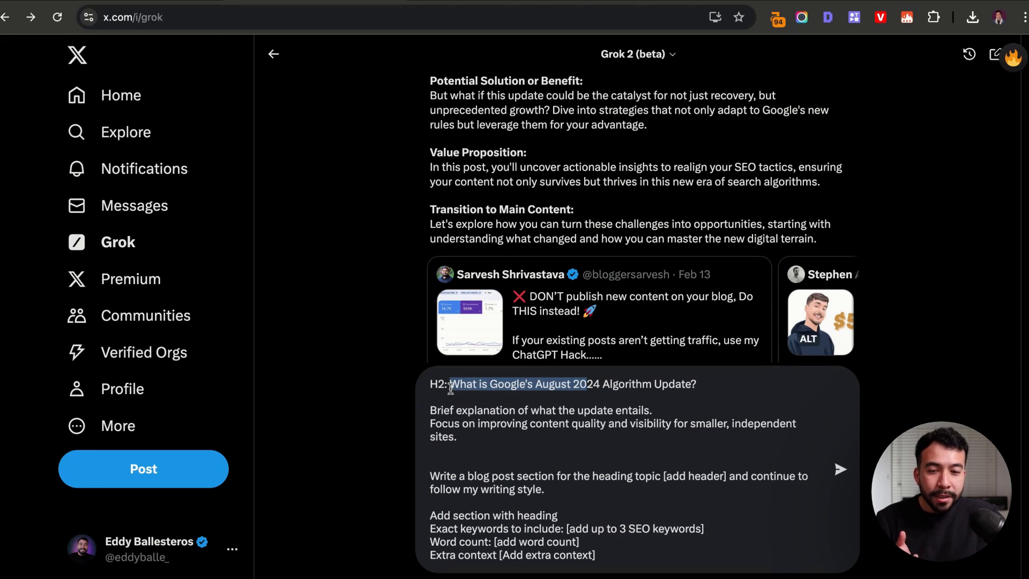
mouse_move(689, 513)
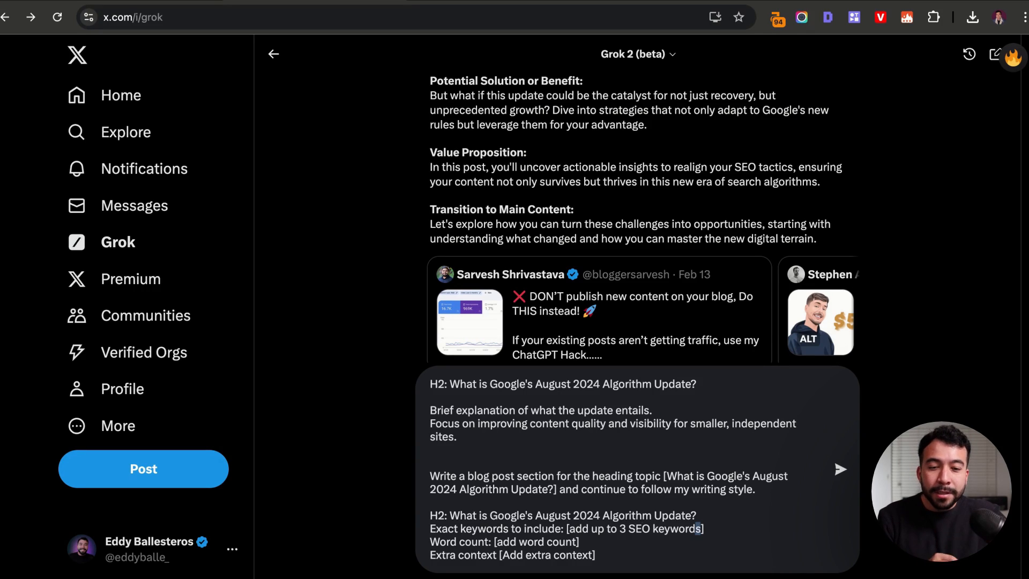
Select the SEO keywords placeholder in the H2 section-writing prompt and finish editing
double_click(632, 528)
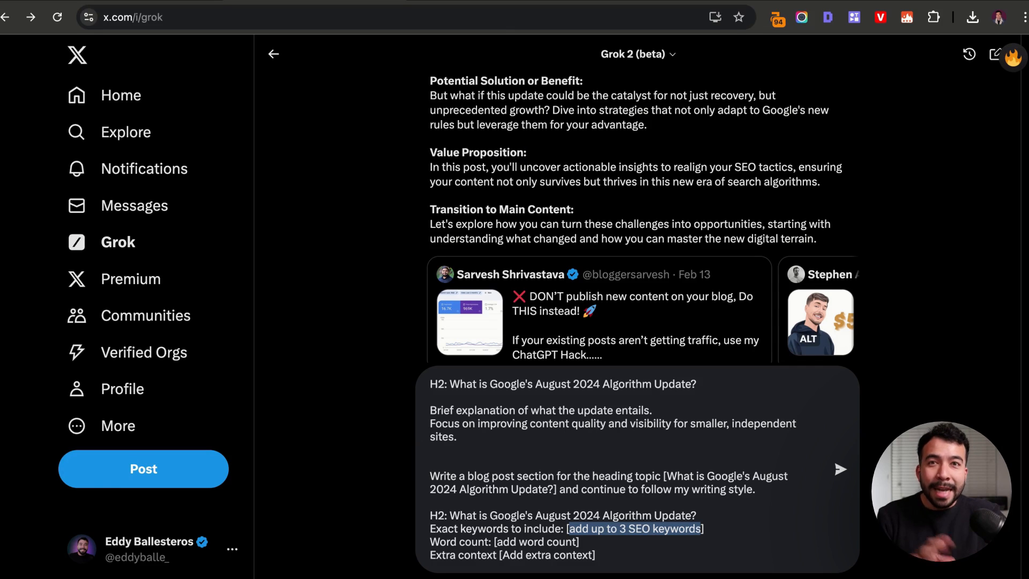
left_click(840, 468)
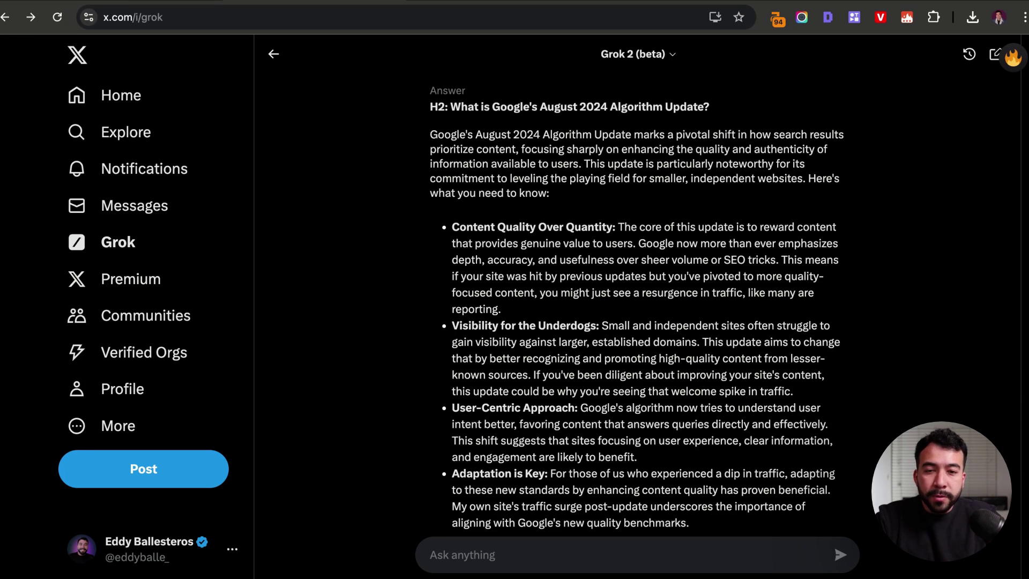
Scroll through Grok's section explaining Google's August 2024 Algorithm Update
scroll("down", 3)
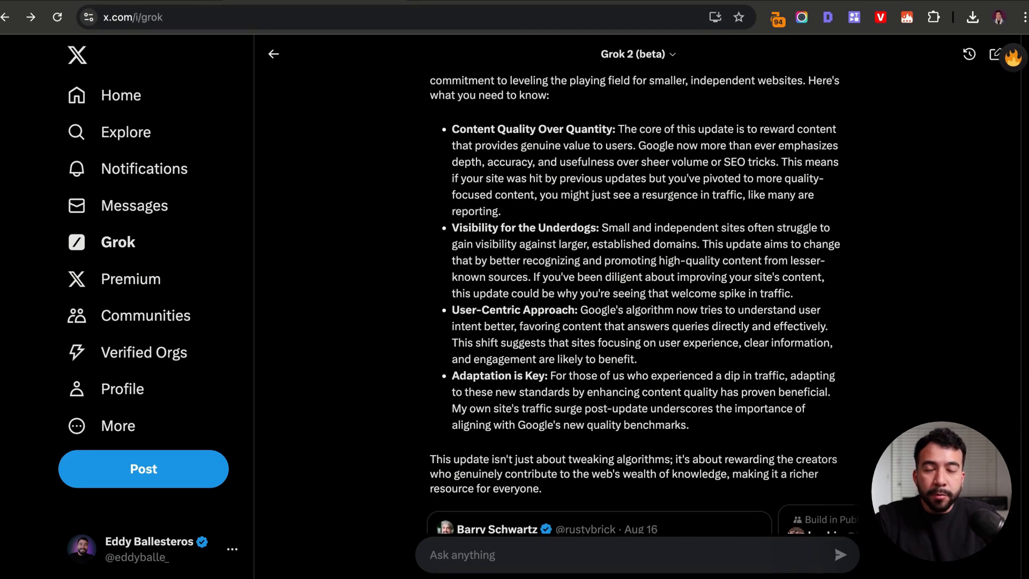
scroll("down", 3)
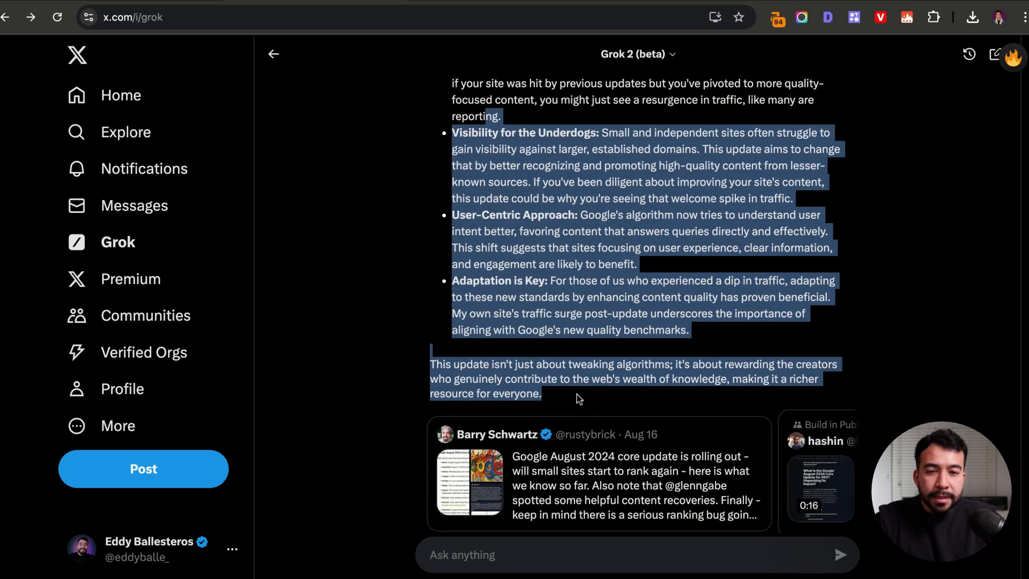
scroll("down", 3)
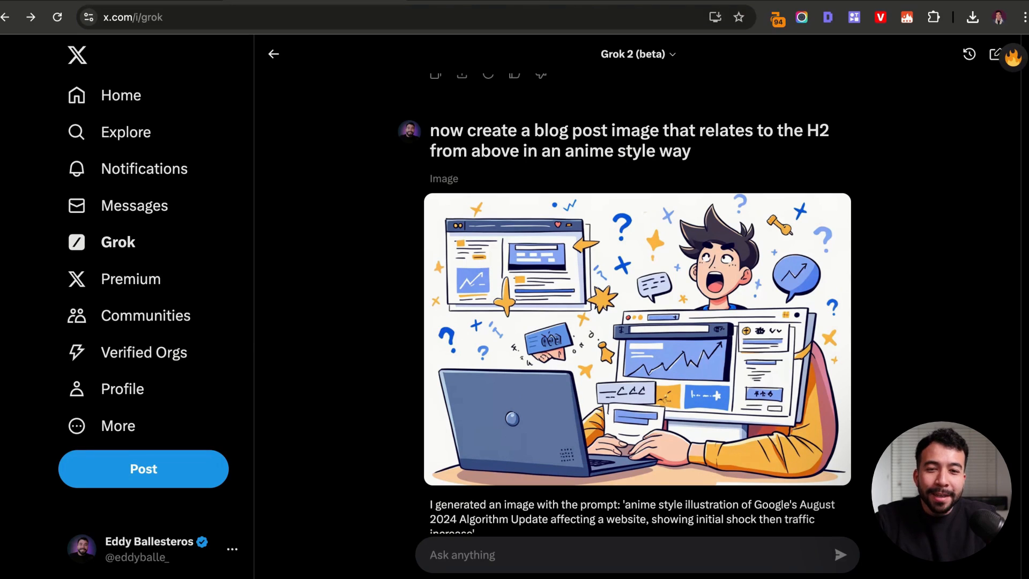
View the anime-style illustration of someone shocked by website traffic changes
scroll("down", 3)
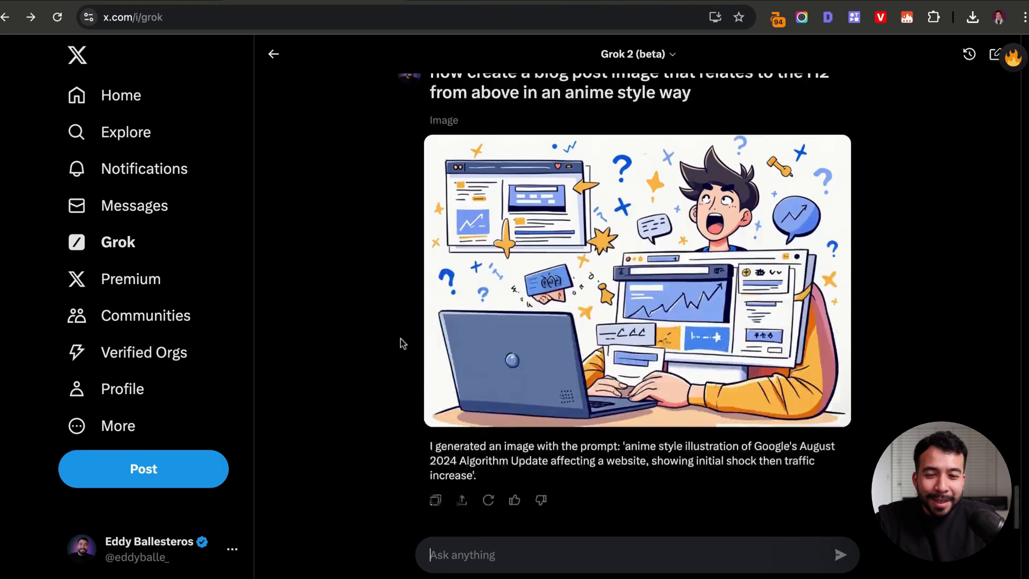
scroll("up", 3)
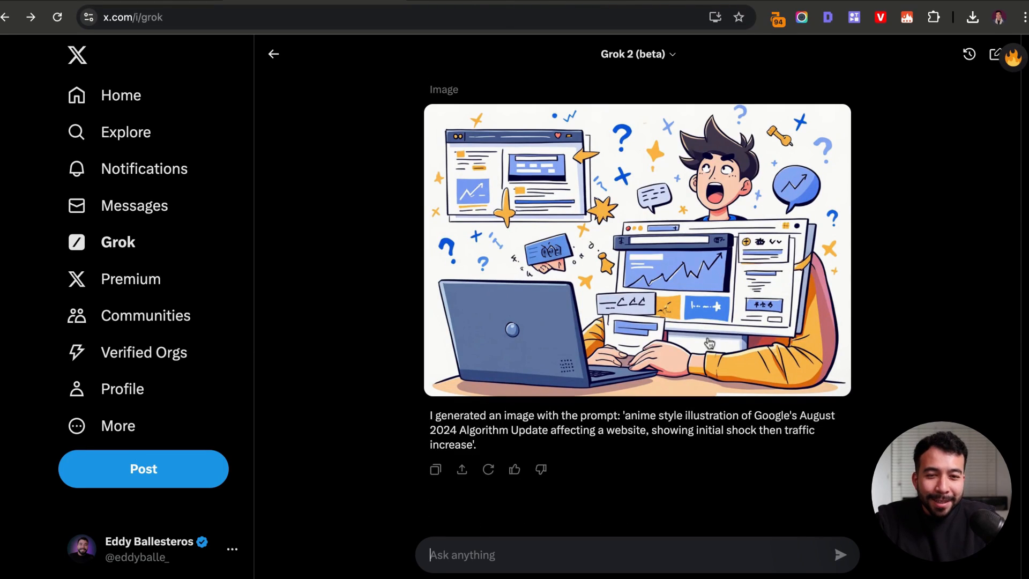
mouse_move(727, 318)
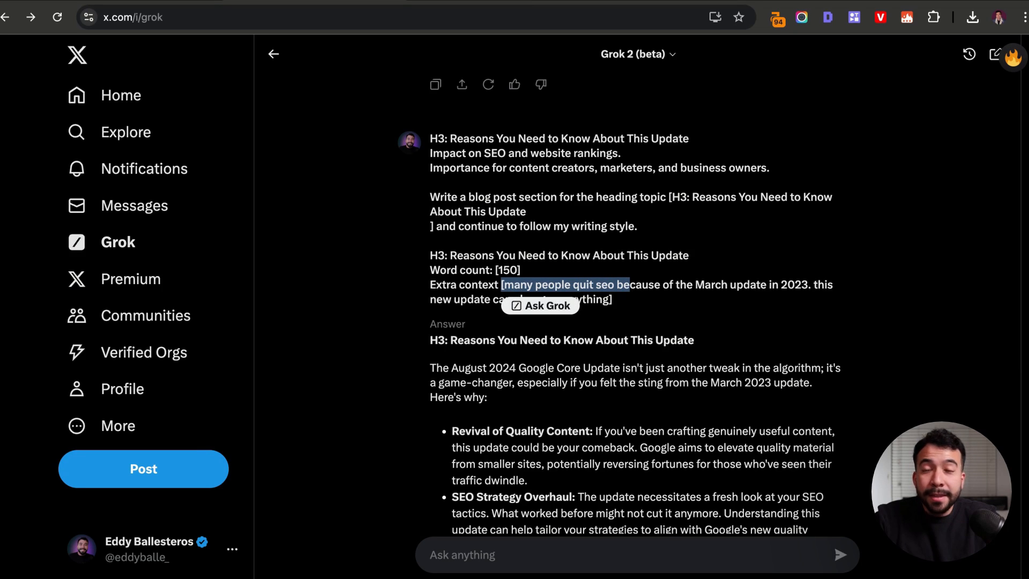
Send the 150-word 'Reasons You Need to Know' H3 prompt and review the draft
left_click(660, 347)
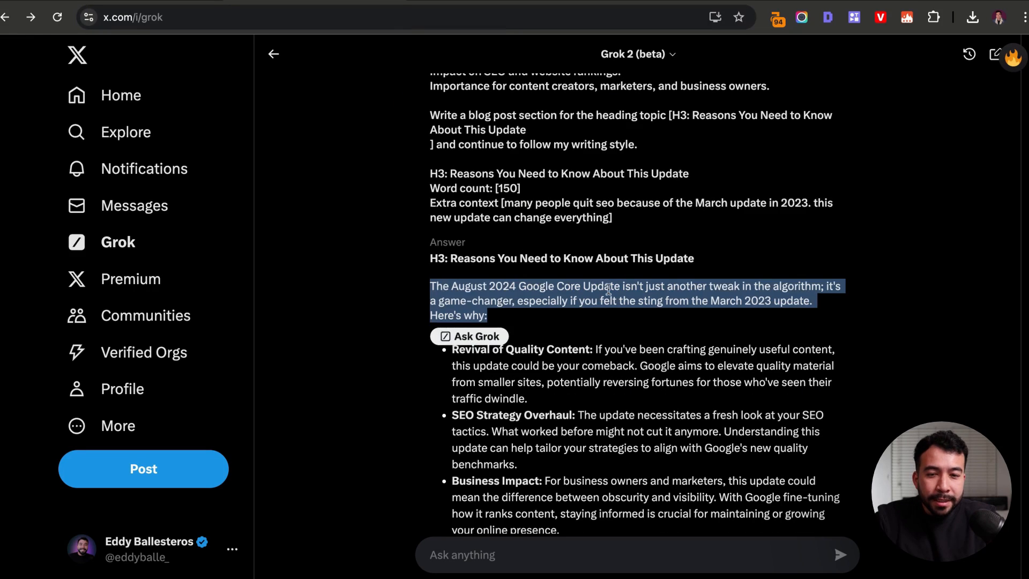
left_click(560, 285)
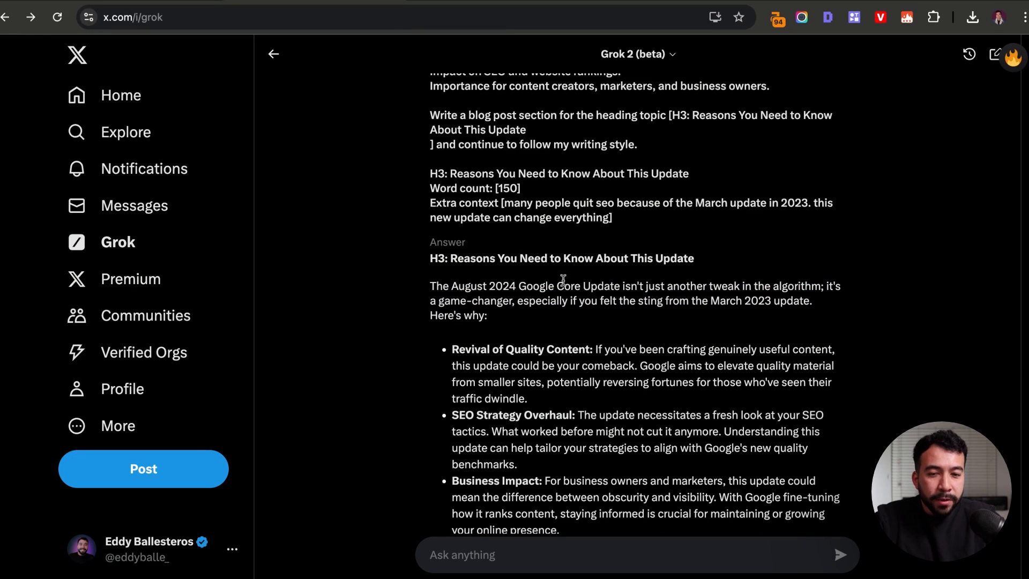
mouse_move(702, 289)
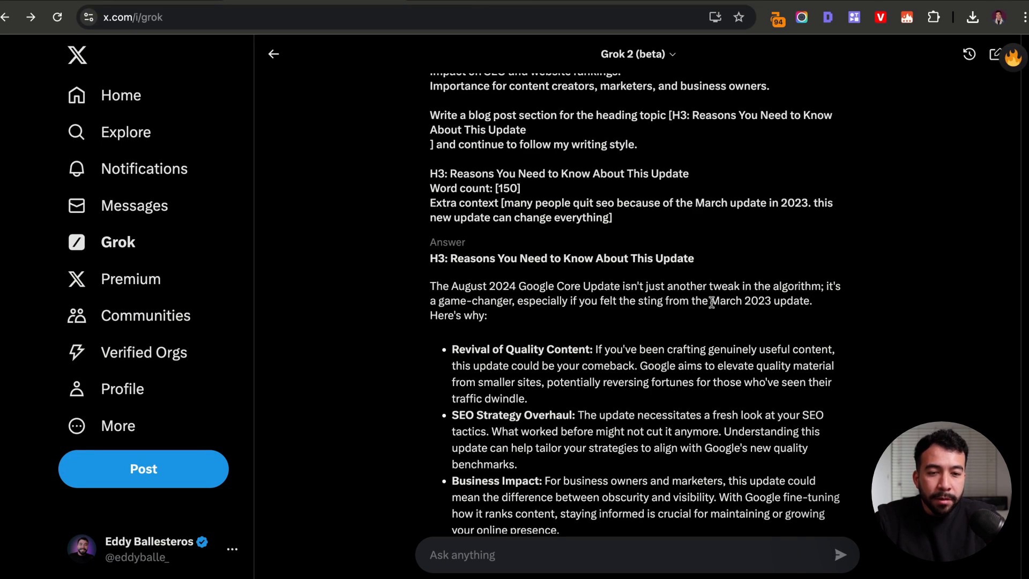
scroll("down", 3)
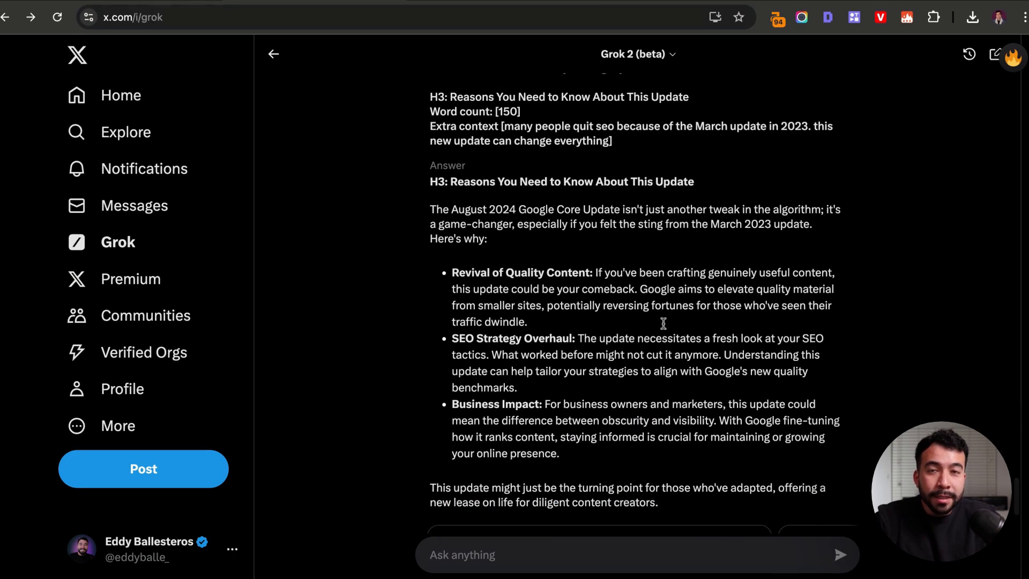
scroll("up", 3)
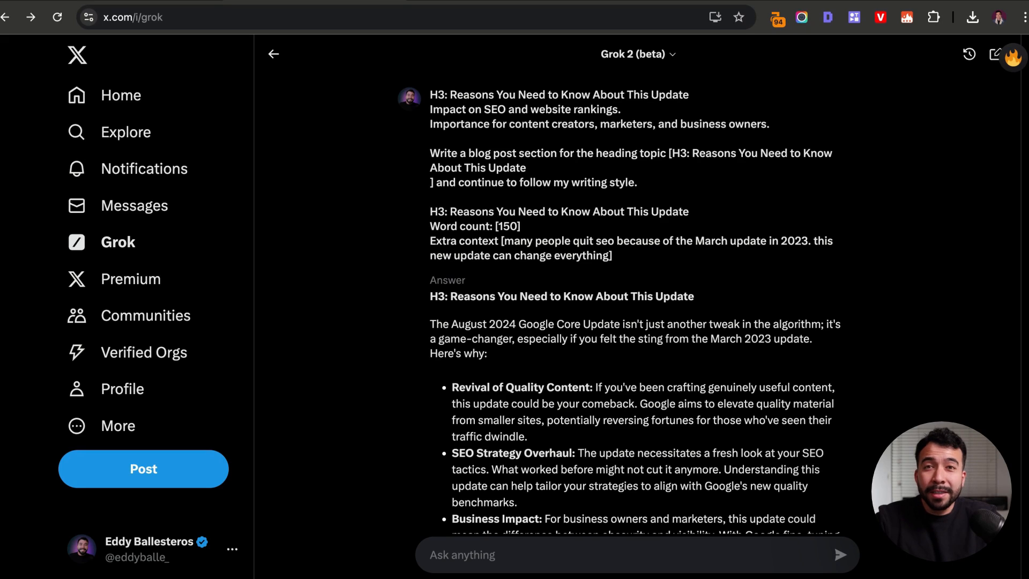
scroll("down", 3)
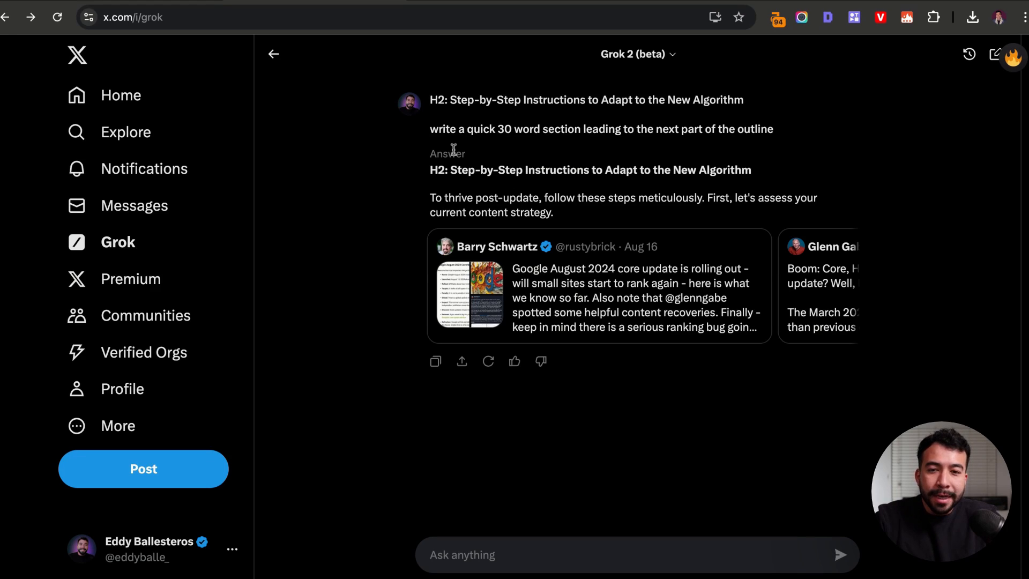
mouse_move(405, 202)
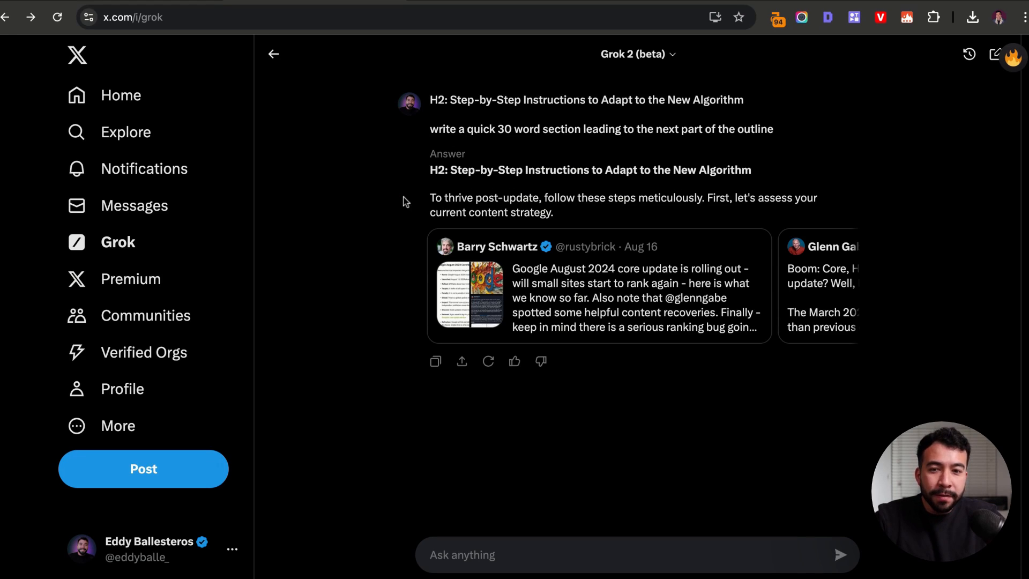
mouse_move(356, 187)
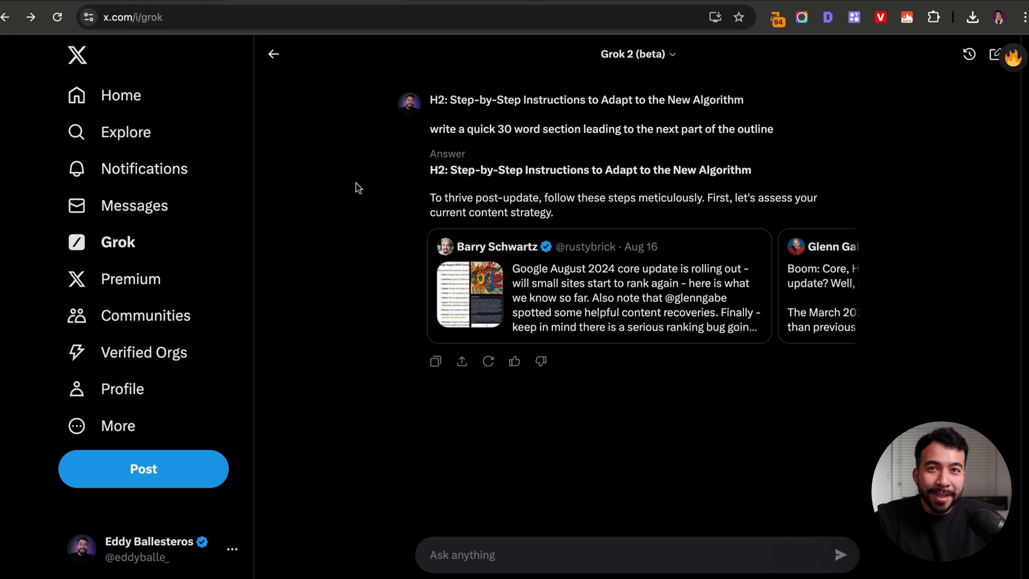
mouse_move(410, 166)
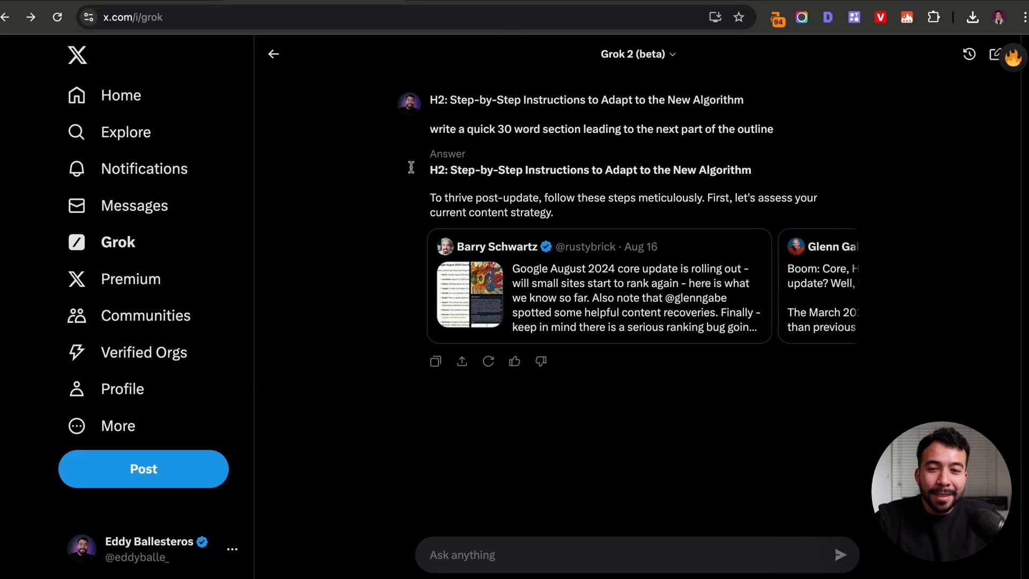
mouse_move(398, 317)
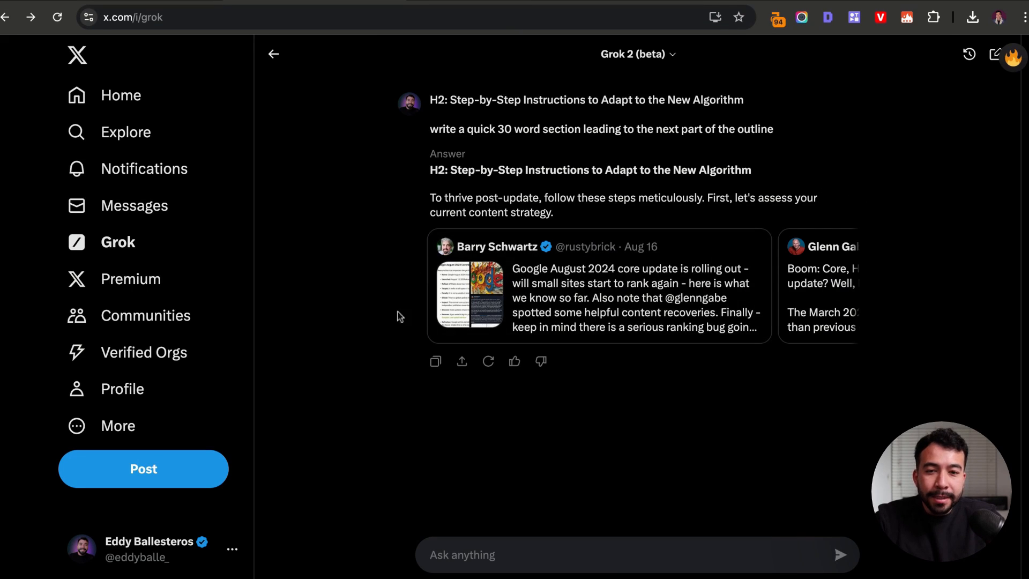
Read the 30-word lead-in urging readers to first assess their content strategy
scroll("down", 3)
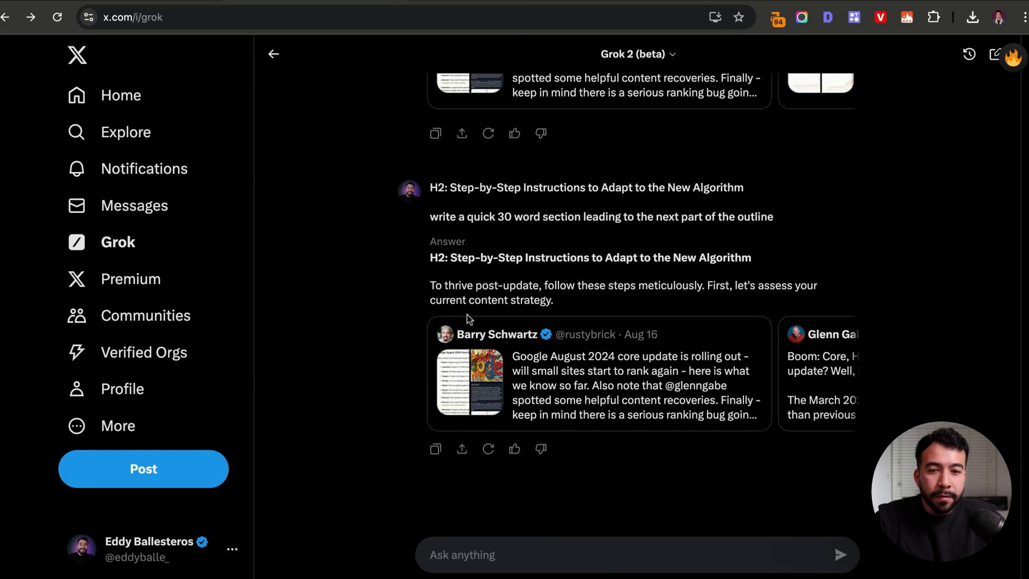
mouse_move(401, 309)
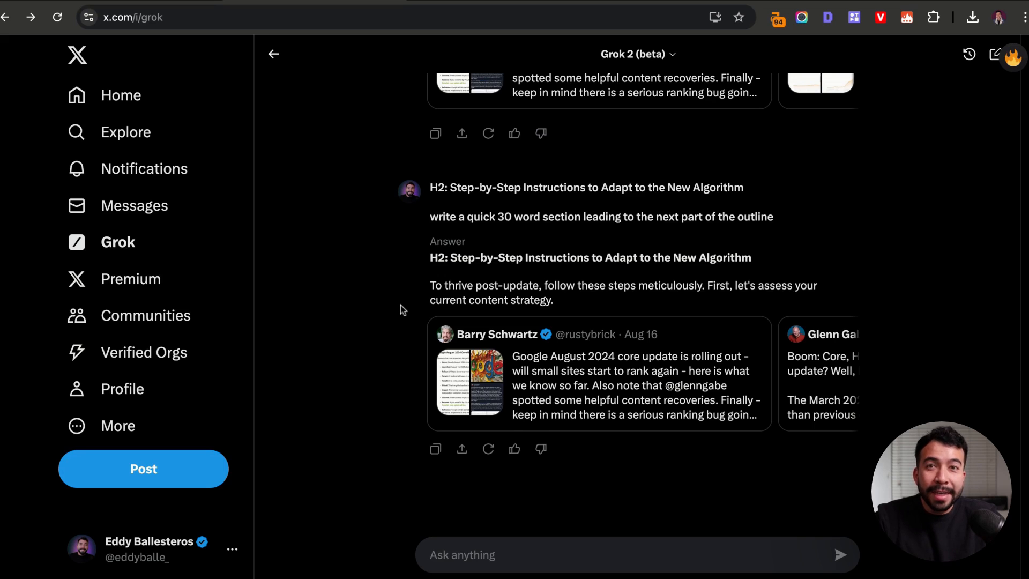
scroll("down", 3)
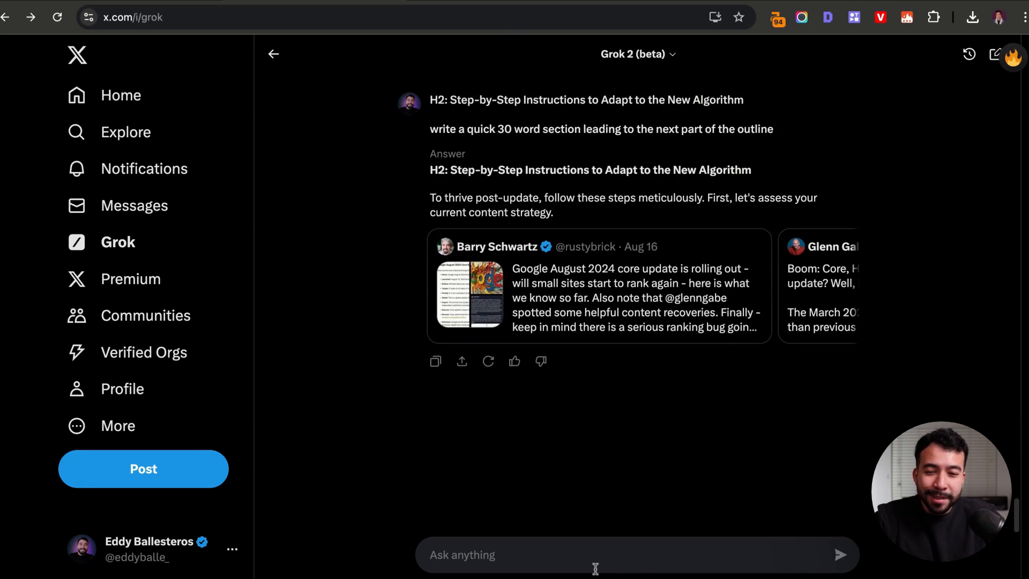
Draft a prompt for all Step 1–5 blog sections at 8th-grade reading level and review it
type("now based on the recent update and how to overcome it, write all of the blog post sections below using 8th grade reading level.")
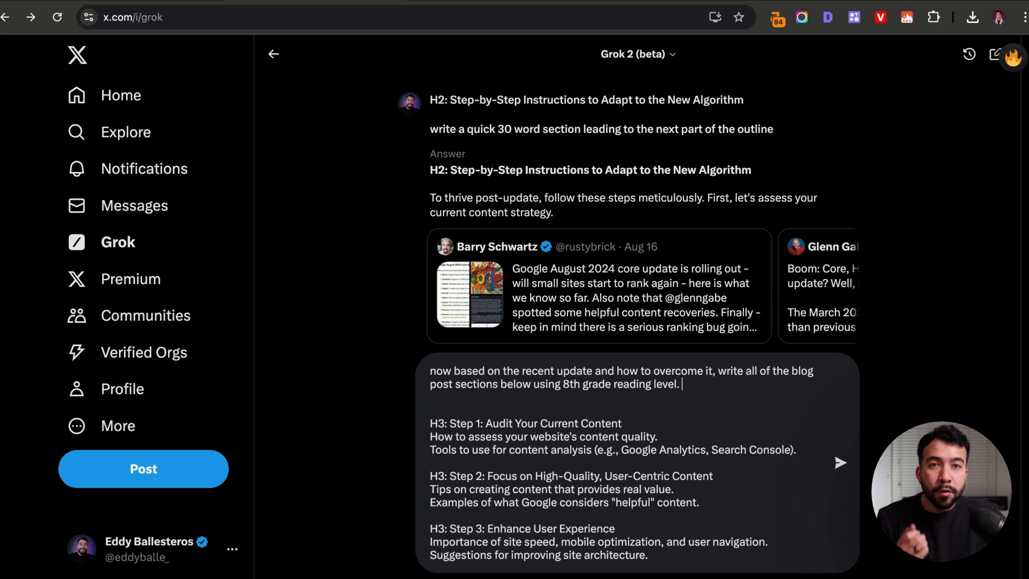
mouse_move(779, 395)
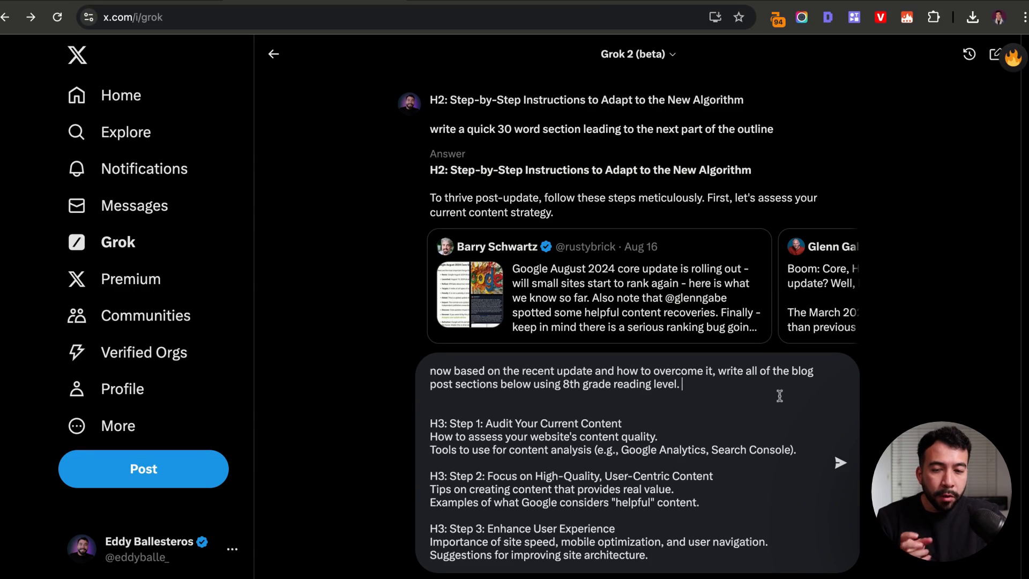
scroll("down", 3)
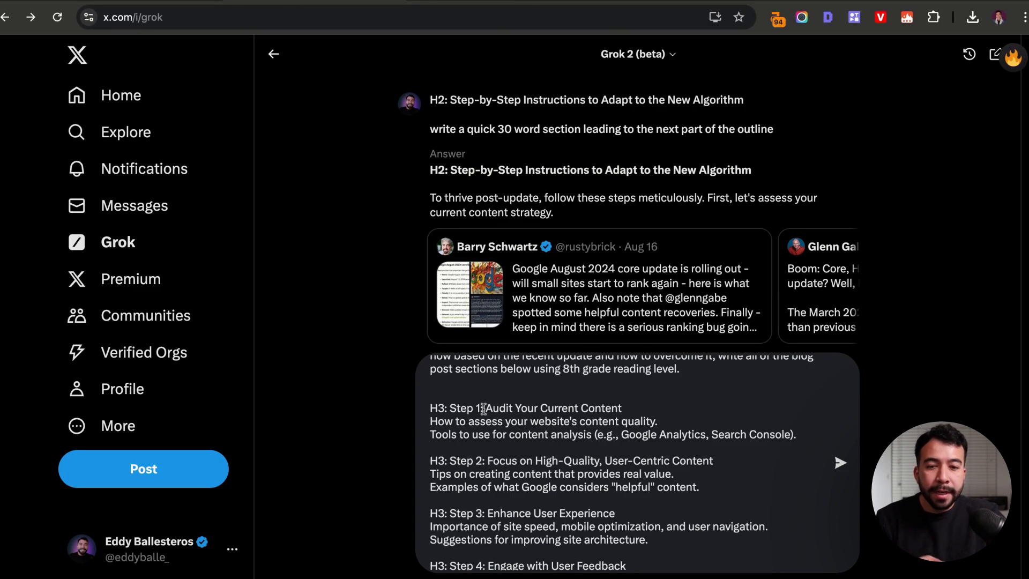
scroll("down", 3)
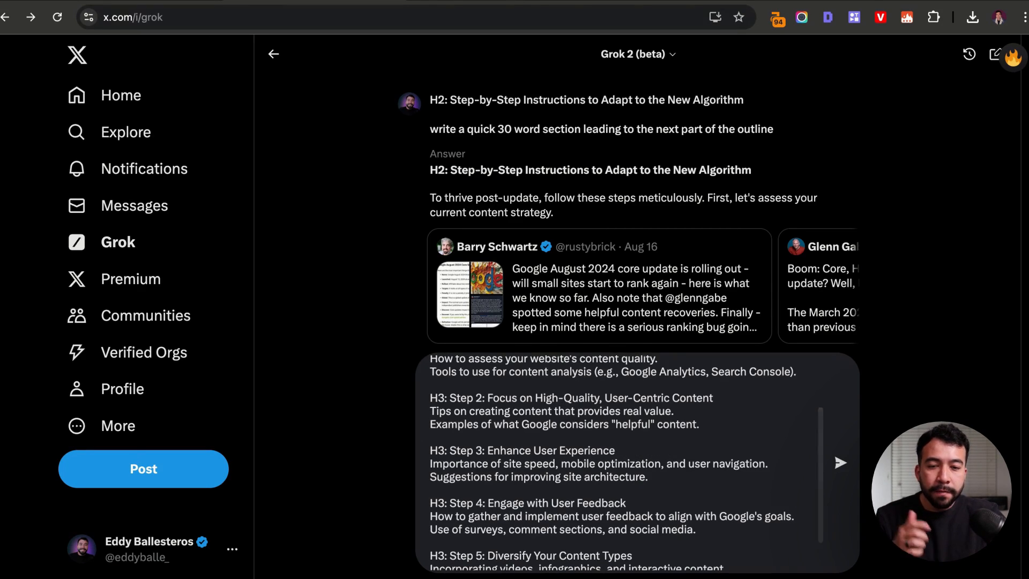
scroll("down", 3)
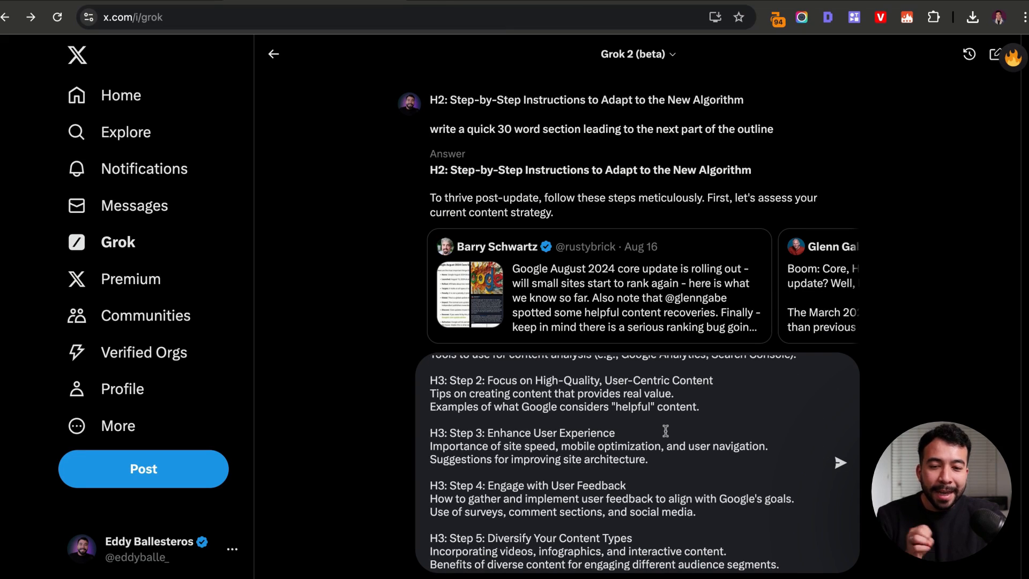
scroll("down", 3)
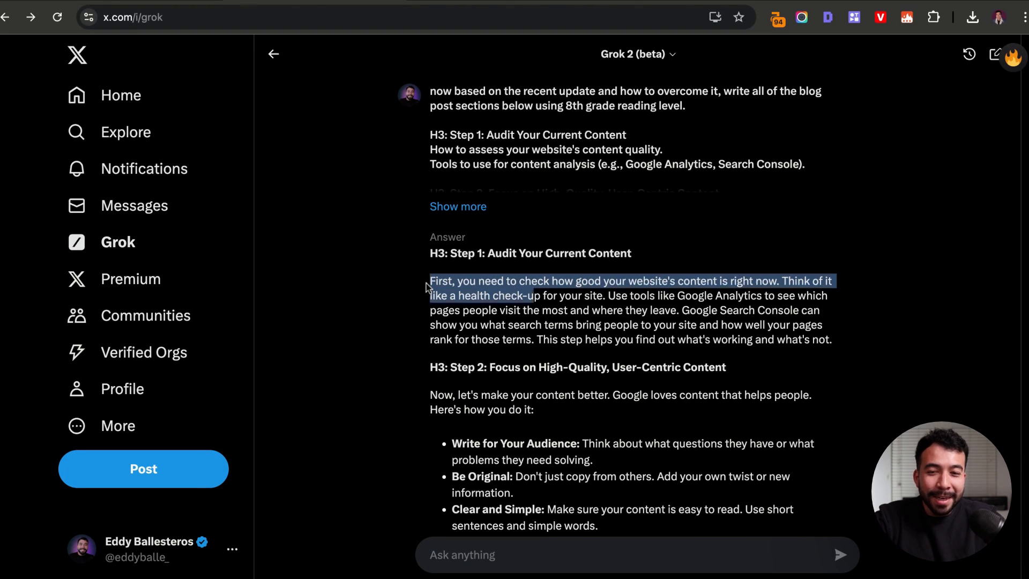
Send the prompt and review Grok's five step sections through Diversify Your Content Types
left_click(692, 324)
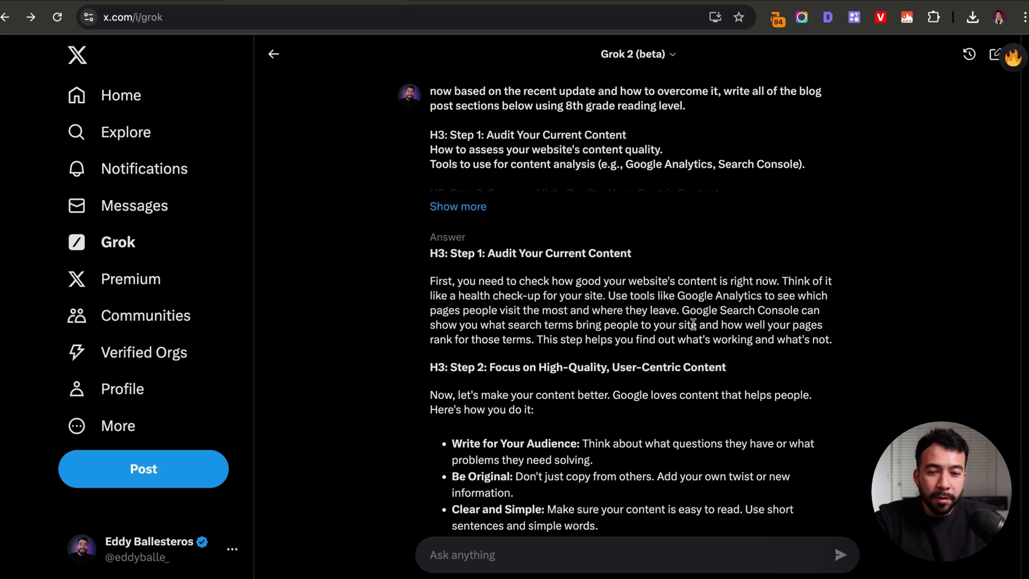
scroll("down", 3)
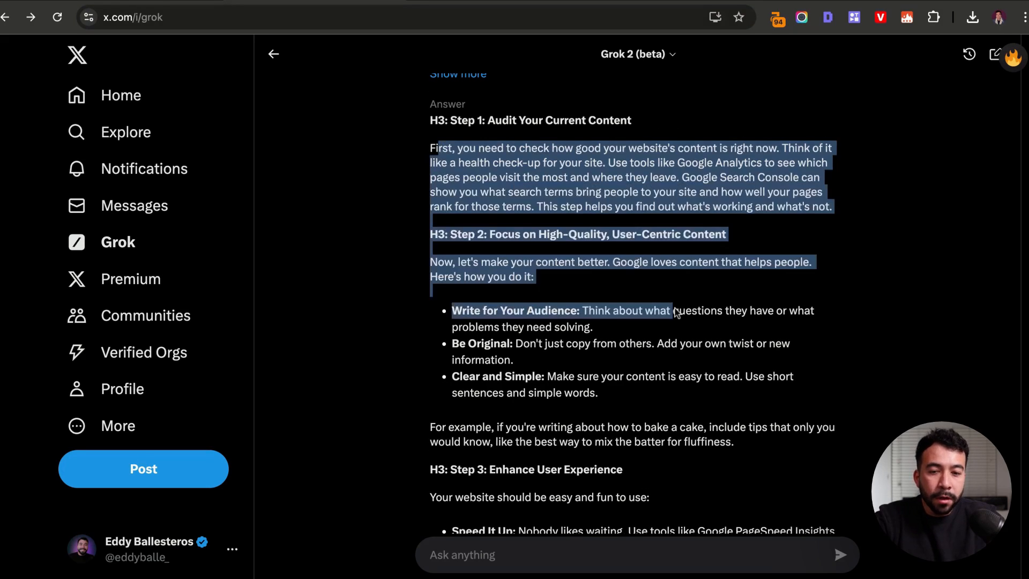
scroll("down", 3)
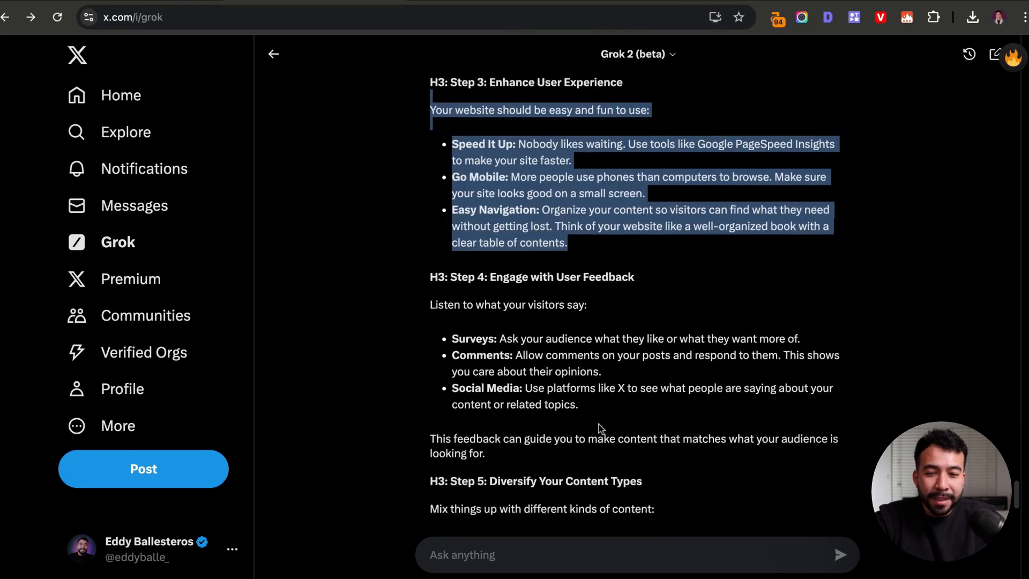
scroll("down", 3)
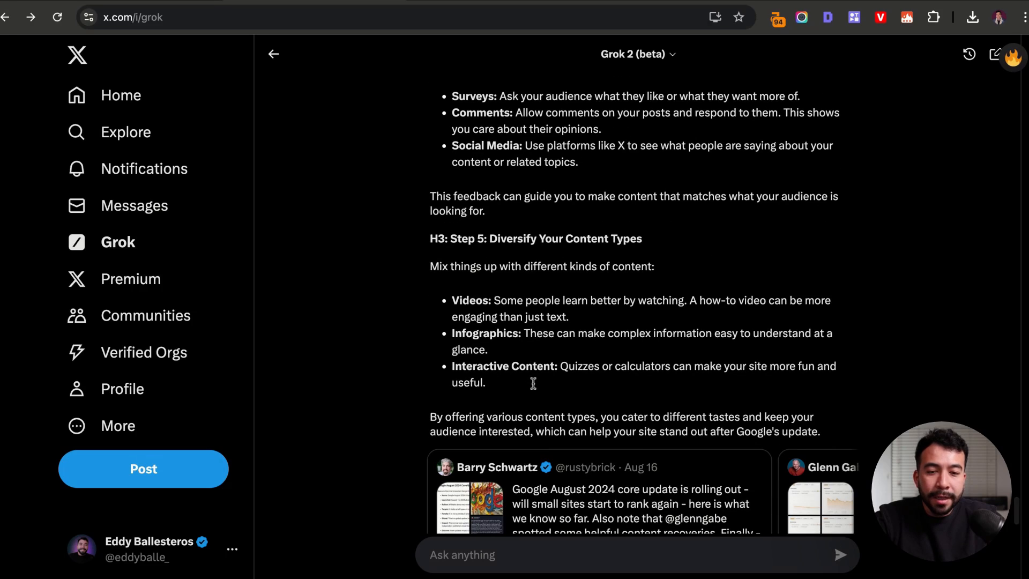
scroll("up", 3)
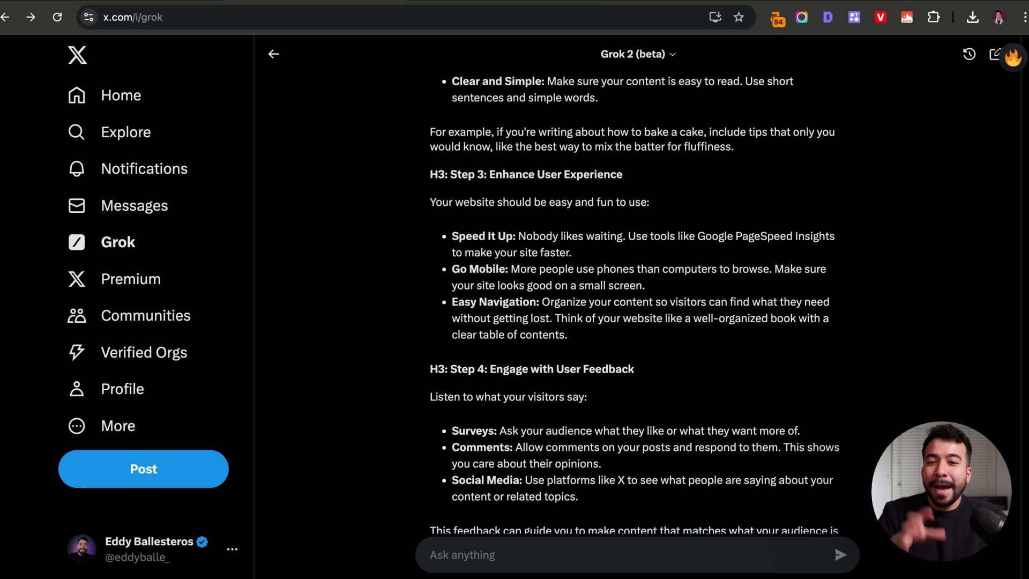
mouse_move(637, 336)
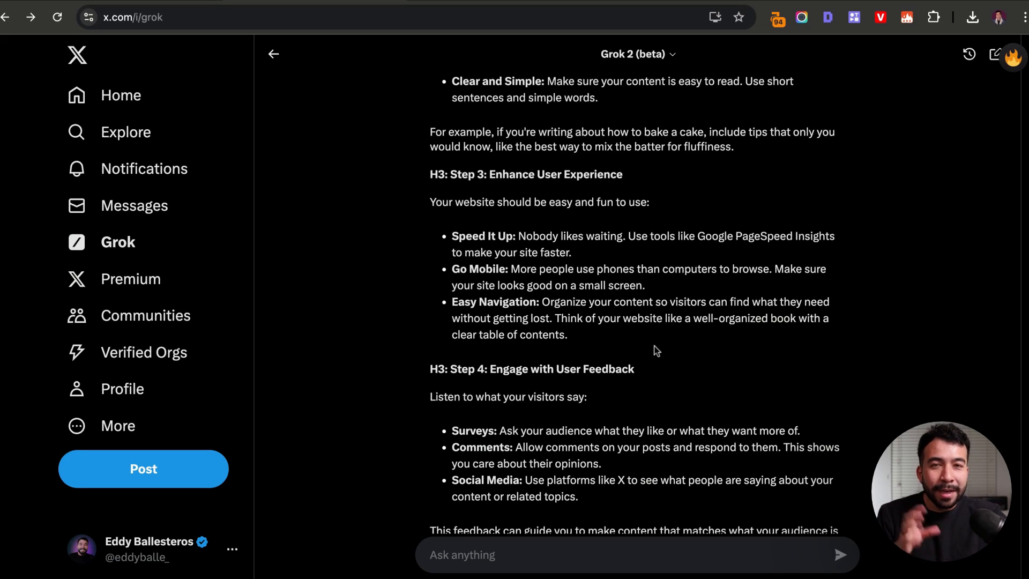
scroll("up", 3)
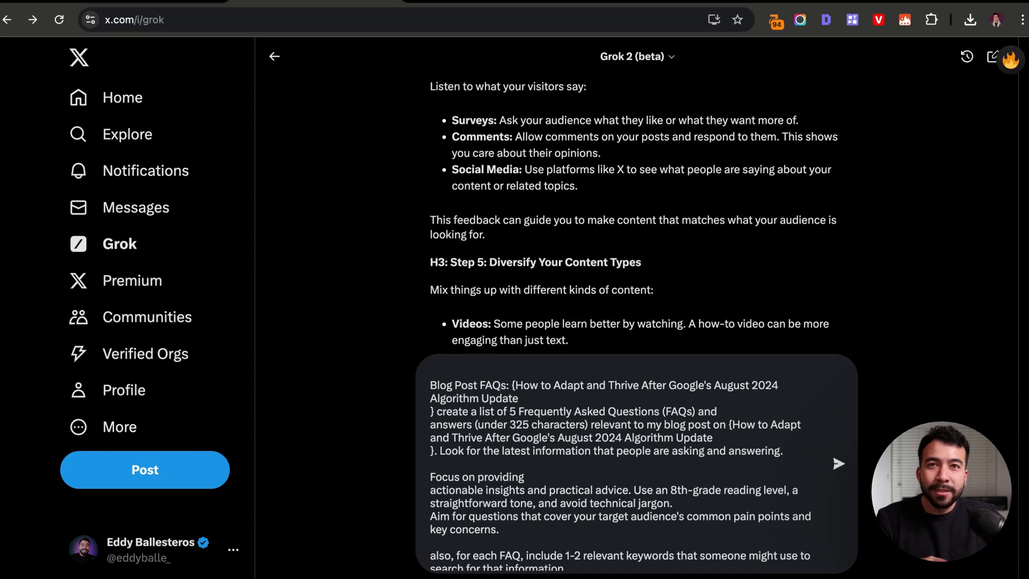
mouse_move(719, 399)
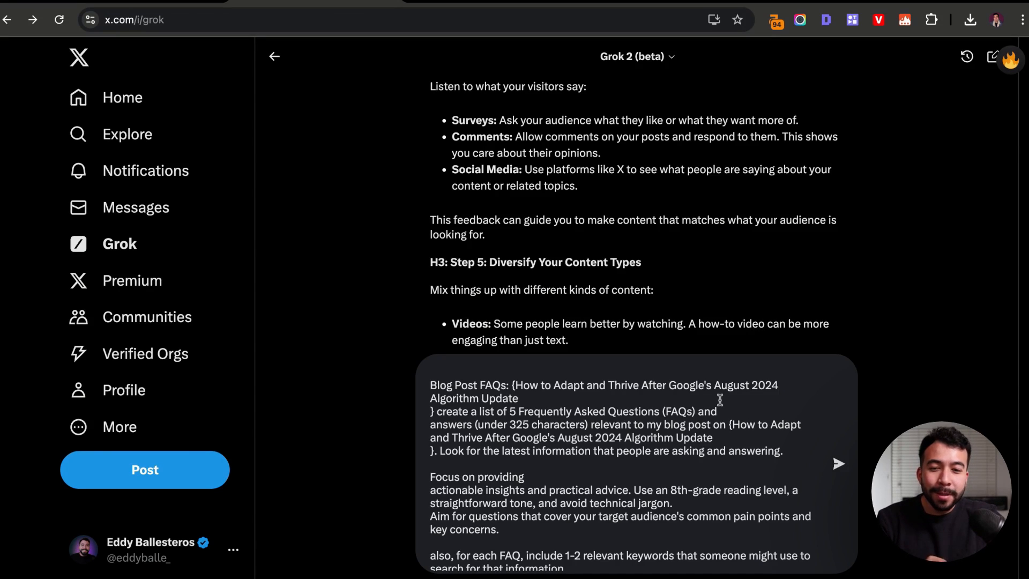
mouse_move(609, 402)
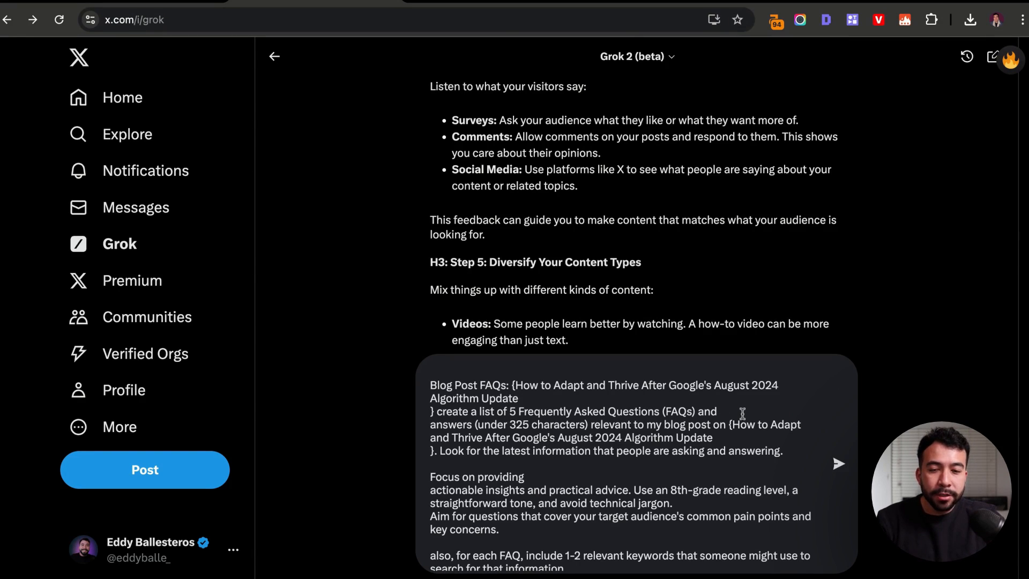
mouse_move(625, 421)
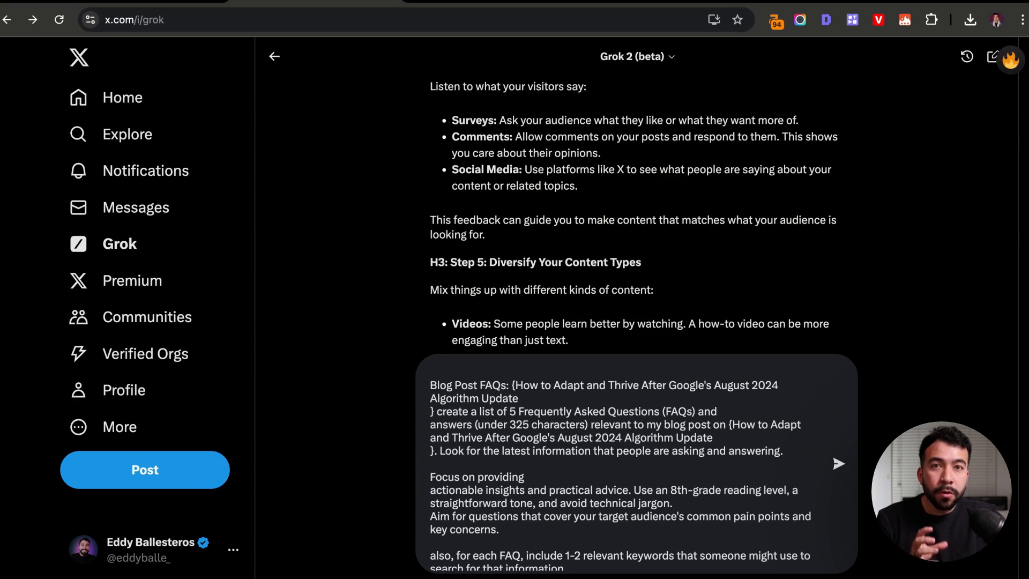
Scroll to review the five-FAQ prompt about adapting to Google's August 2024 update
scroll("down", 3)
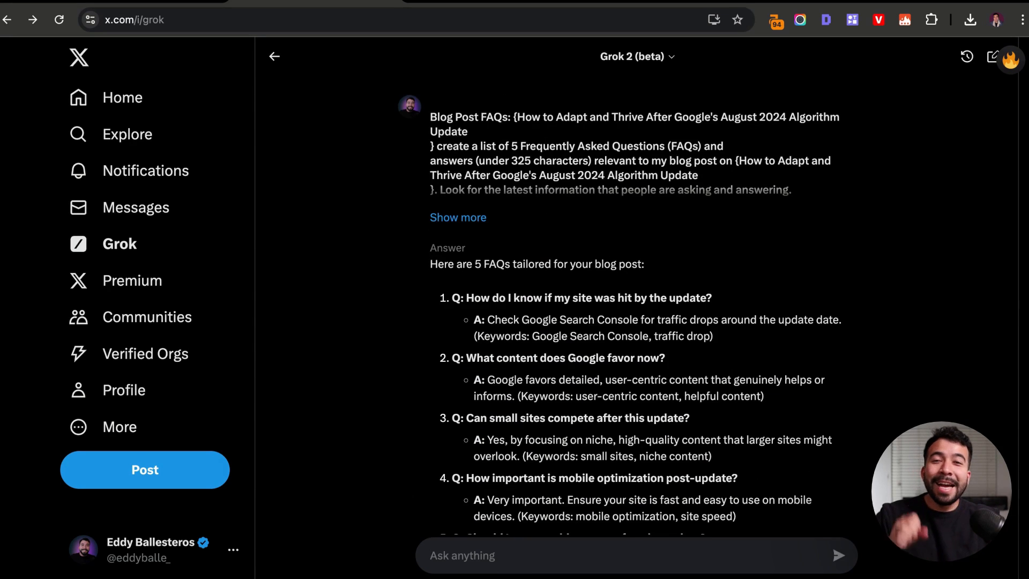
mouse_move(531, 305)
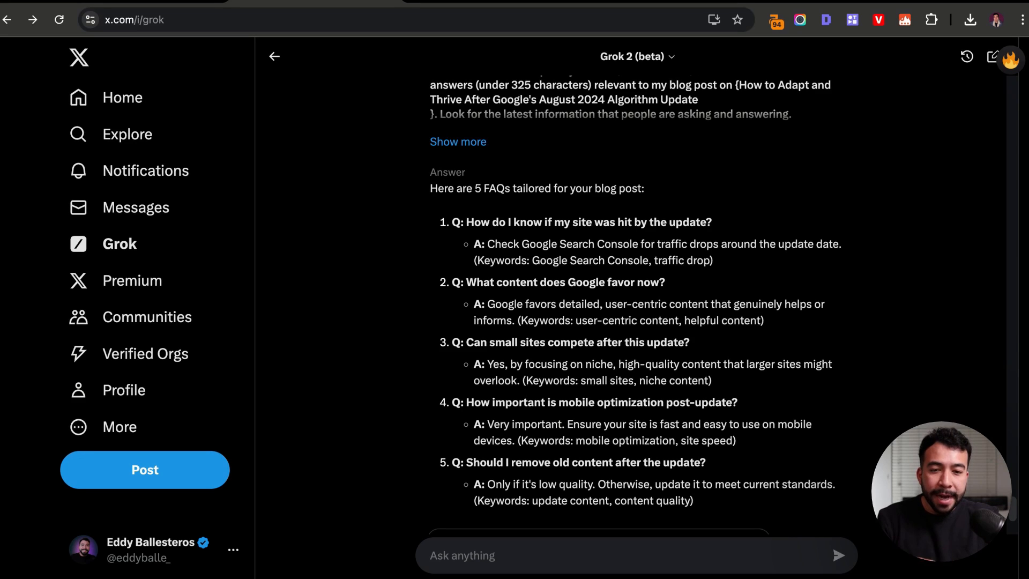
mouse_move(589, 322)
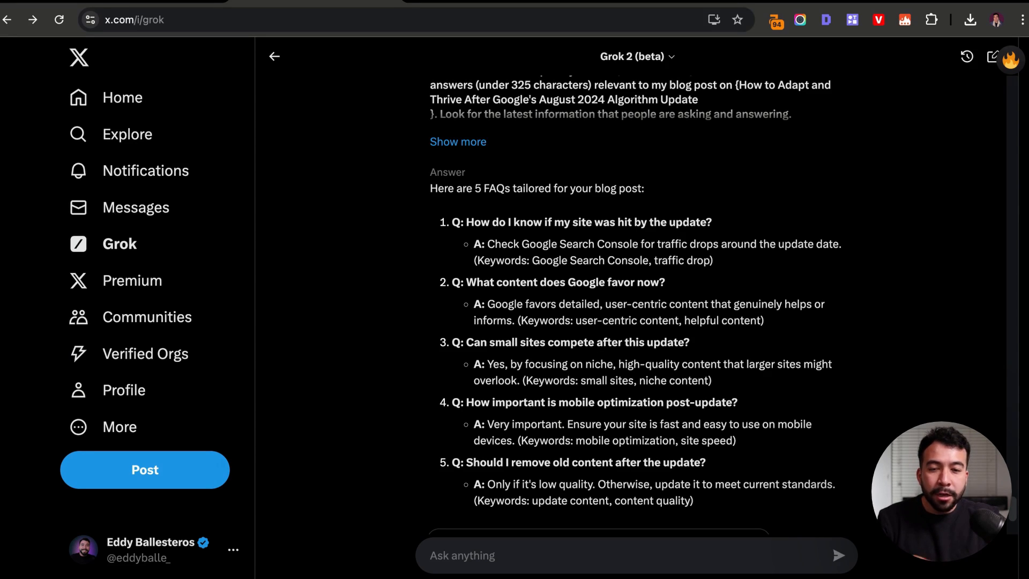
scroll("down", 3)
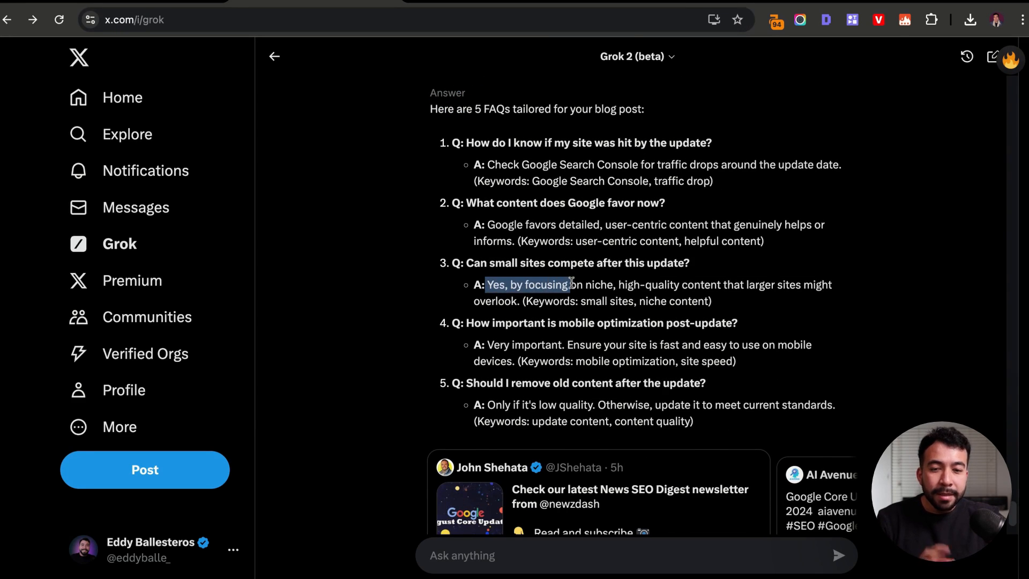
mouse_move(780, 295)
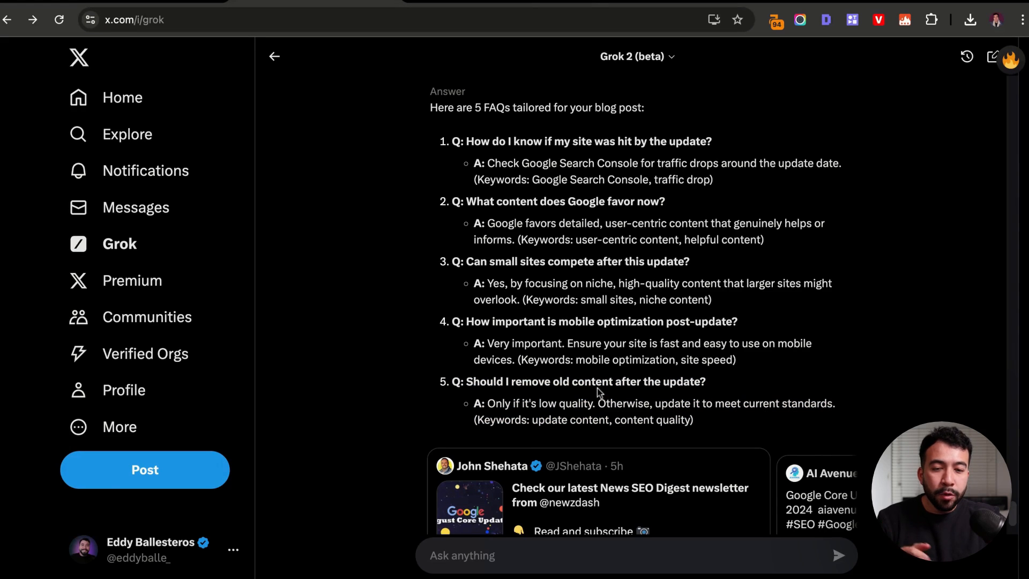
scroll("down", 3)
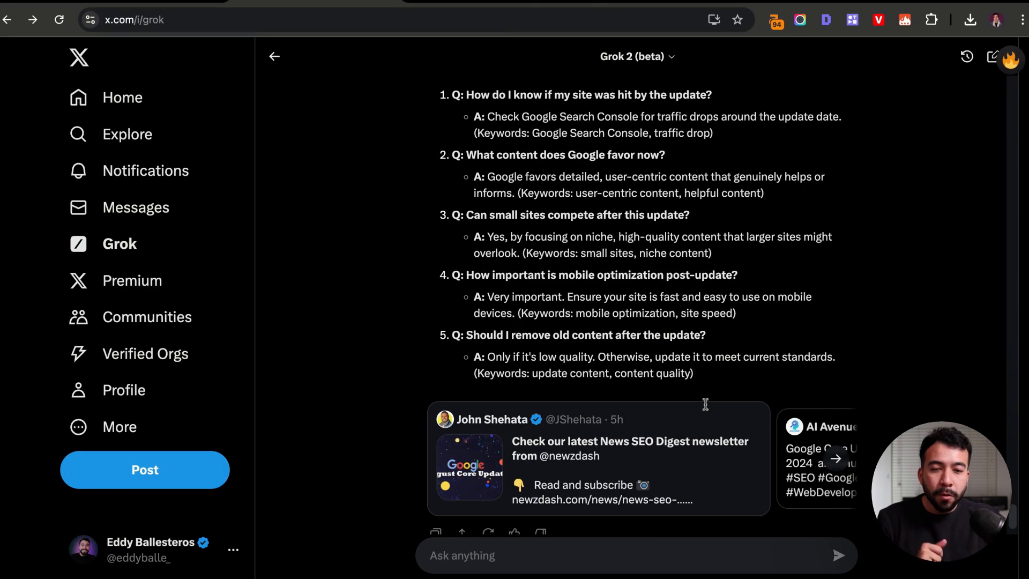
scroll("down", 3)
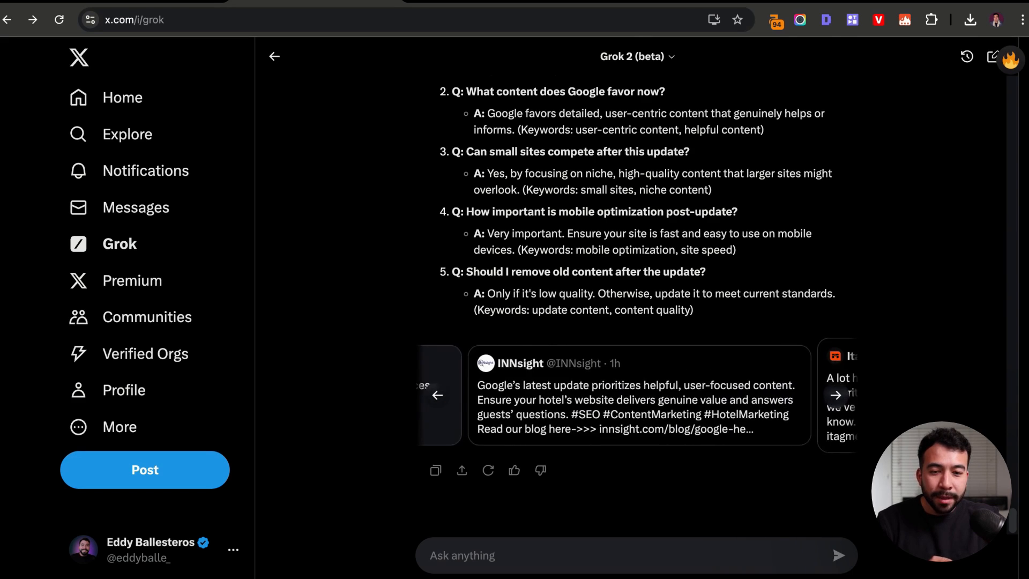
left_click(835, 394)
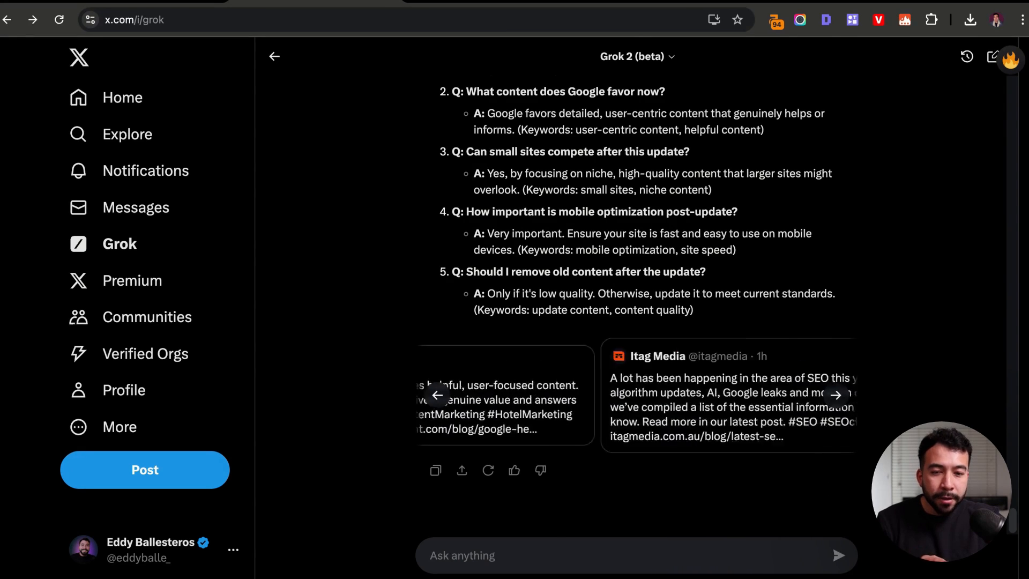
left_click(836, 394)
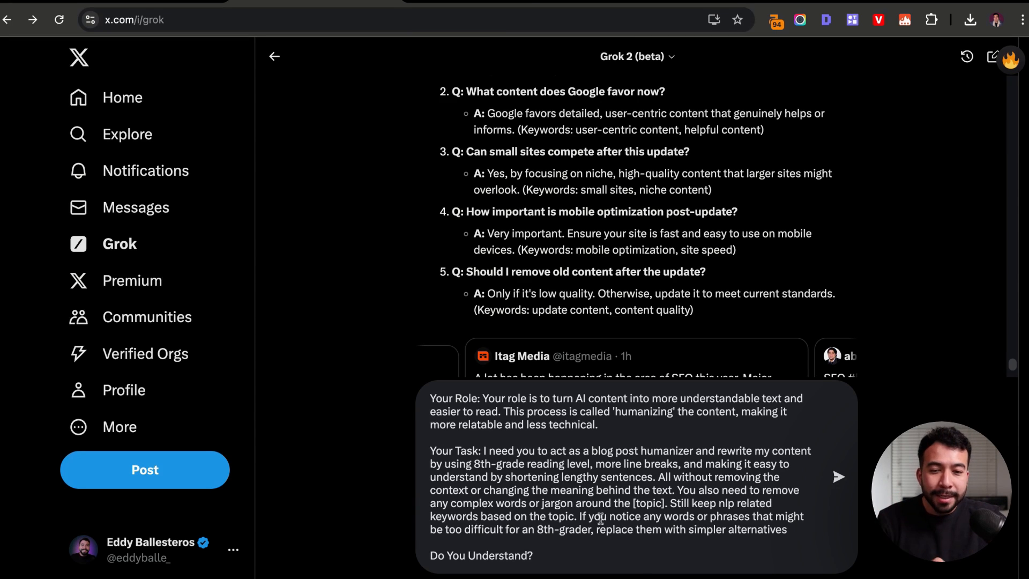
Scroll through Grok's humanizer confirmation and the introduction rewritten in 8th-grade language
scroll("up", 3)
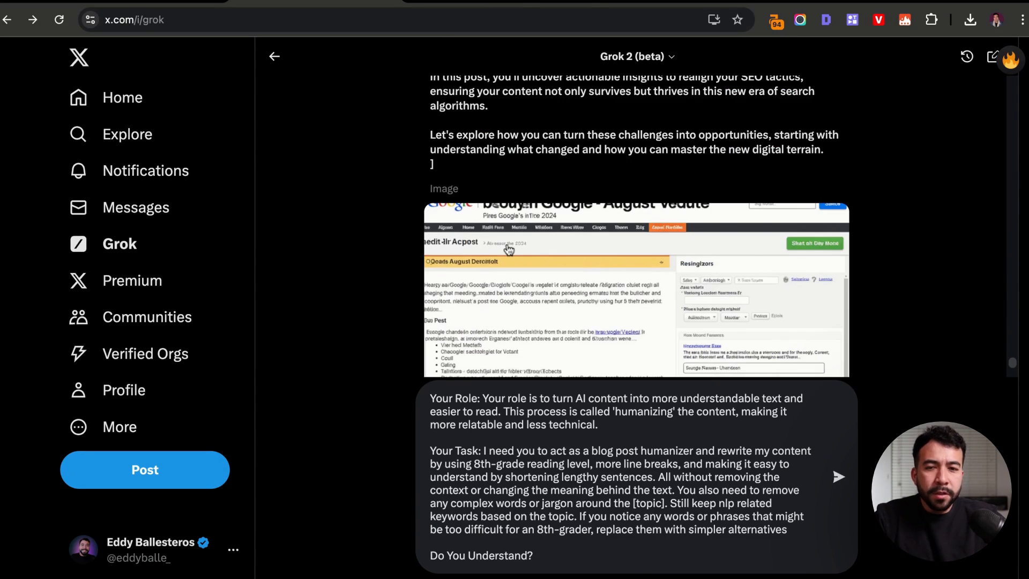
scroll("down", 3)
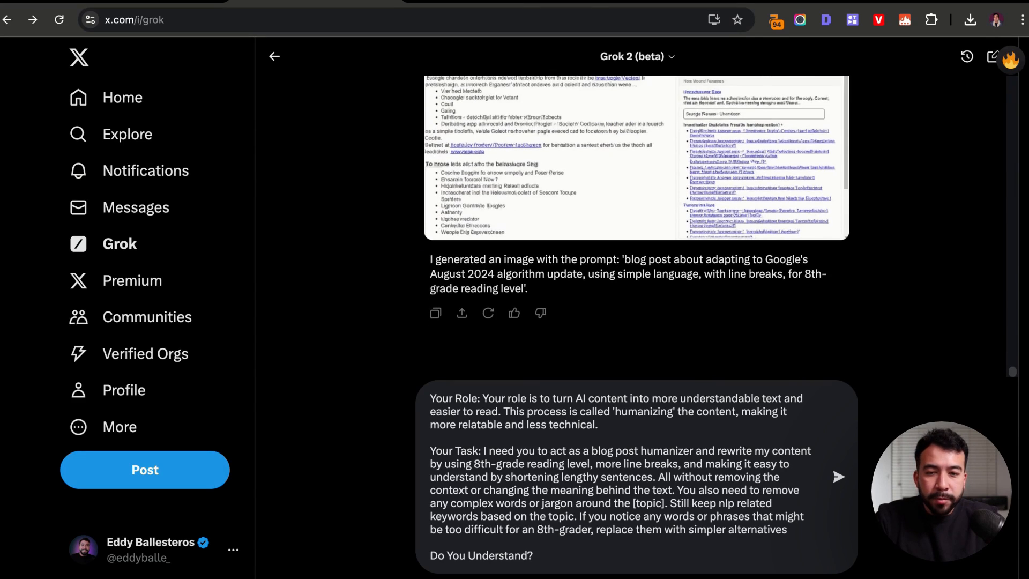
scroll("down", 3)
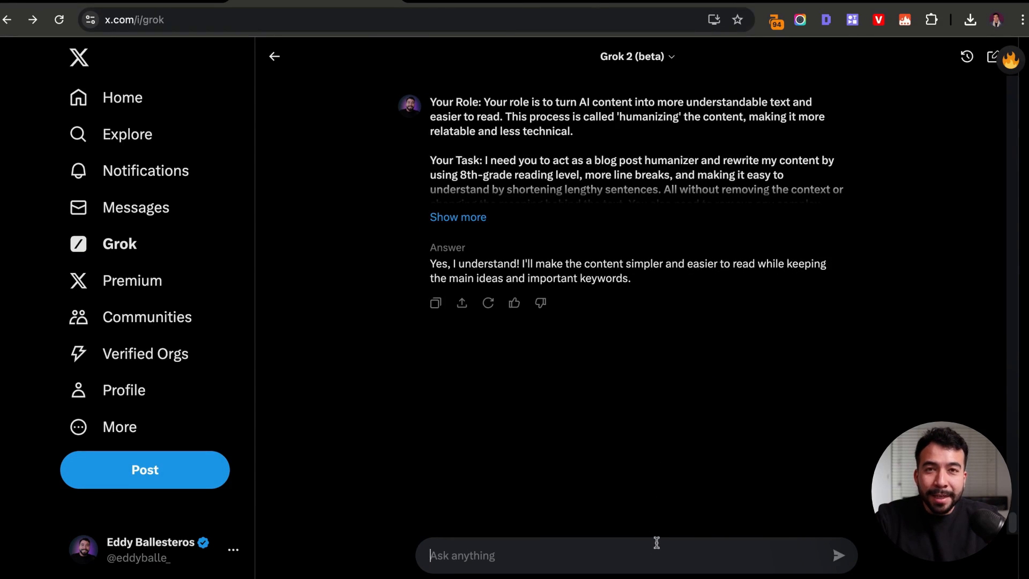
scroll("down", 3)
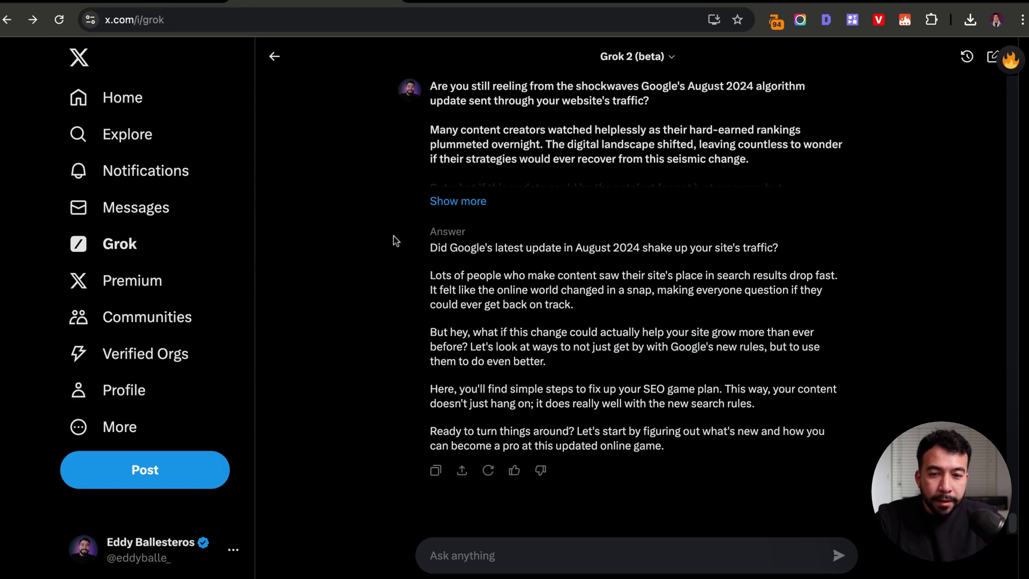
mouse_move(479, 228)
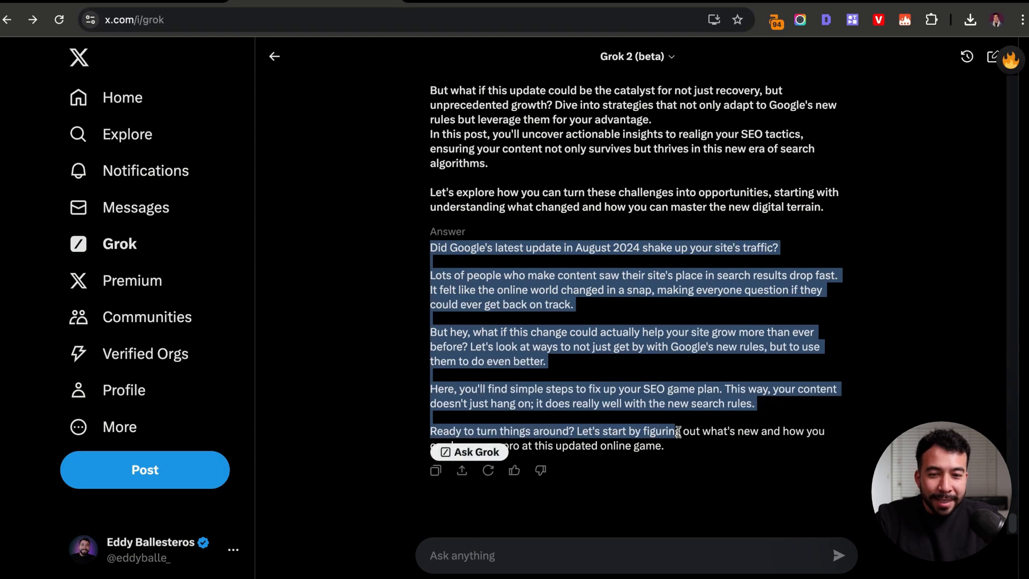
Select the rewritten introduction text in Grok's answer
left_click(682, 433)
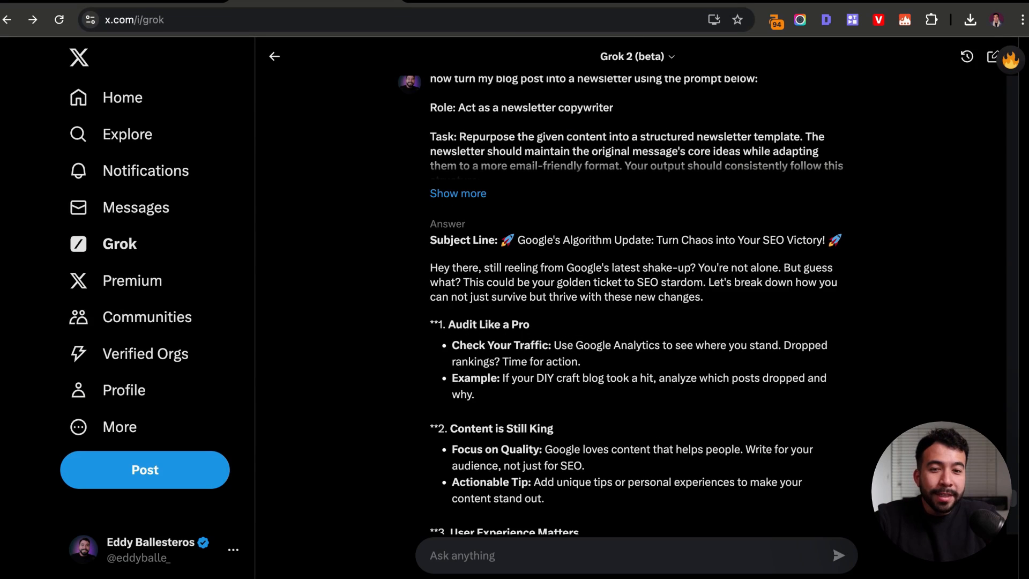
mouse_move(425, 240)
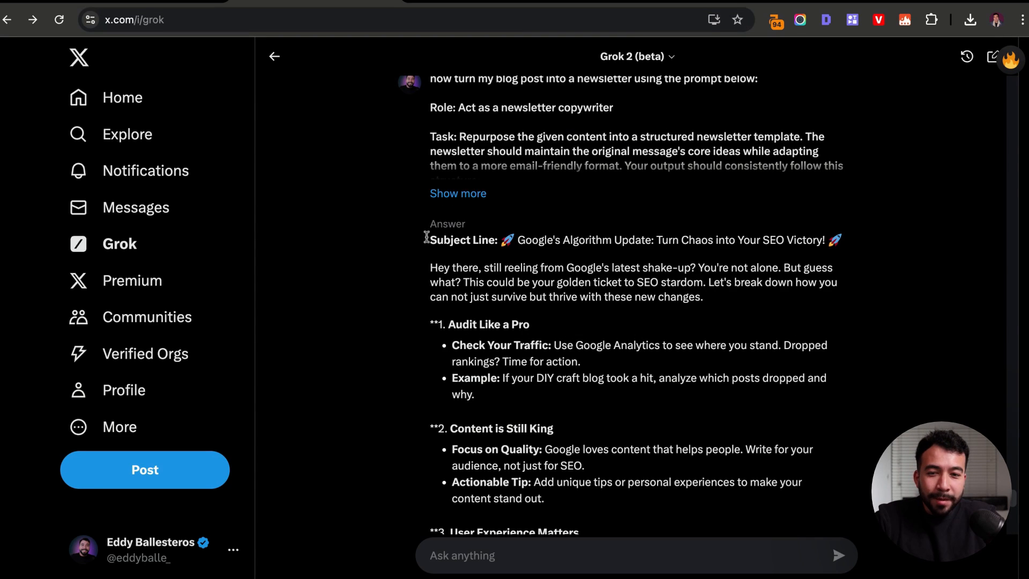
Review the newsletter's subject line, five tips, conclusion and call-to-action, then start a new chat
scroll("down", 3)
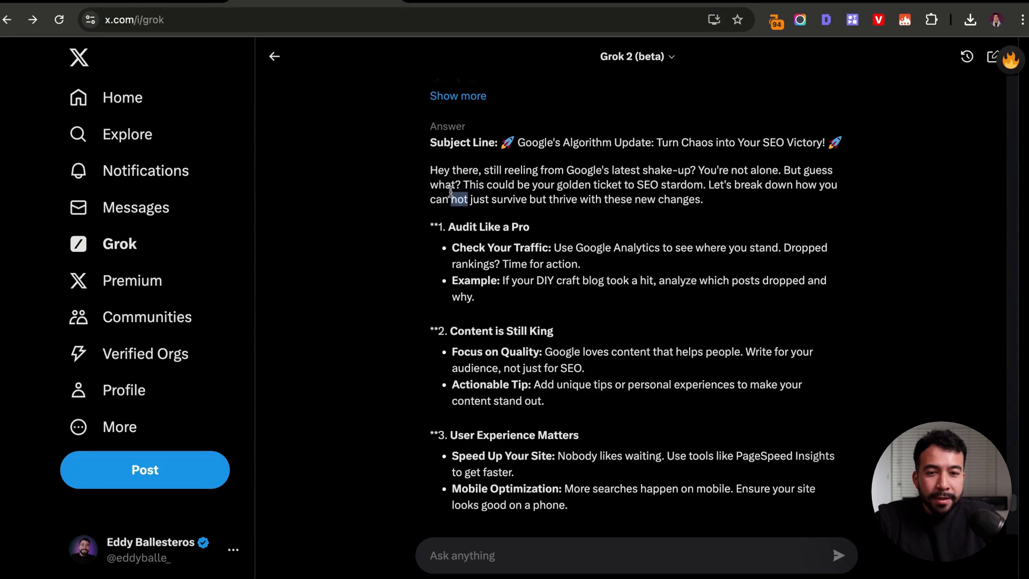
scroll("down", 3)
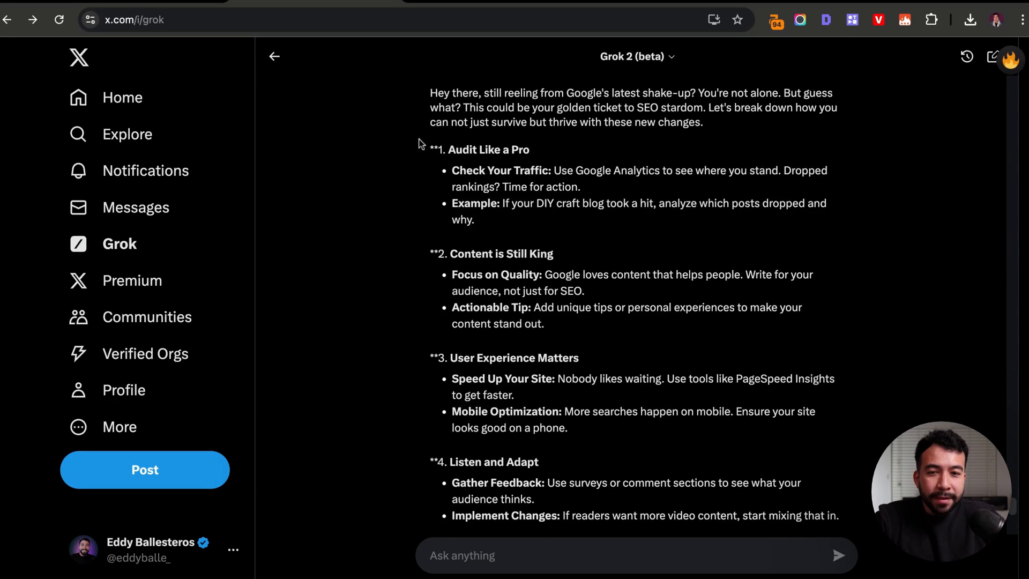
mouse_move(467, 178)
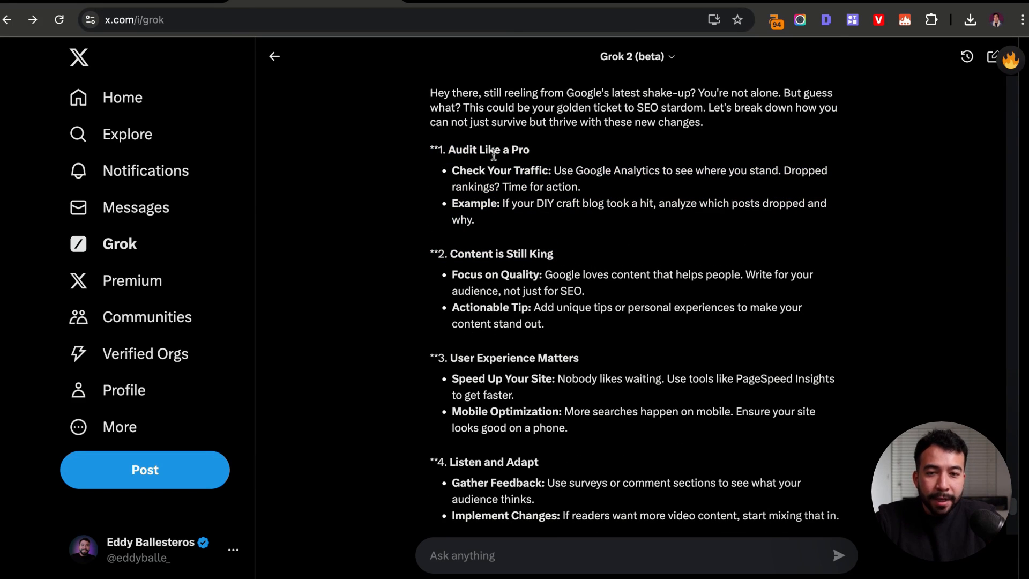
scroll("down", 3)
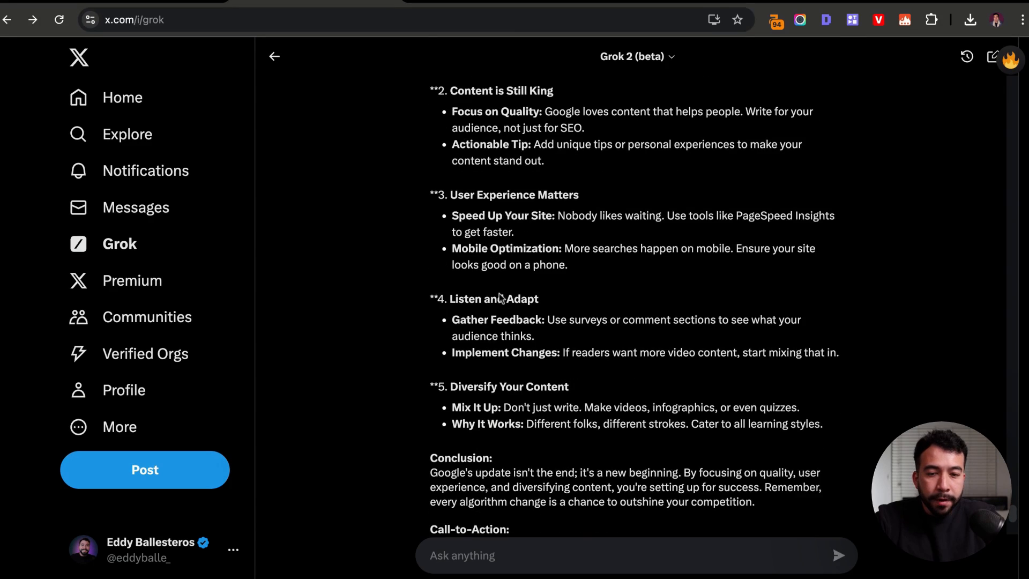
scroll("down", 3)
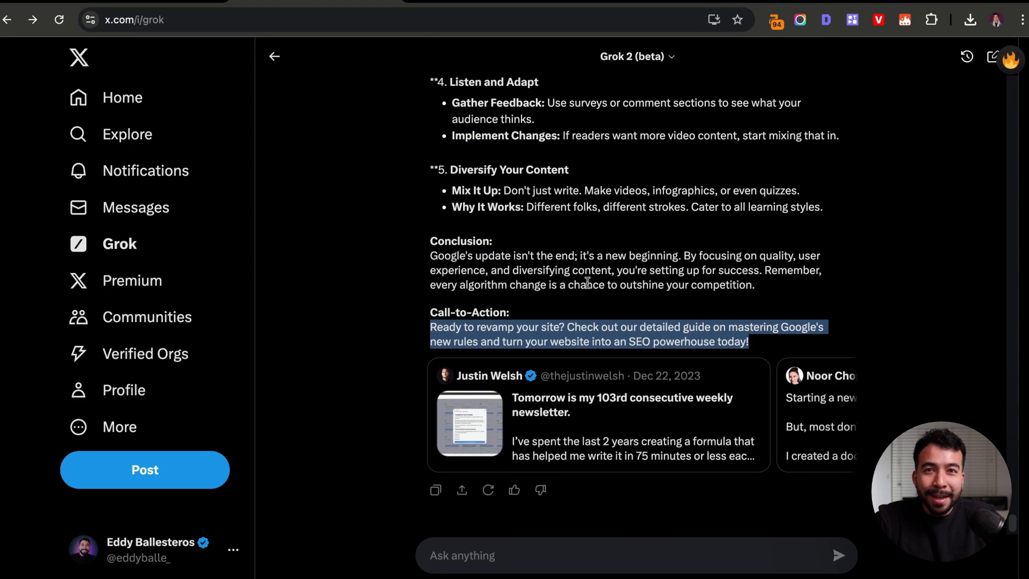
mouse_move(566, 283)
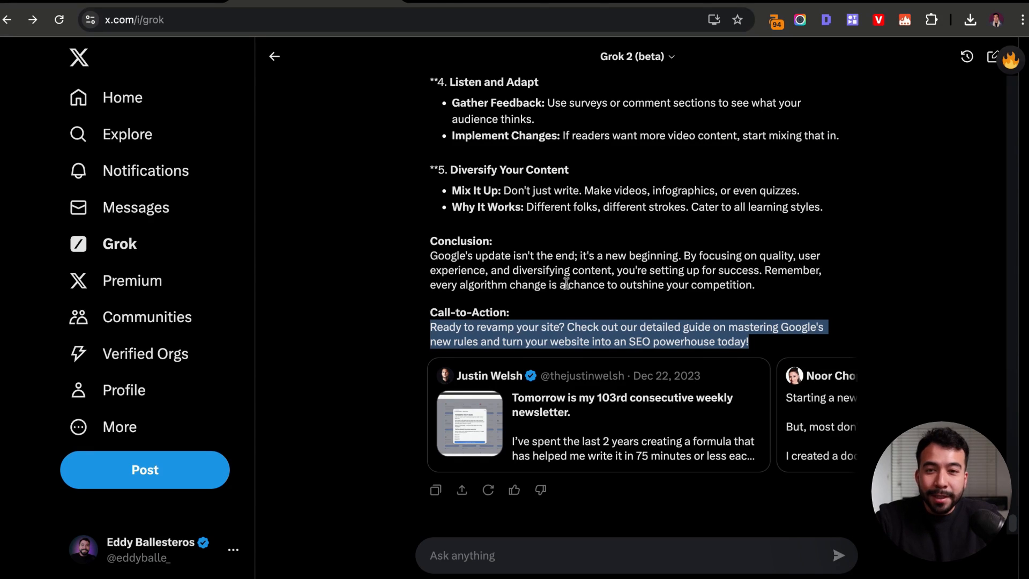
scroll("up", 3)
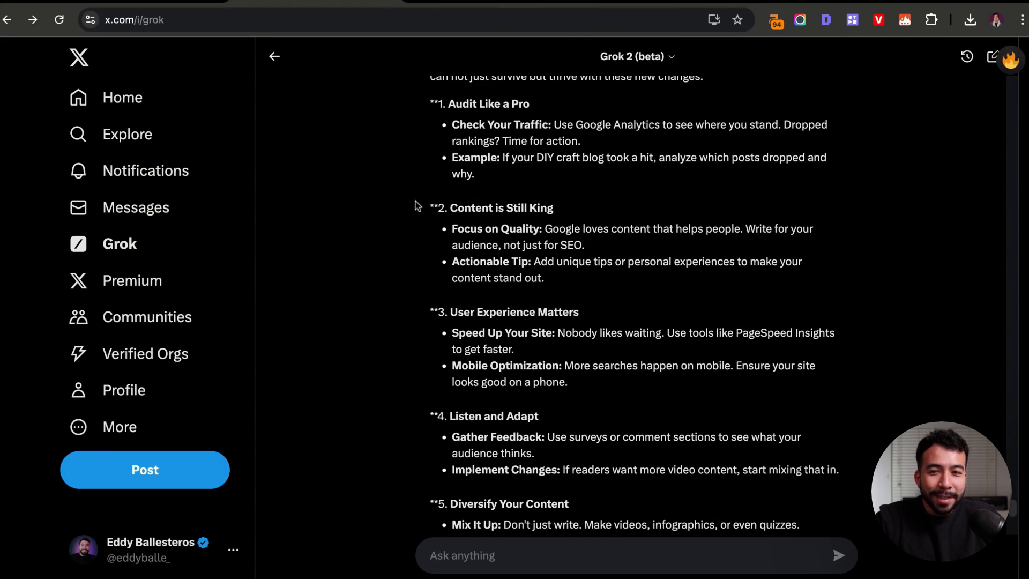
scroll("up", 3)
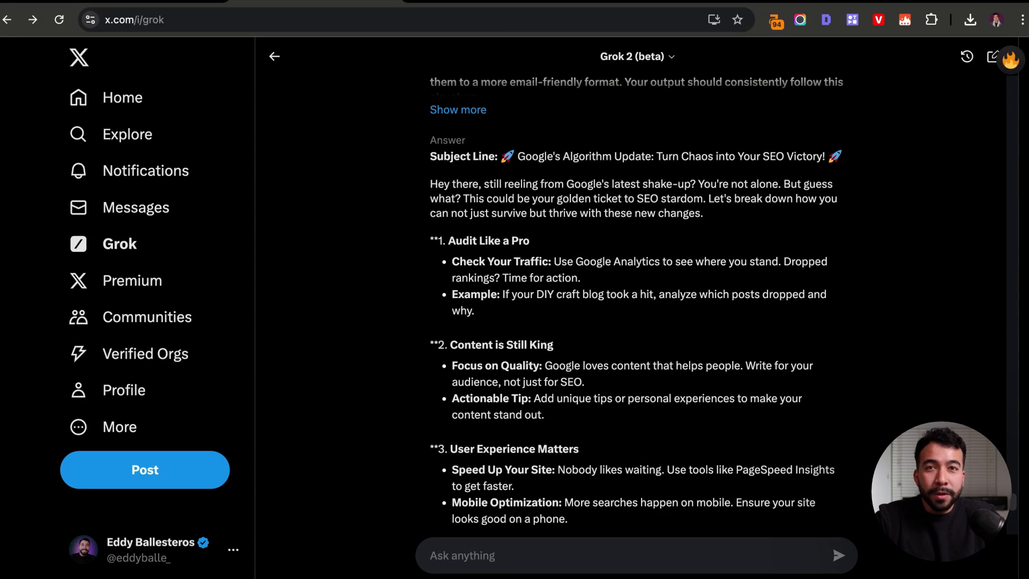
left_click(268, 56)
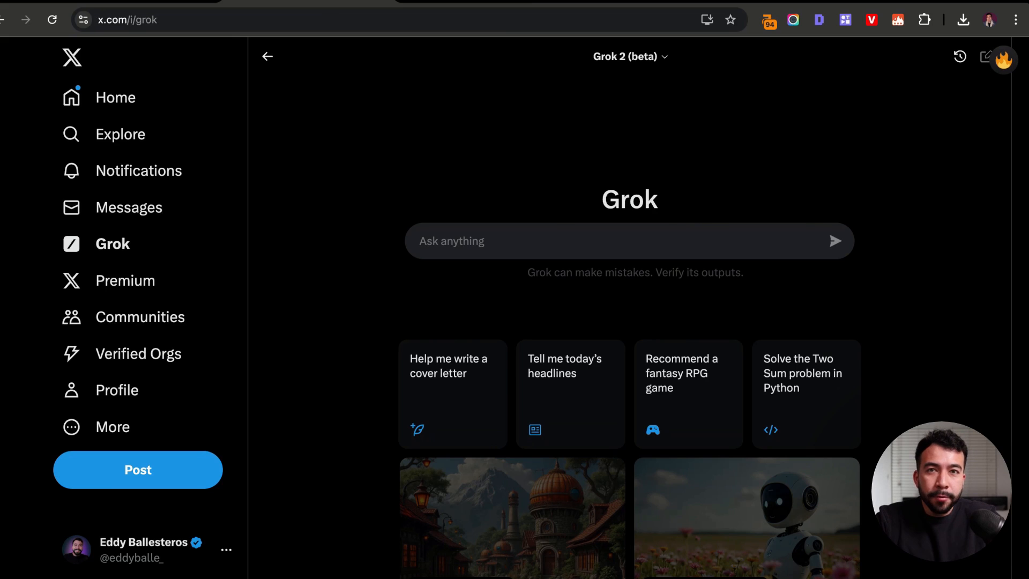
mouse_move(630, 146)
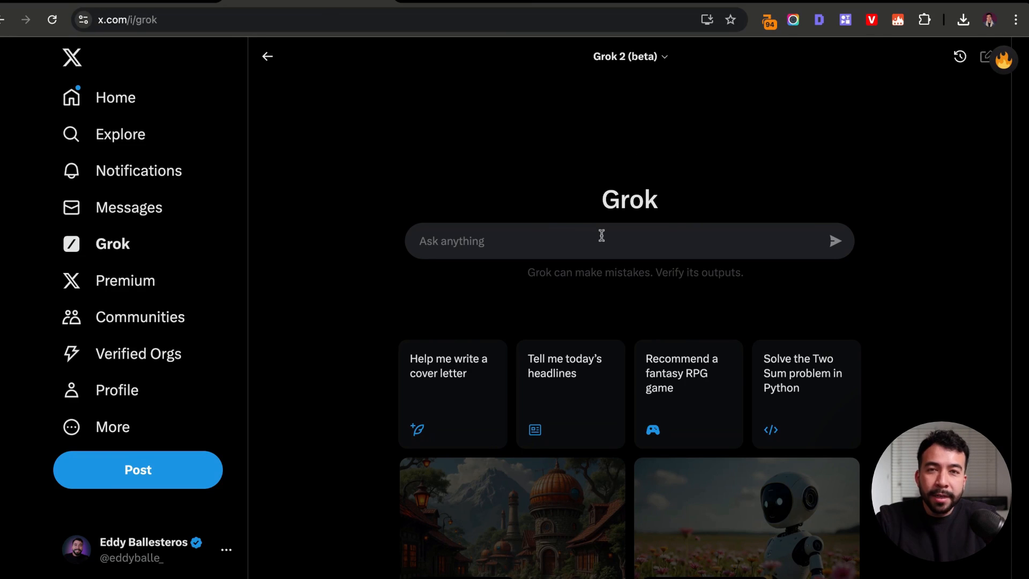
mouse_move(602, 235)
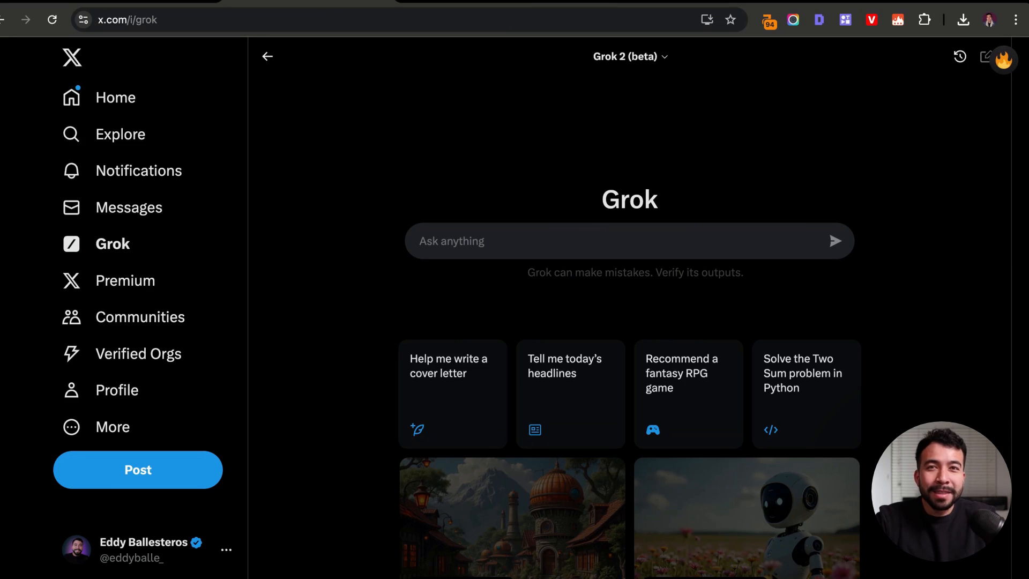
Ask Grok for Adam Enfroy's latest tweets and background to prepare for a podcast
type("I'm going on a podcast with Adam Enfroy. What are his latest tweets and information to know about before talking to him.")
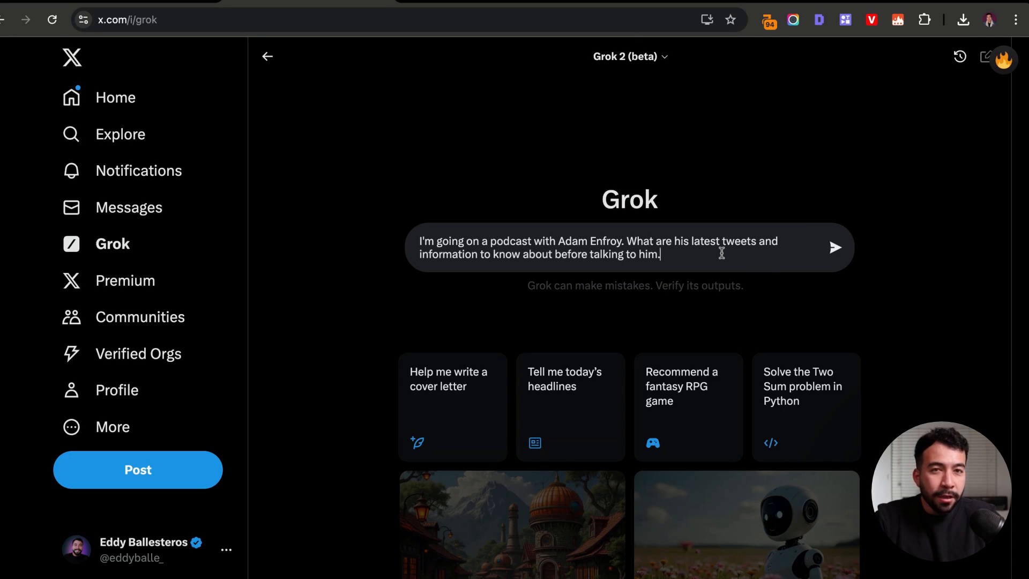
left_click(833, 248)
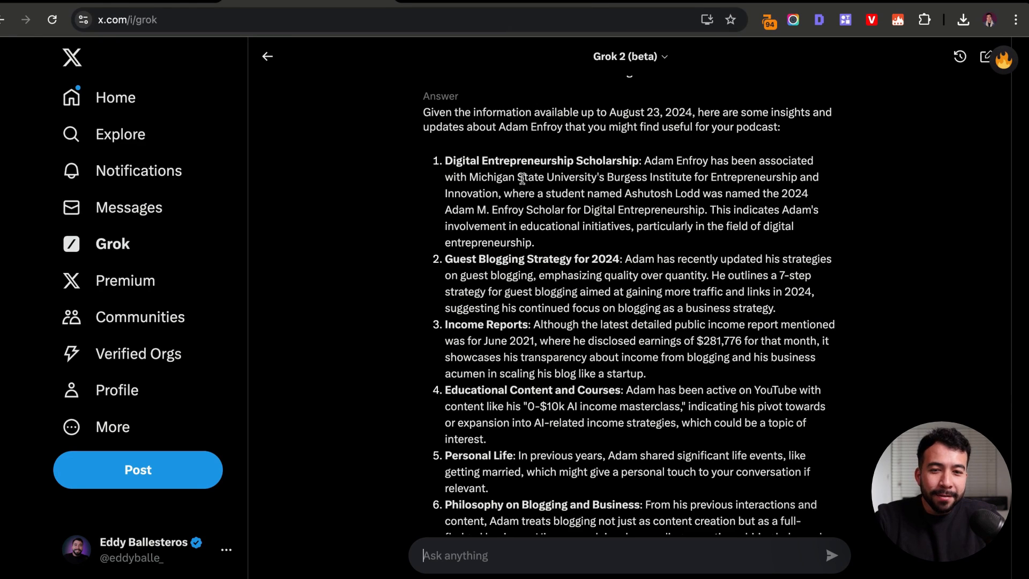
mouse_move(503, 256)
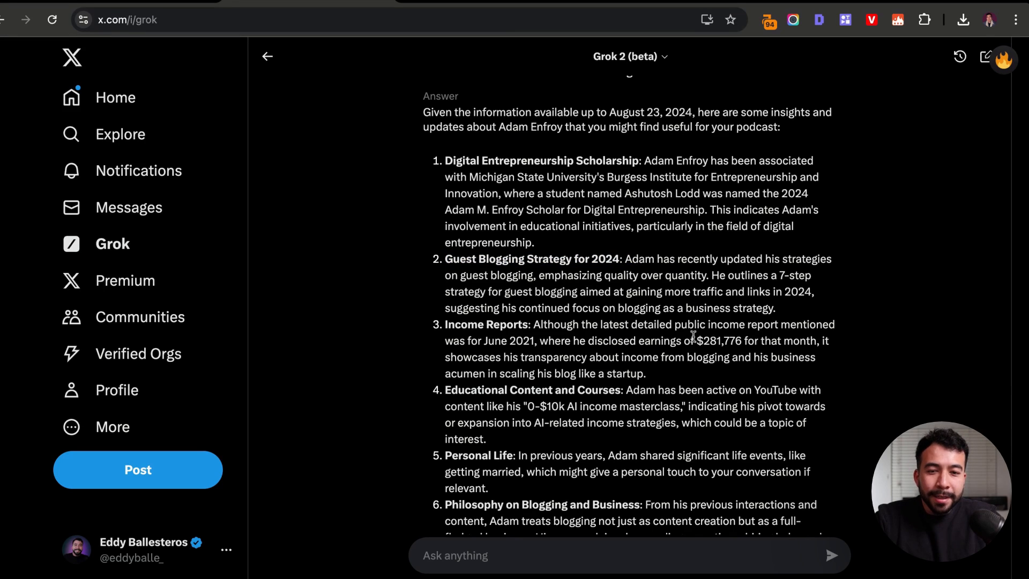
mouse_move(588, 398)
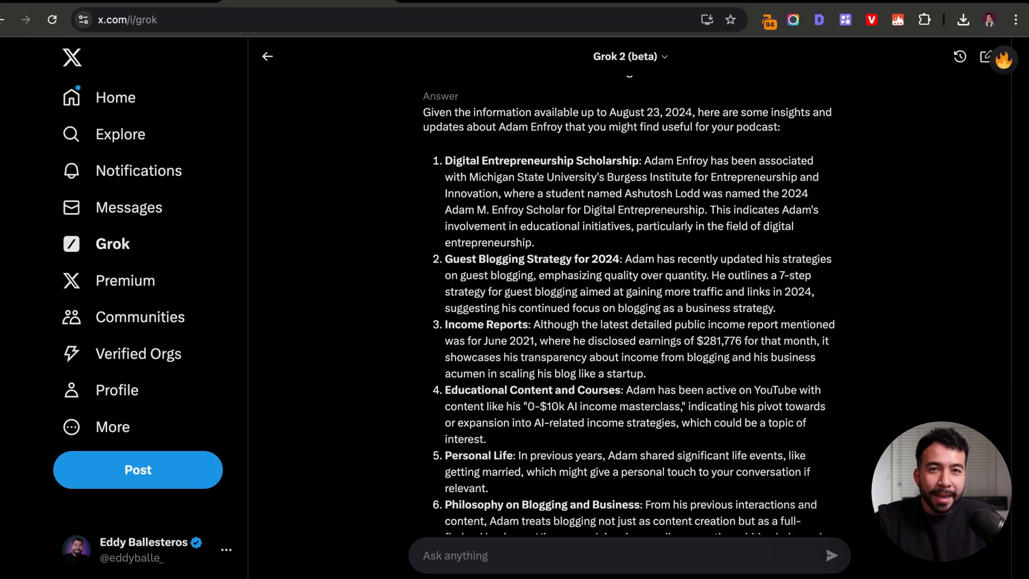
double_click(617, 406)
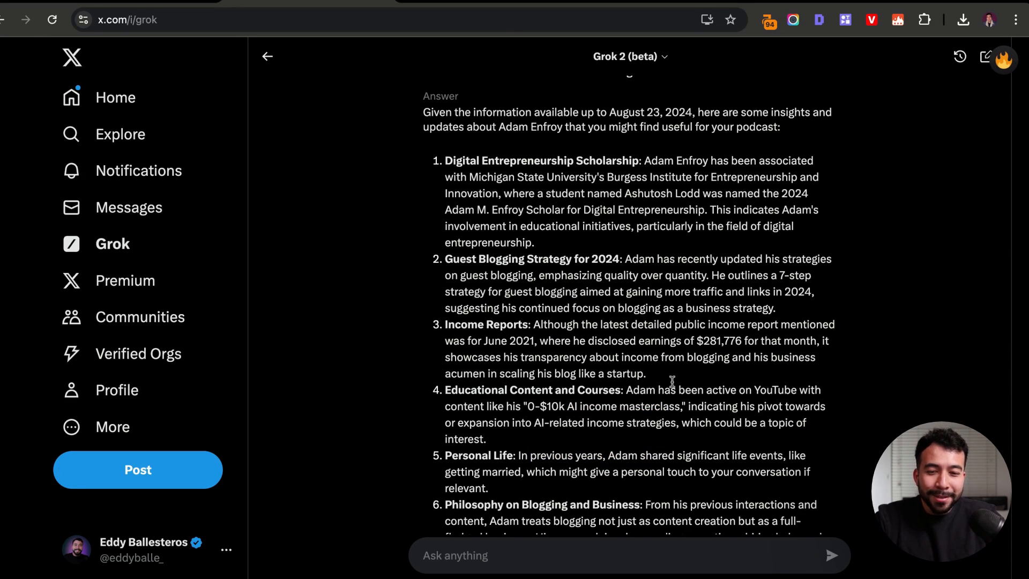
scroll("up", 3)
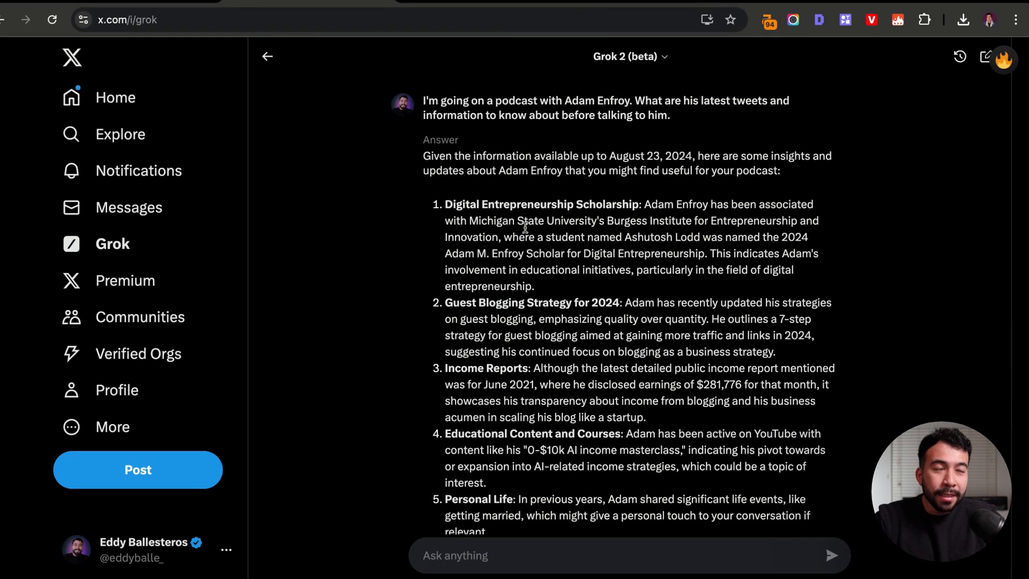
mouse_move(423, 146)
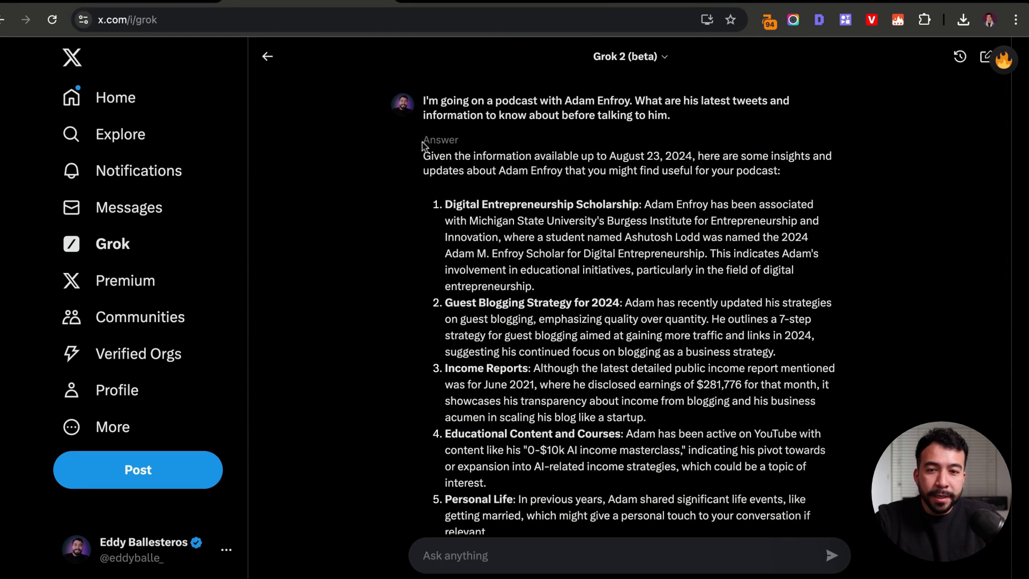
mouse_move(604, 118)
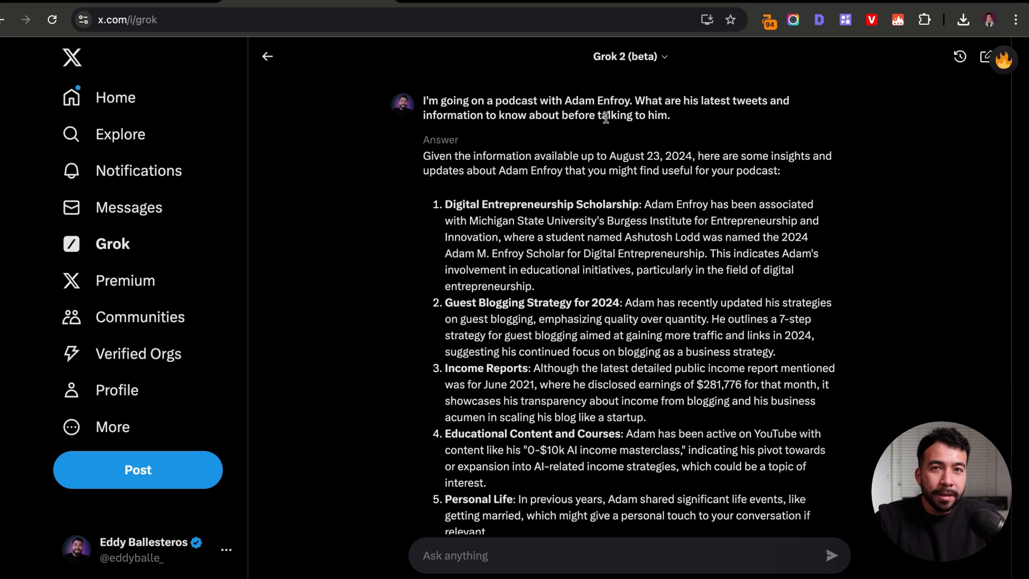